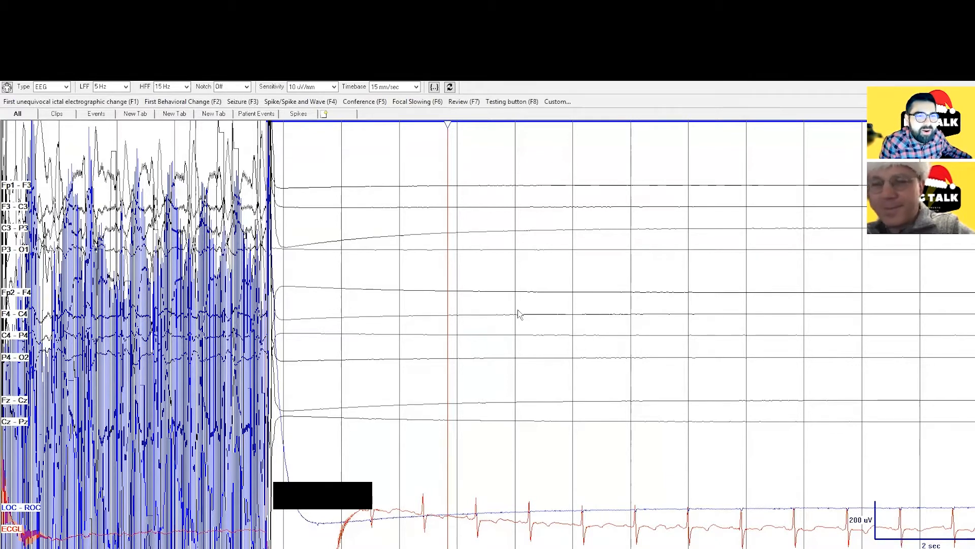
pyautogui.moveTo(727, 232)
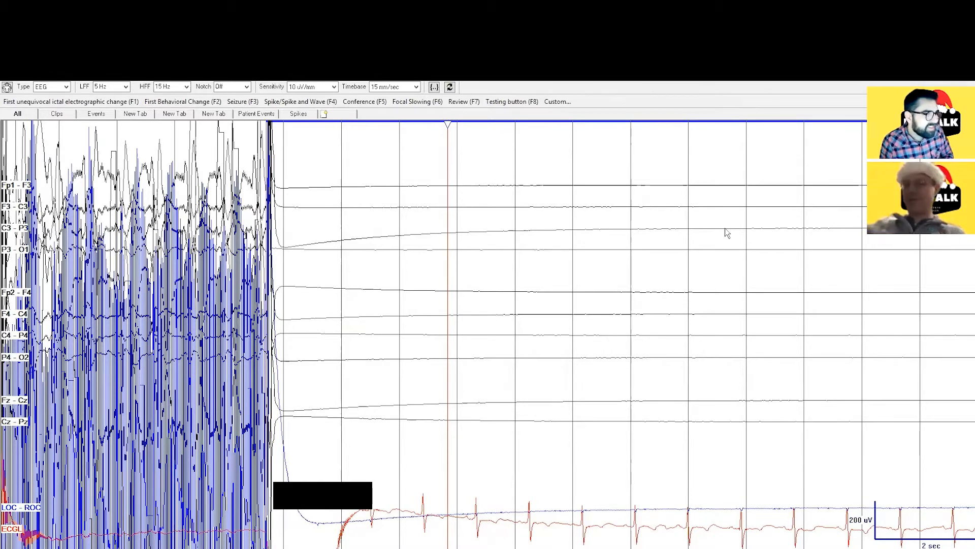
pyautogui.moveTo(576, 261)
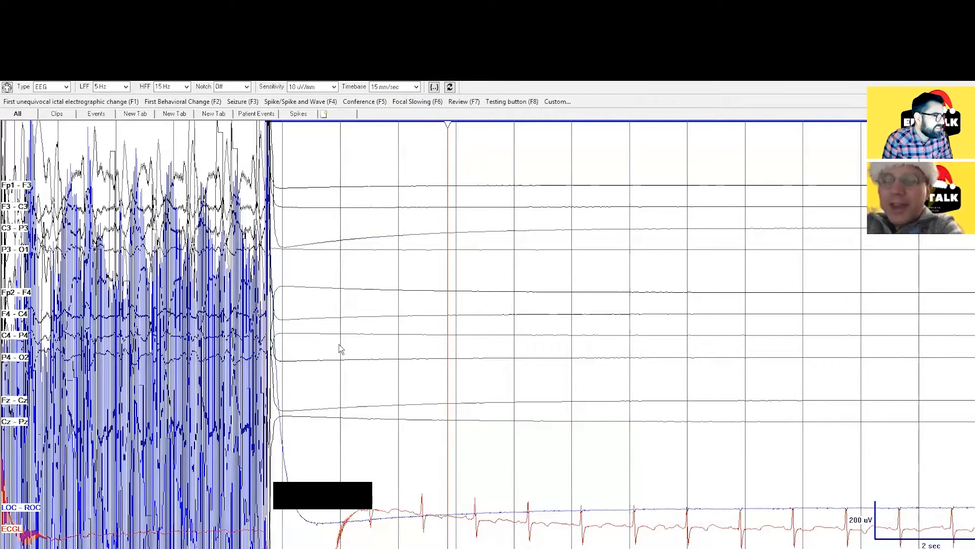
pyautogui.moveTo(430, 343)
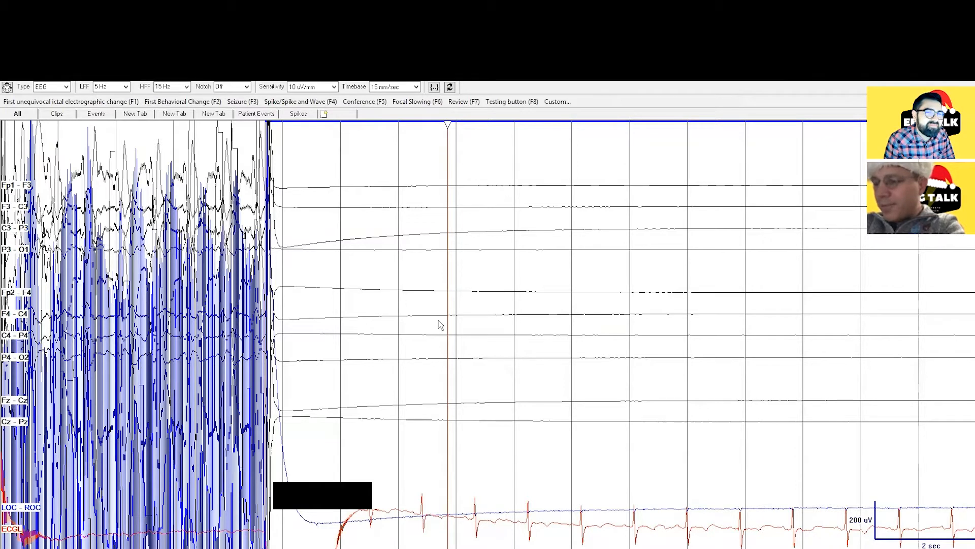
pyautogui.moveTo(404, 341)
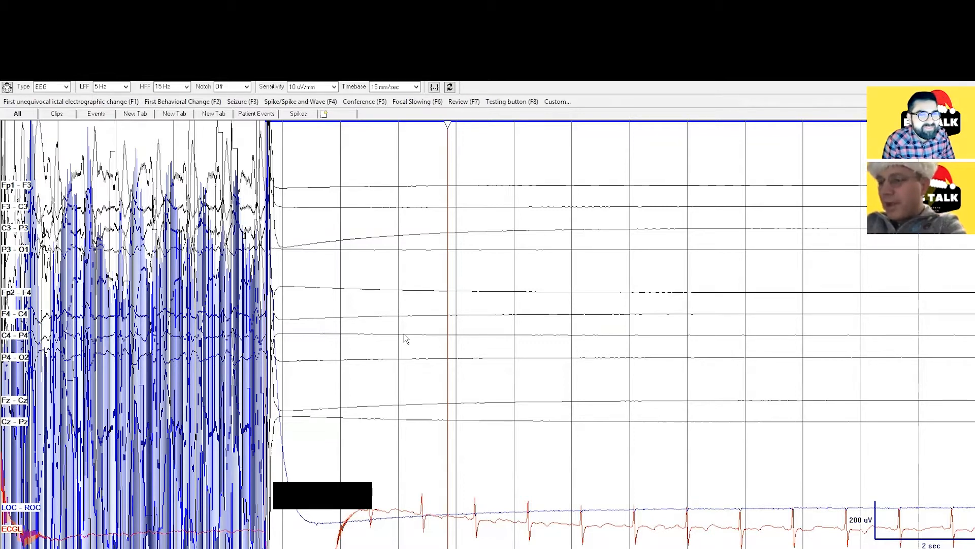
pyautogui.moveTo(414, 339)
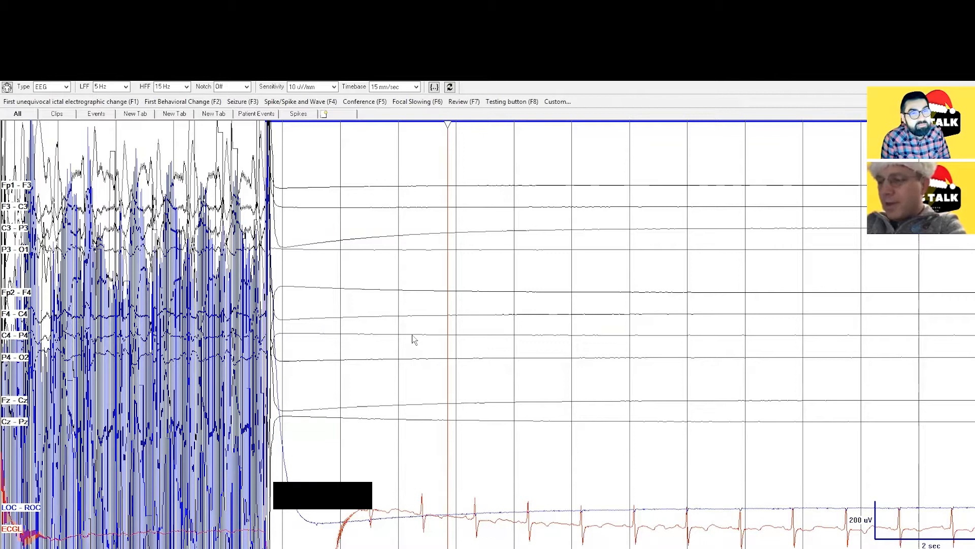
pyautogui.moveTo(390, 358)
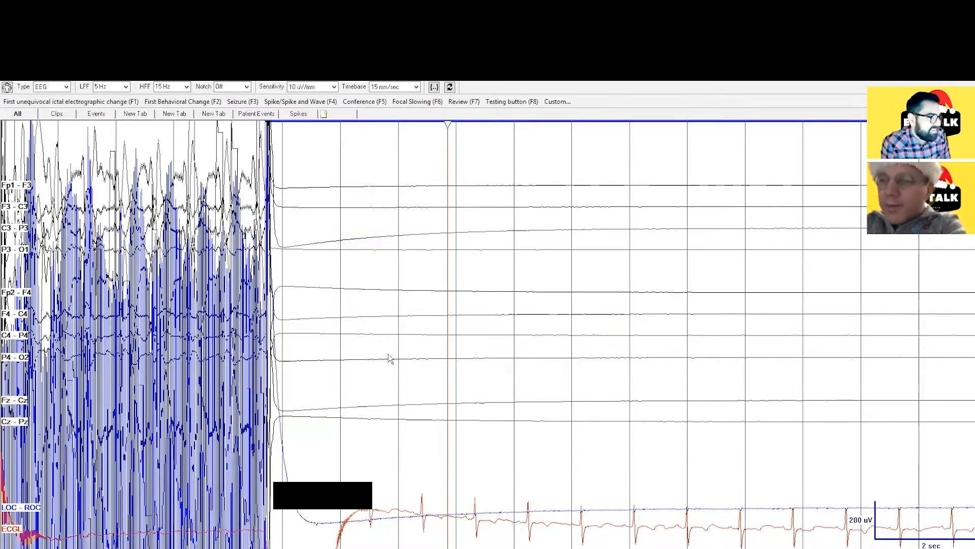
pyautogui.moveTo(428, 378)
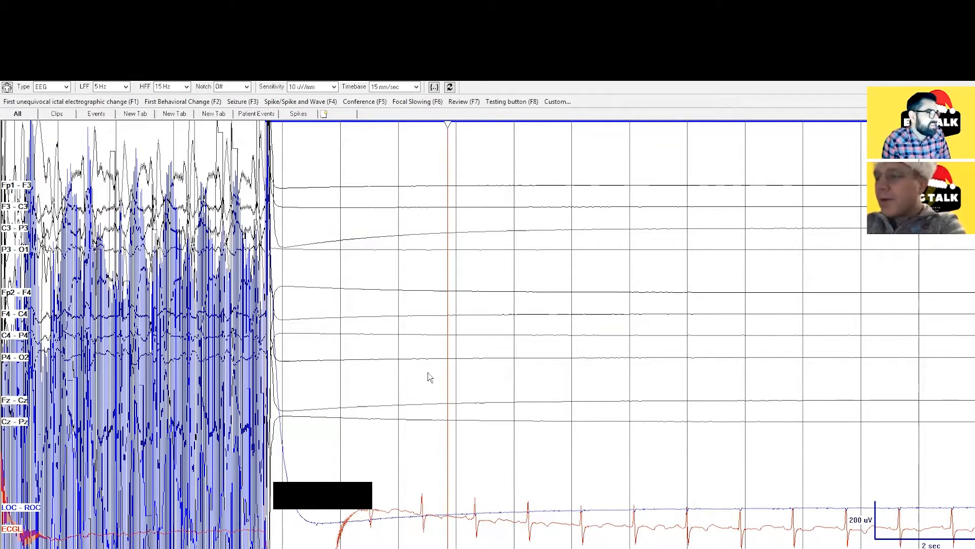
pyautogui.moveTo(575, 386)
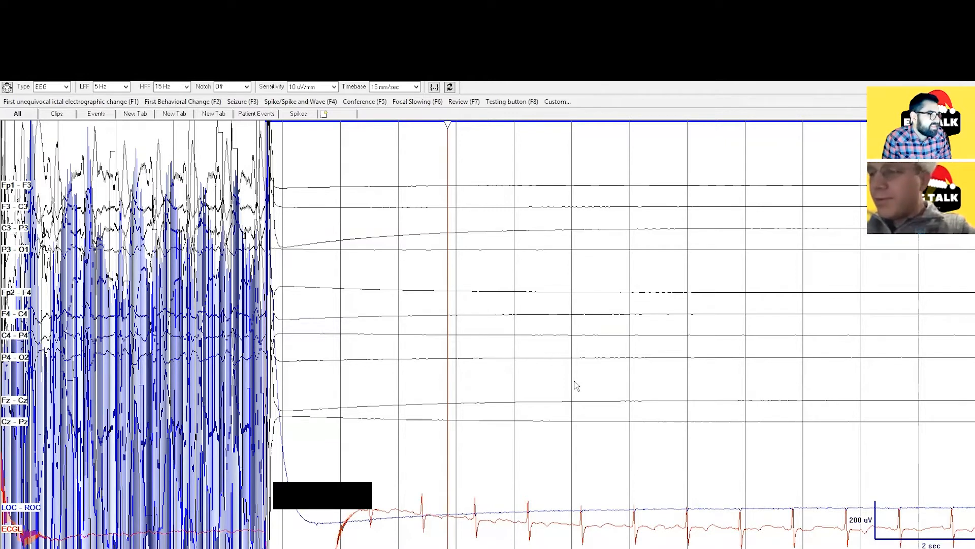
pyautogui.moveTo(580, 396)
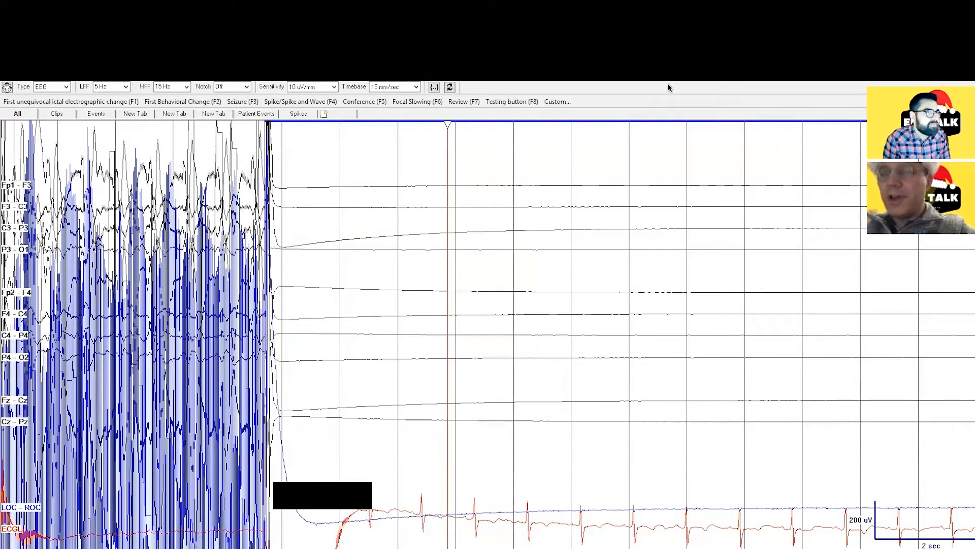
pyautogui.moveTo(507, 401)
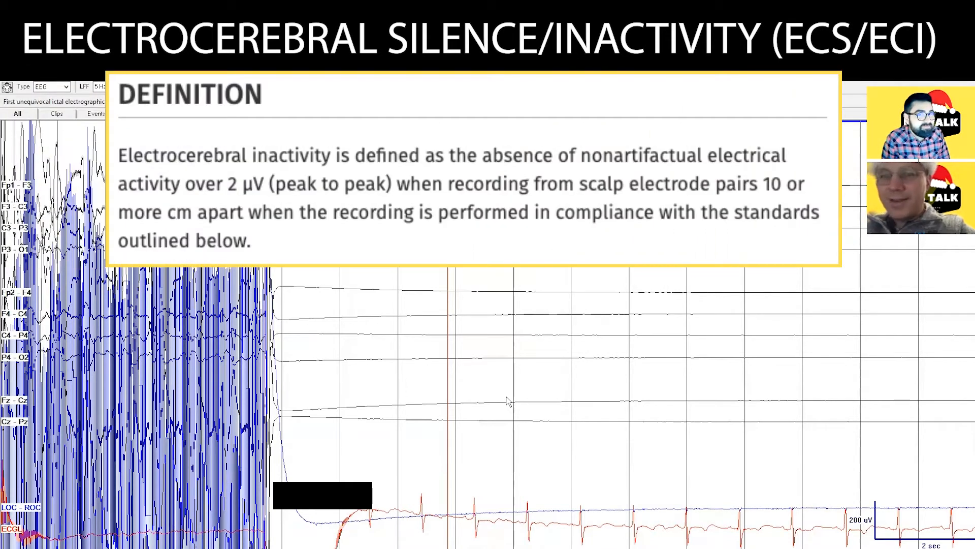
pyautogui.moveTo(511, 397)
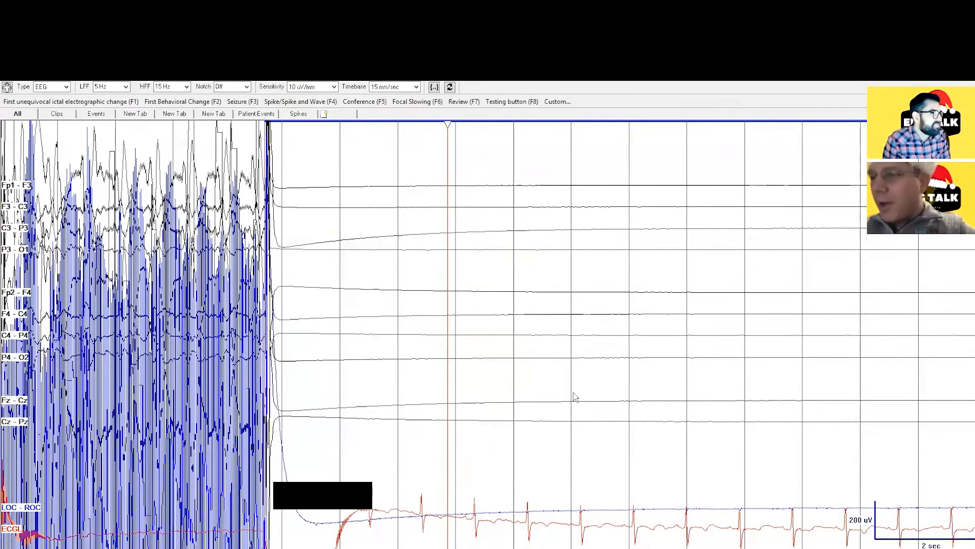
pyautogui.moveTo(475, 341)
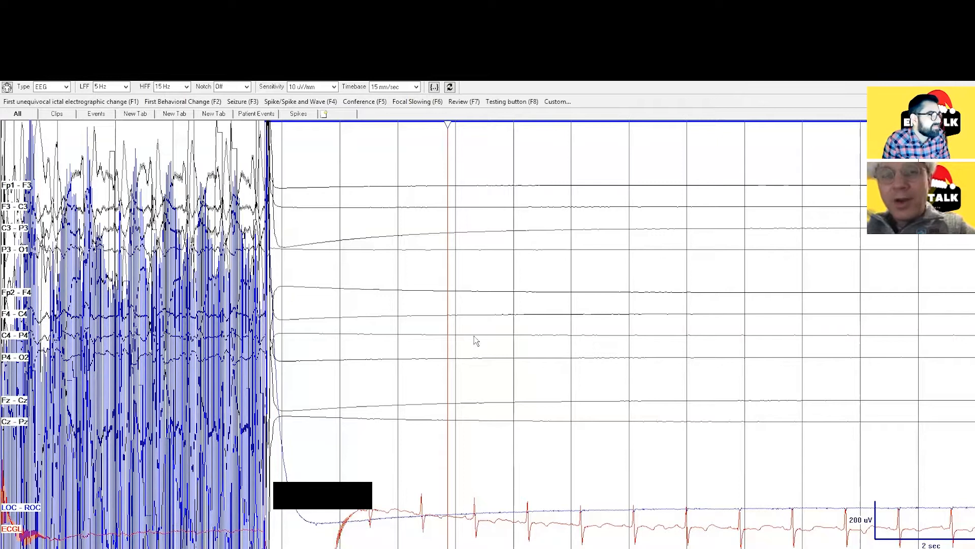
pyautogui.moveTo(460, 337)
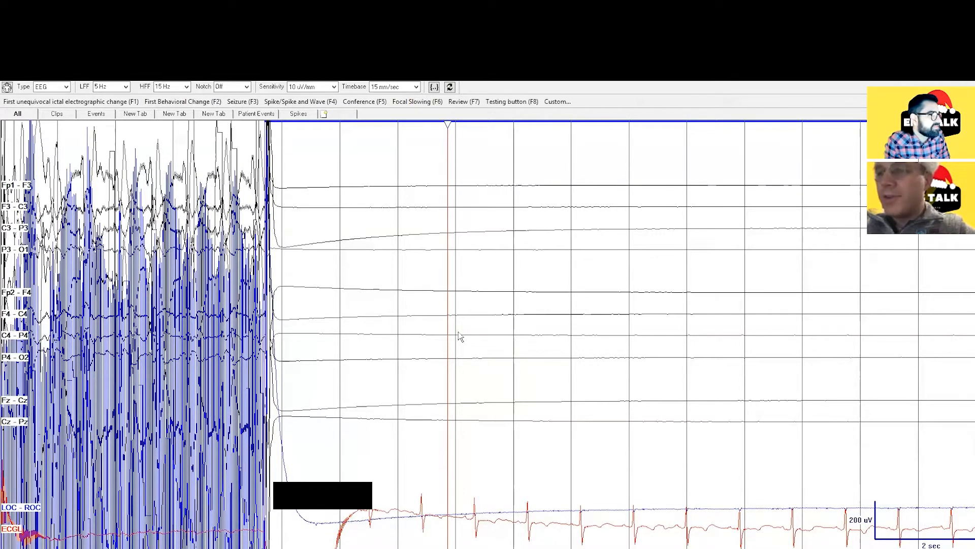
pyautogui.moveTo(492, 357)
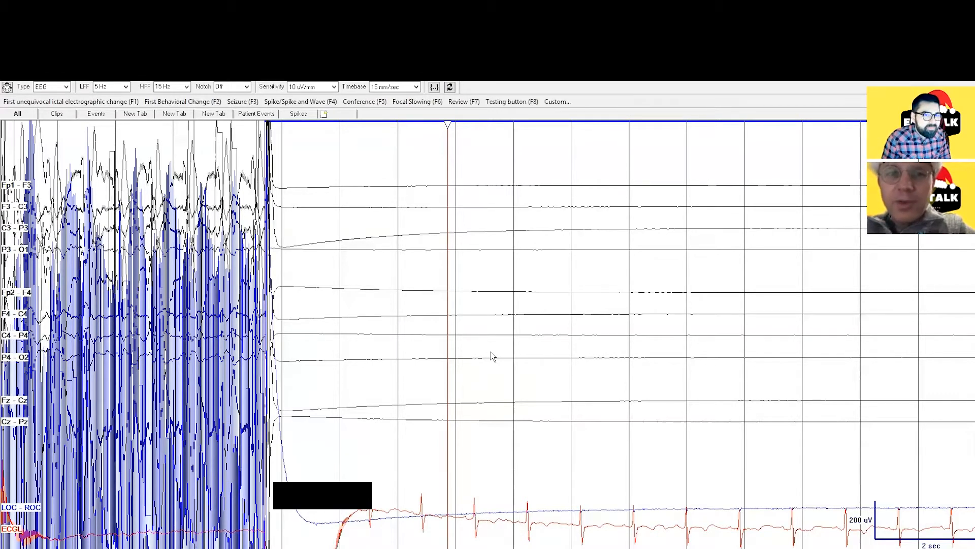
pyautogui.moveTo(305, 264)
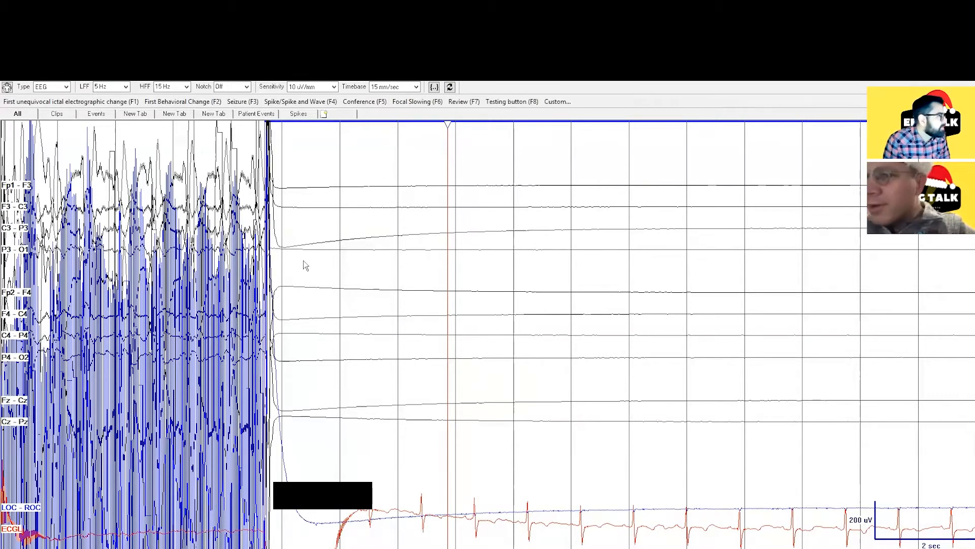
pyautogui.moveTo(222, 328)
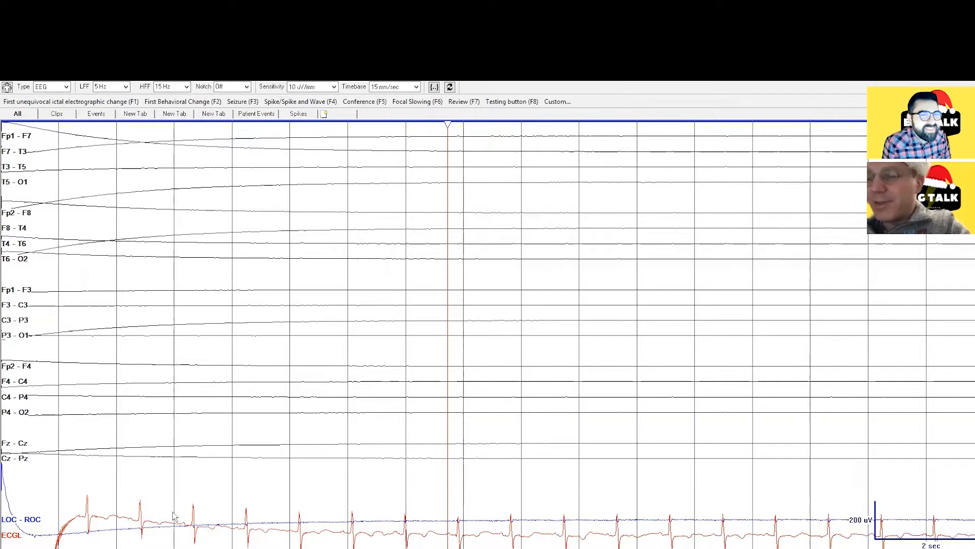
pyautogui.moveTo(52, 455)
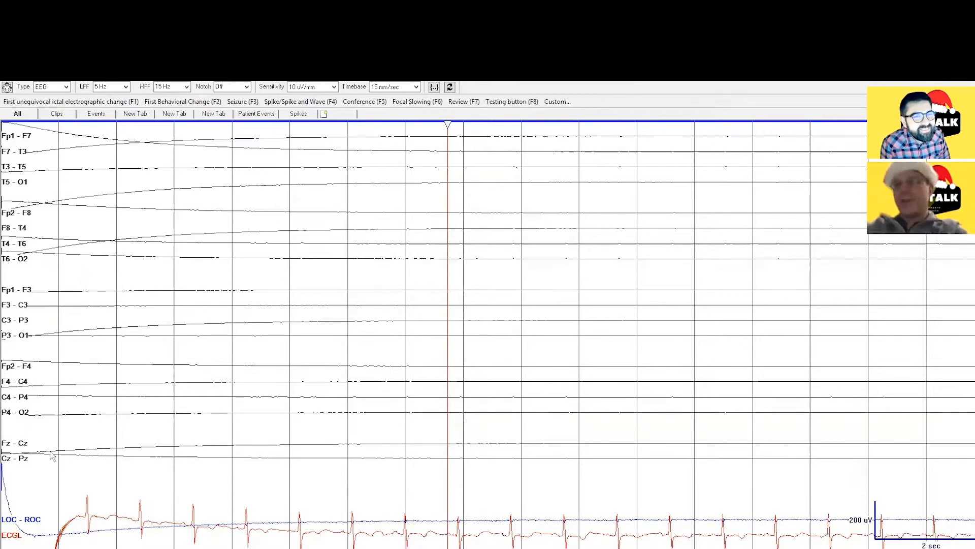
pyautogui.moveTo(228, 431)
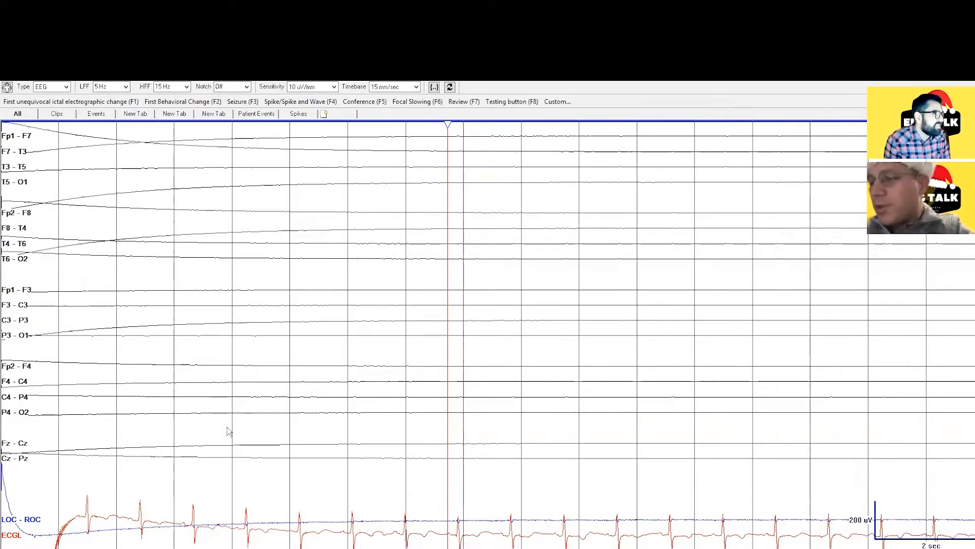
pyautogui.moveTo(245, 445)
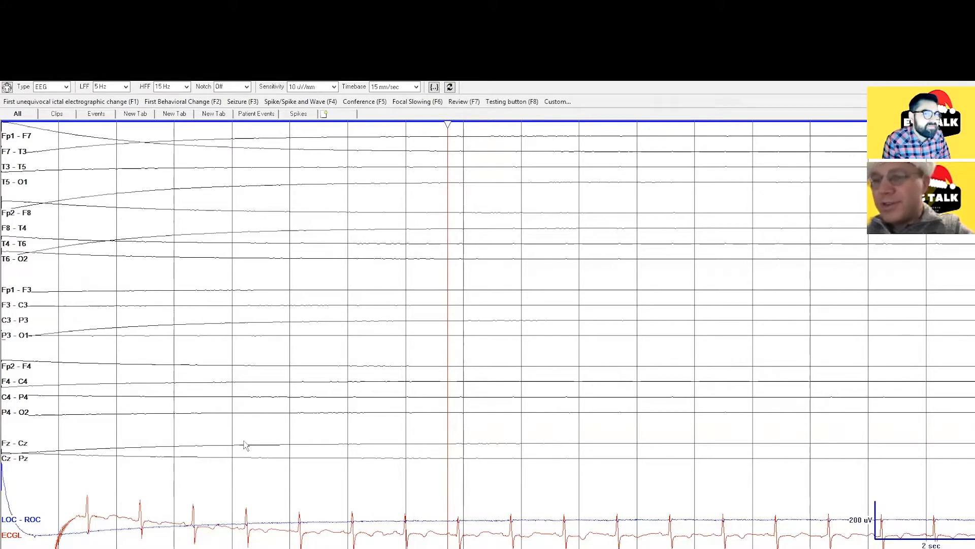
pyautogui.moveTo(232, 428)
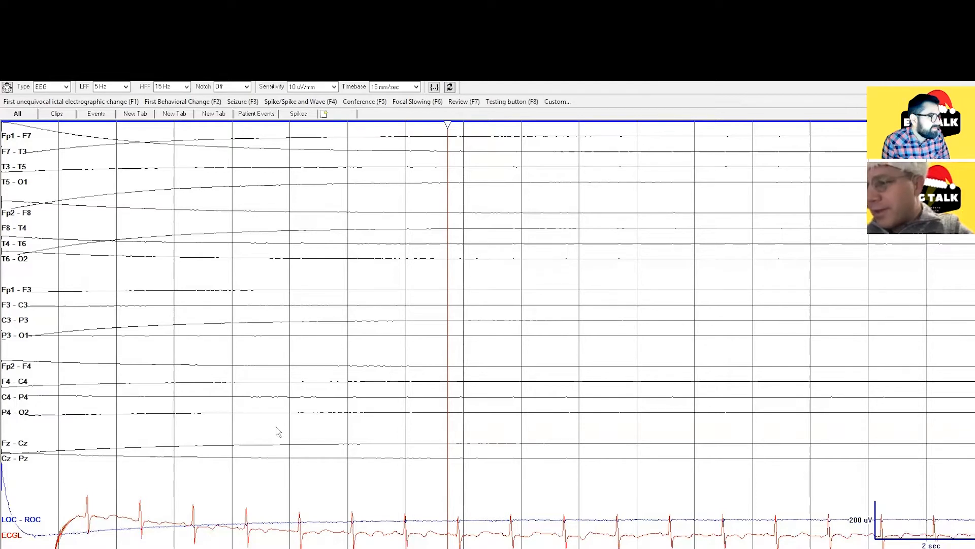
pyautogui.moveTo(281, 431)
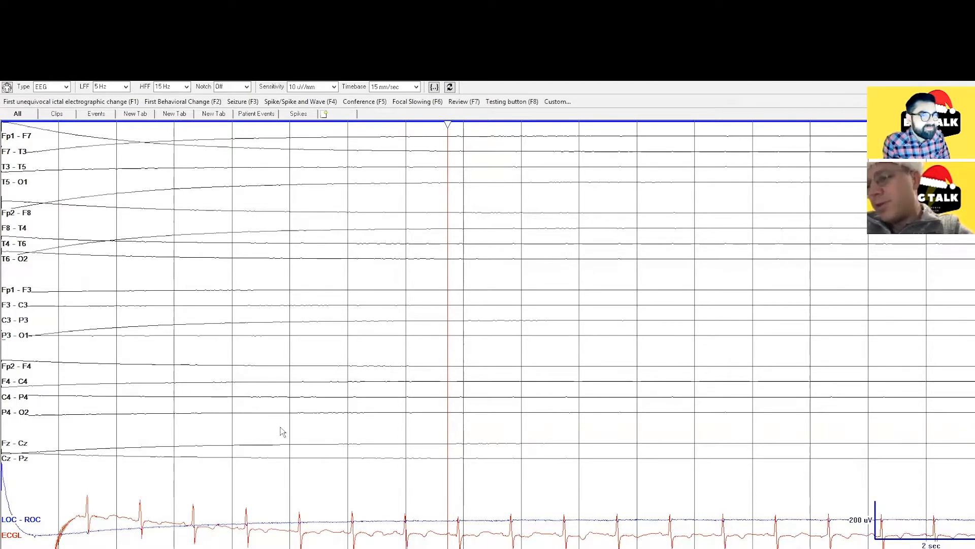
pyautogui.moveTo(339, 434)
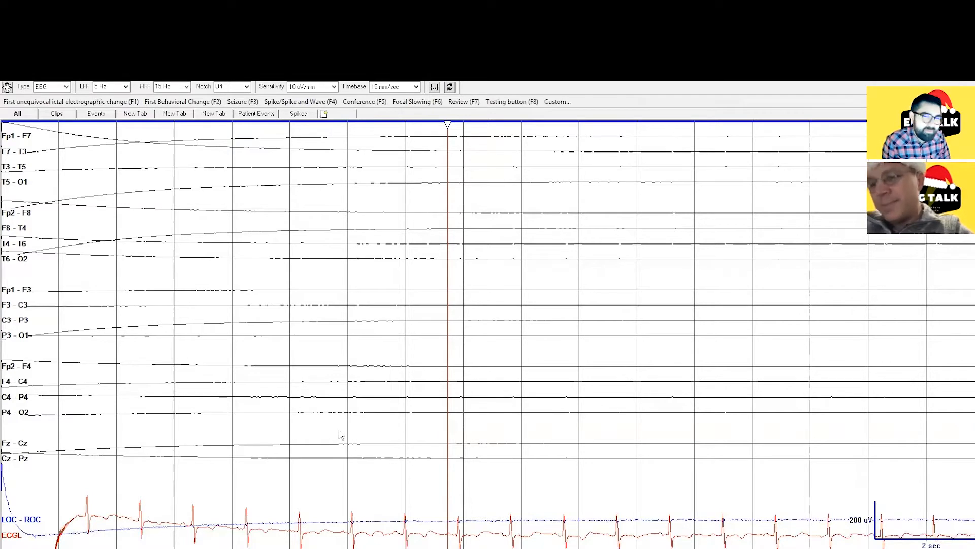
pyautogui.moveTo(189, 312)
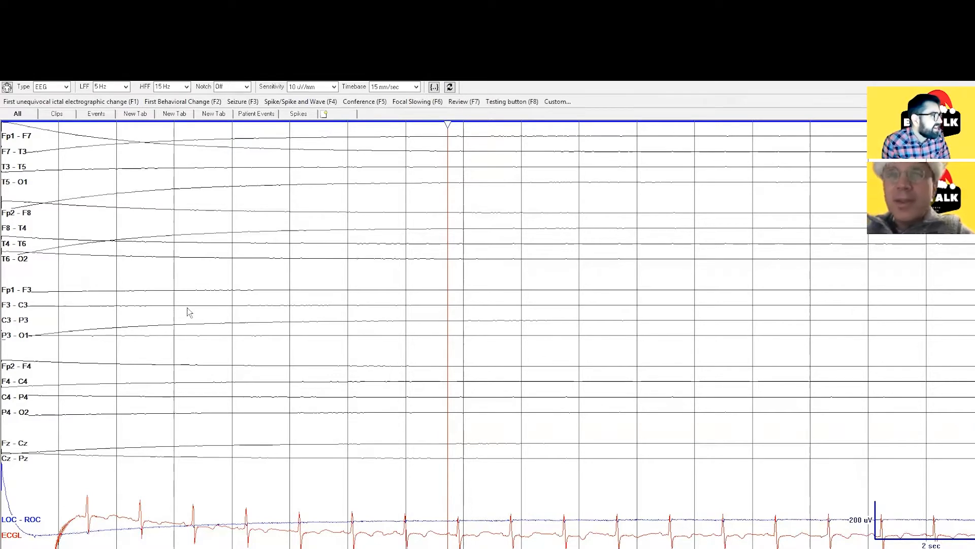
pyautogui.moveTo(194, 288)
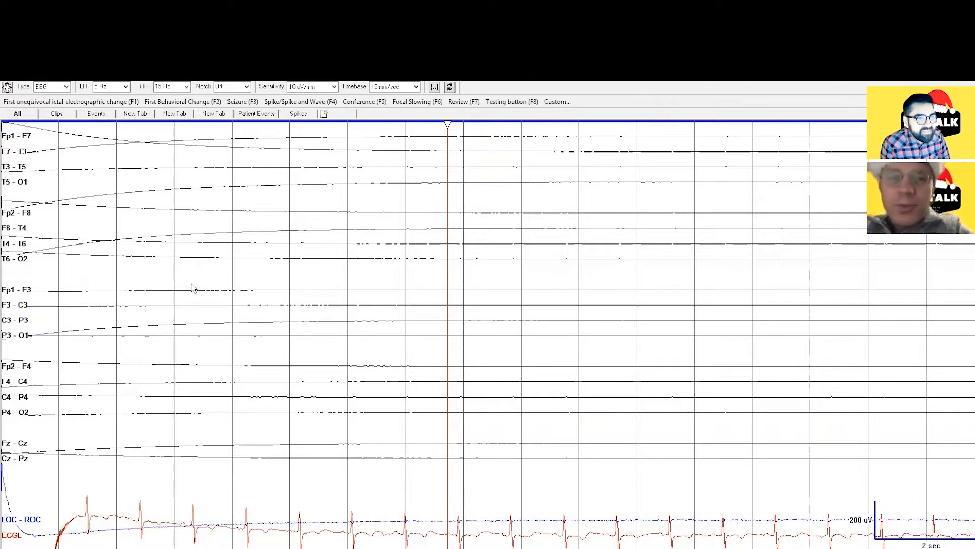
pyautogui.moveTo(293, 320)
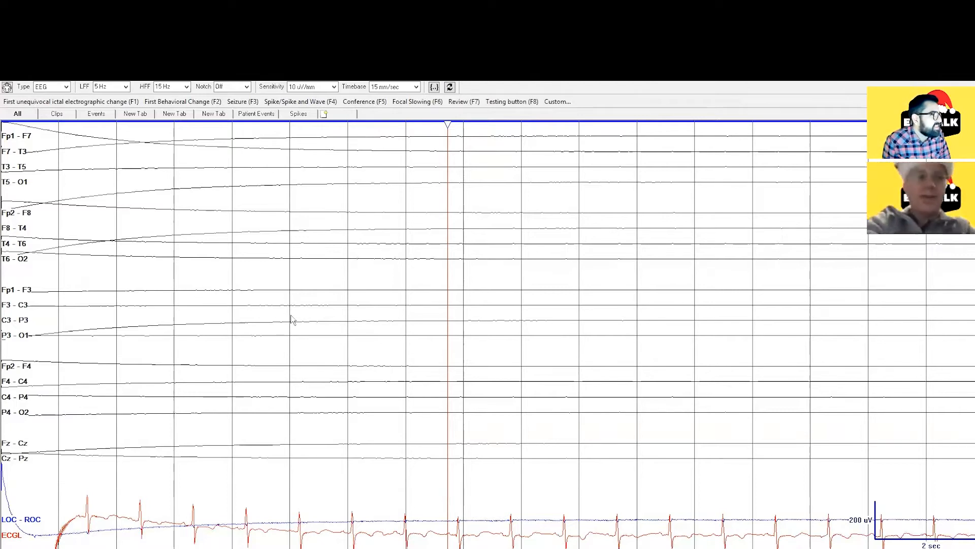
pyautogui.moveTo(179, 233)
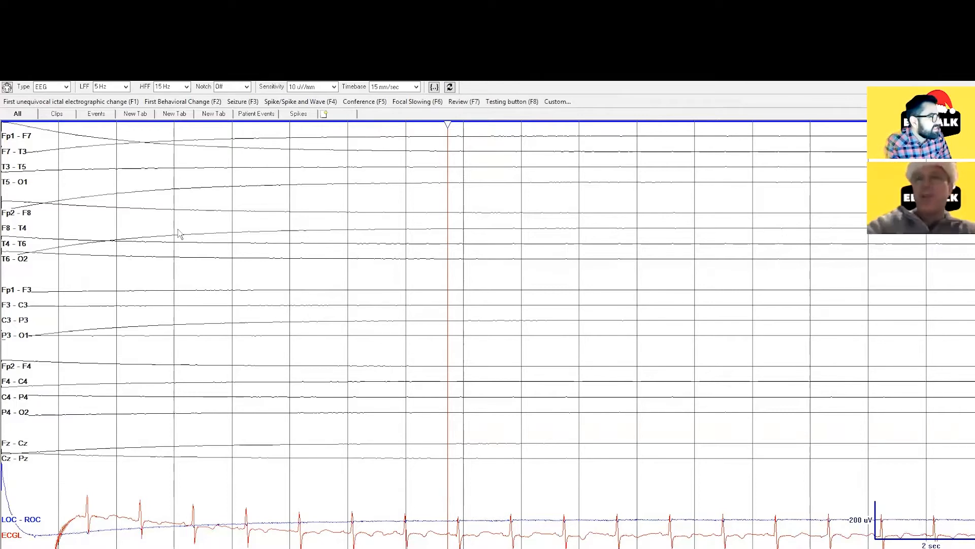
pyautogui.moveTo(334, 316)
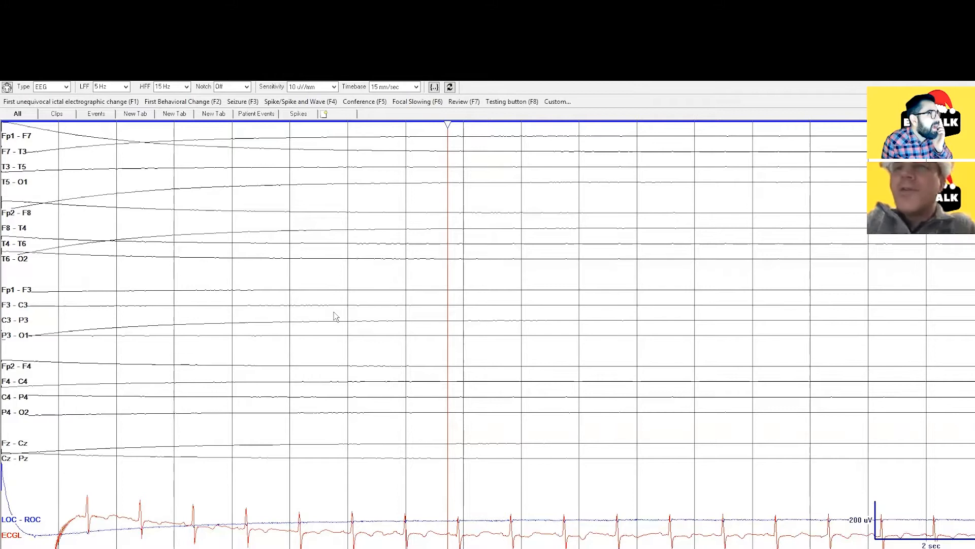
pyautogui.moveTo(215, 260)
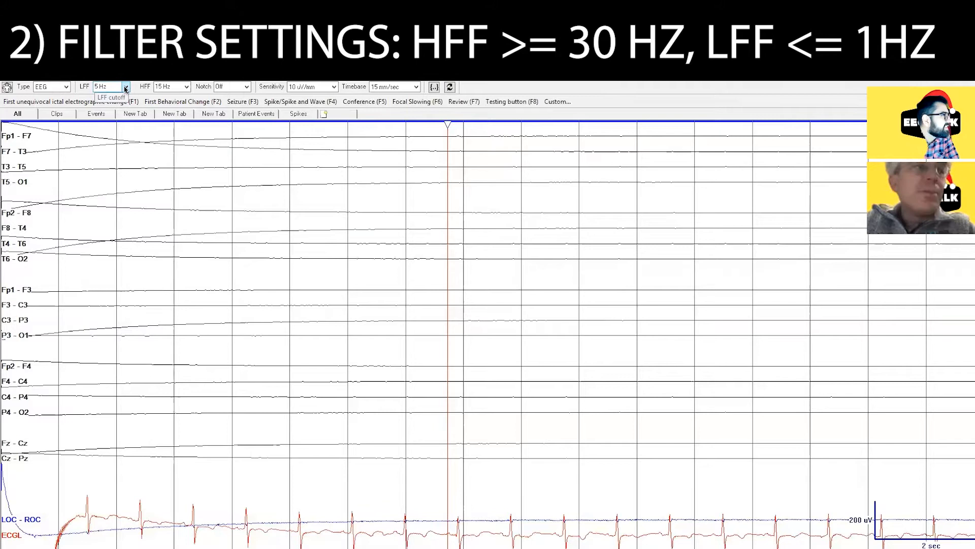
# Set the low-frequency filter to 1 Hz and the high-frequency filter to 70 Hz.
pyautogui.click(125, 86)
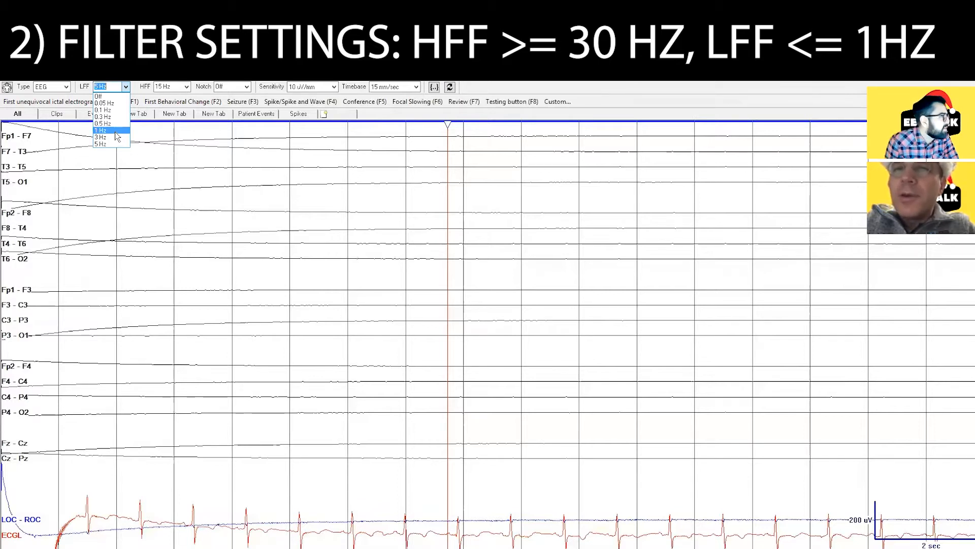
pyautogui.click(101, 130)
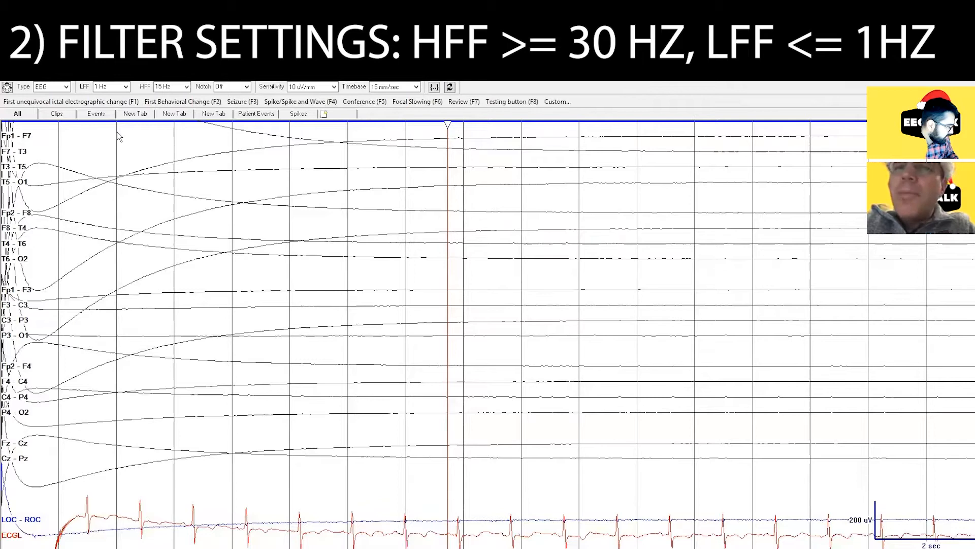
pyautogui.moveTo(122, 139)
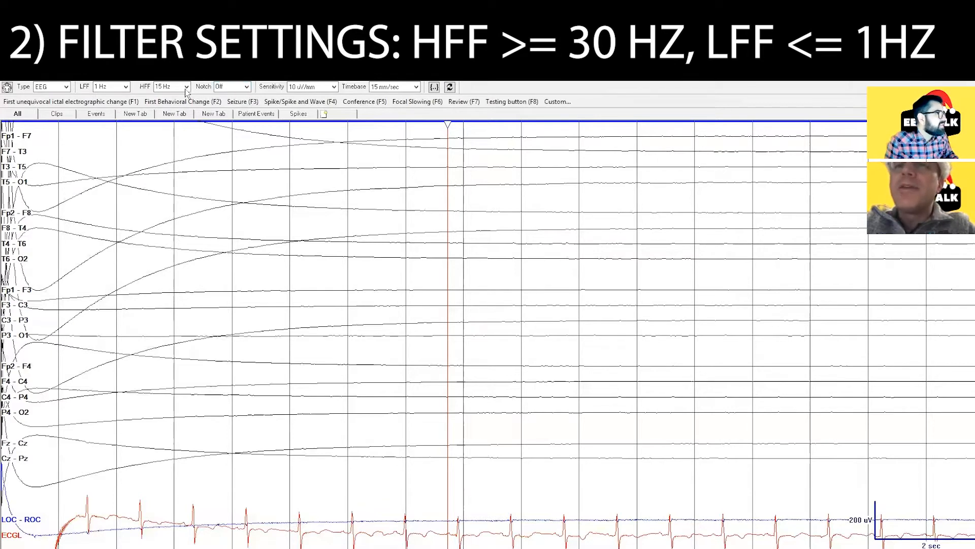
pyautogui.click(185, 86)
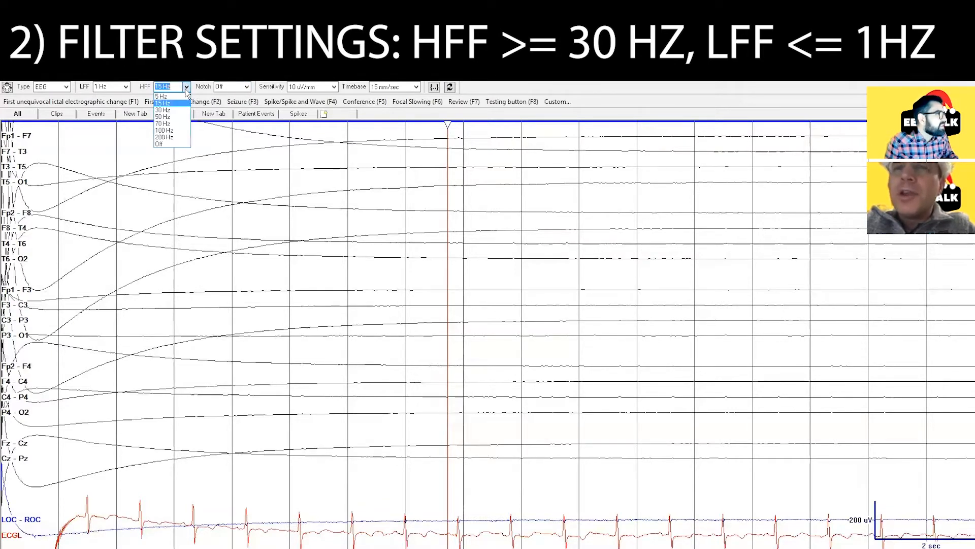
pyautogui.moveTo(176, 109)
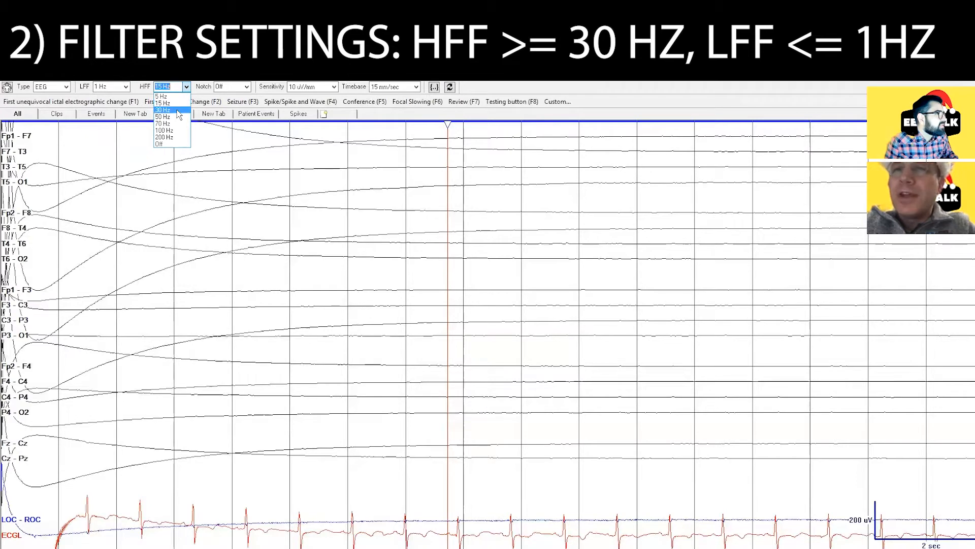
pyautogui.moveTo(171, 123)
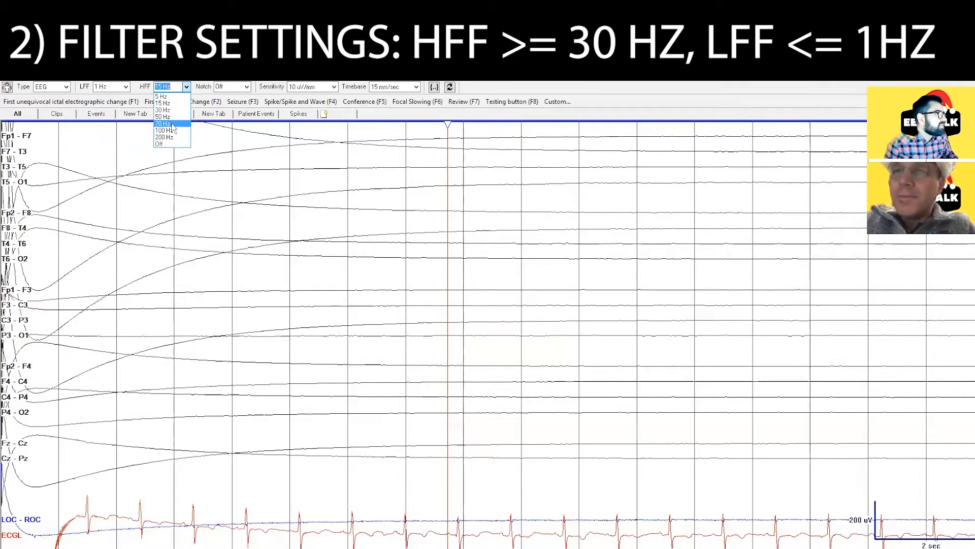
pyautogui.click(162, 123)
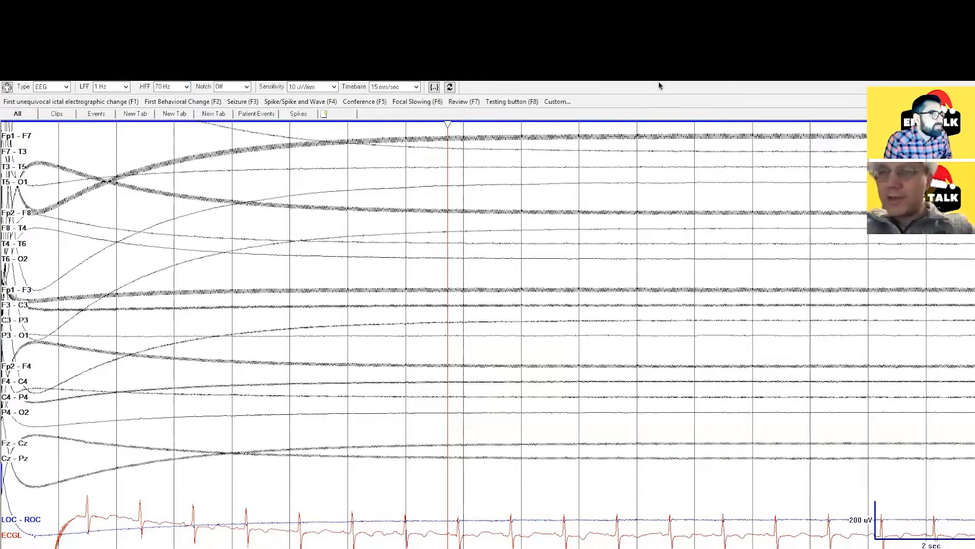
pyautogui.moveTo(246, 229)
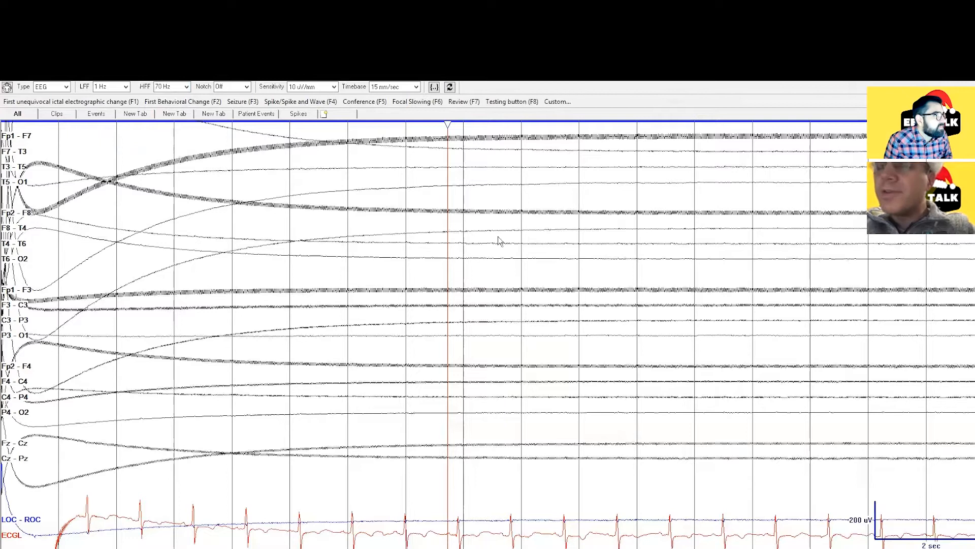
pyautogui.moveTo(564, 217)
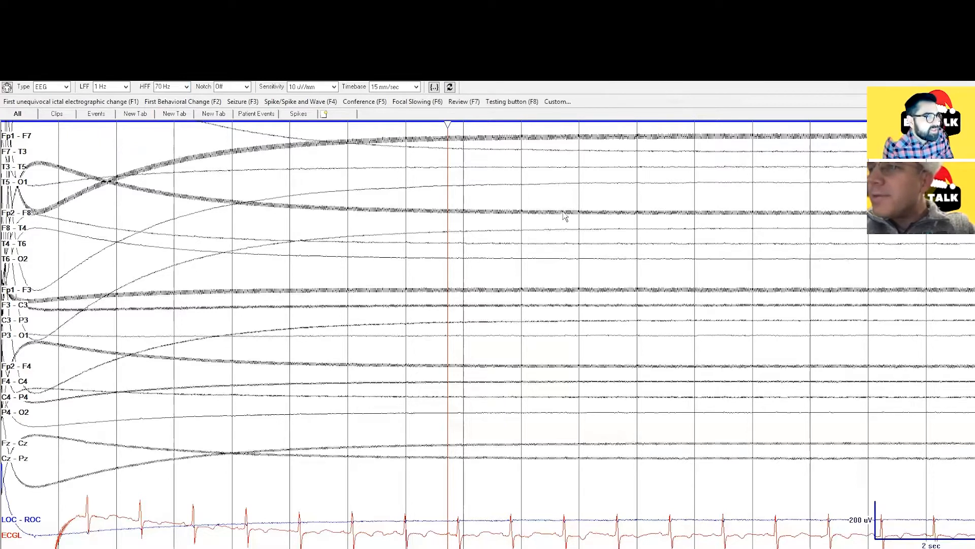
pyautogui.moveTo(364, 184)
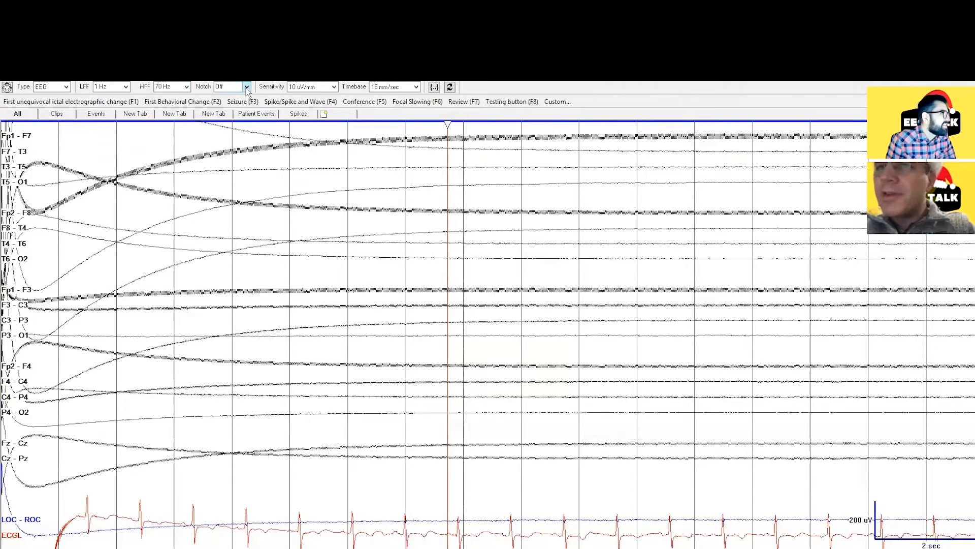
# Apply a 50 Hz notch filter, then switch it to 60 Hz.
pyautogui.click(246, 86)
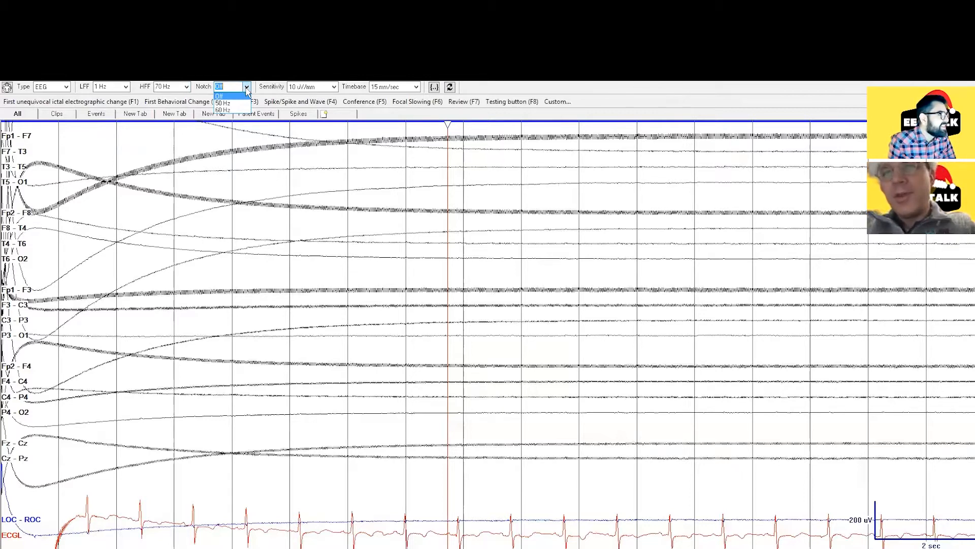
pyautogui.moveTo(241, 104)
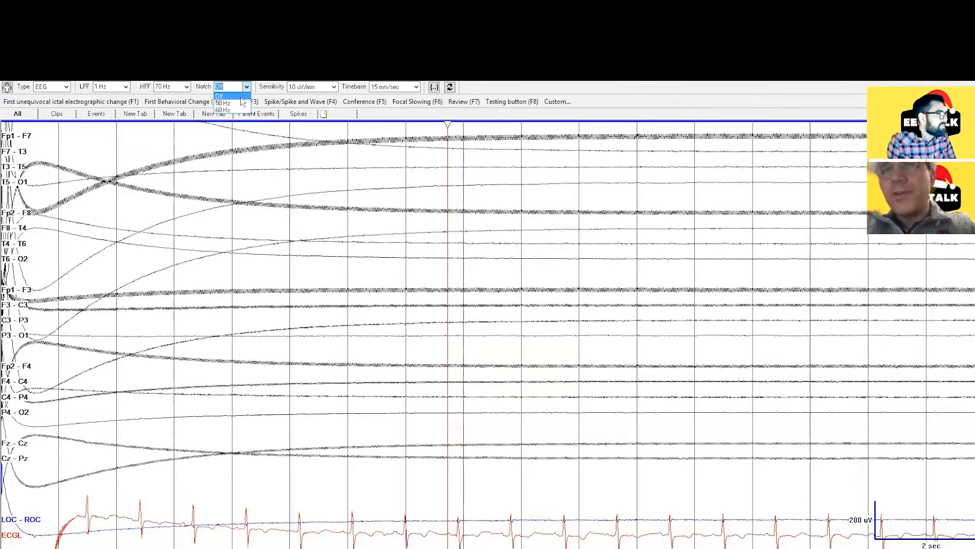
pyautogui.click(222, 102)
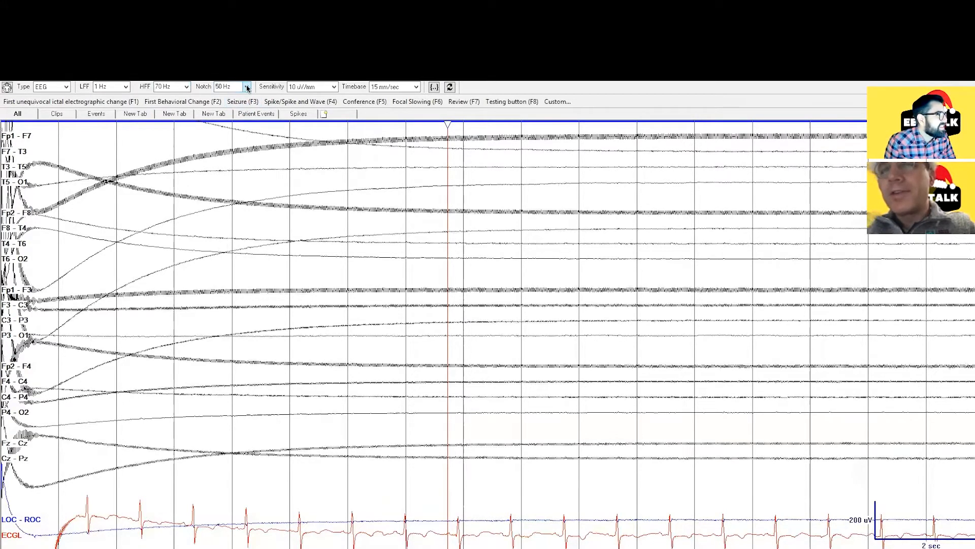
pyautogui.click(247, 87)
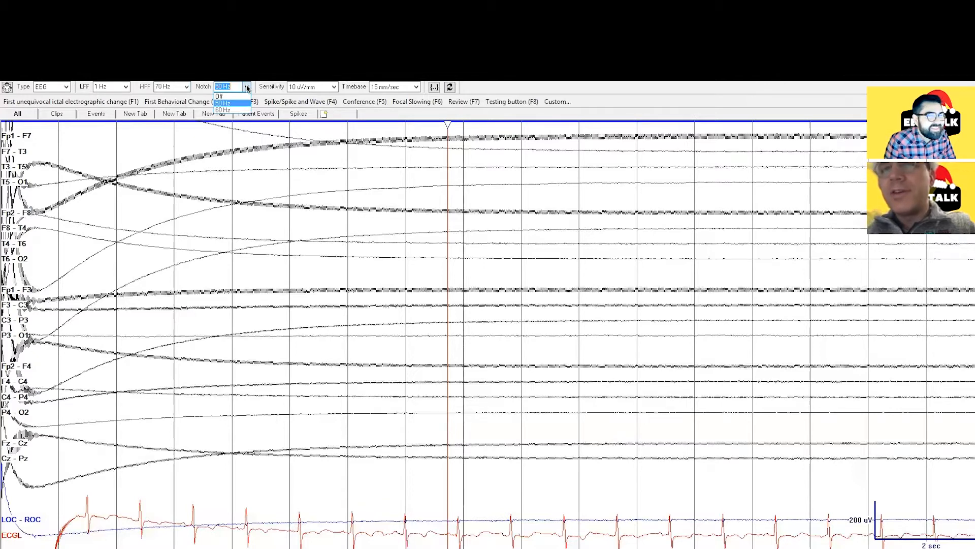
pyautogui.click(223, 109)
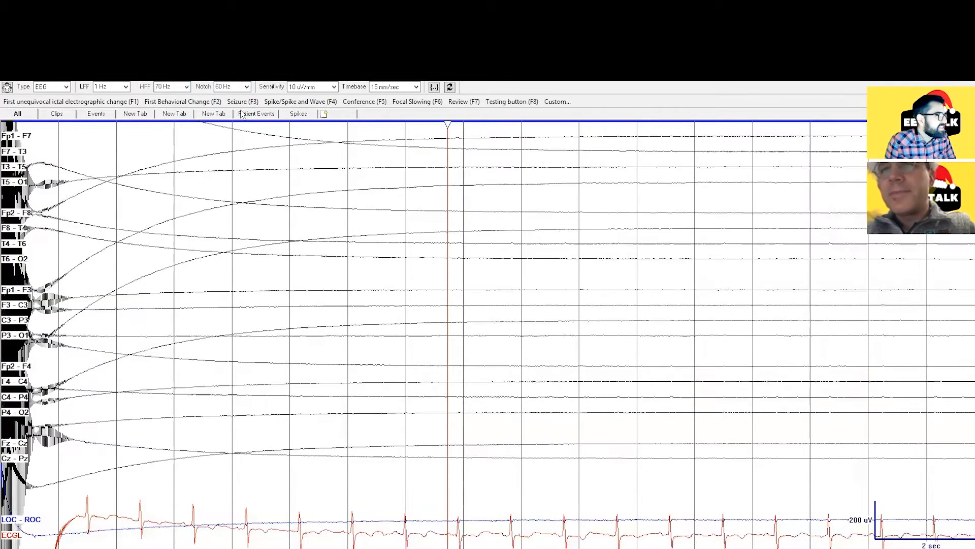
pyautogui.moveTo(454, 354)
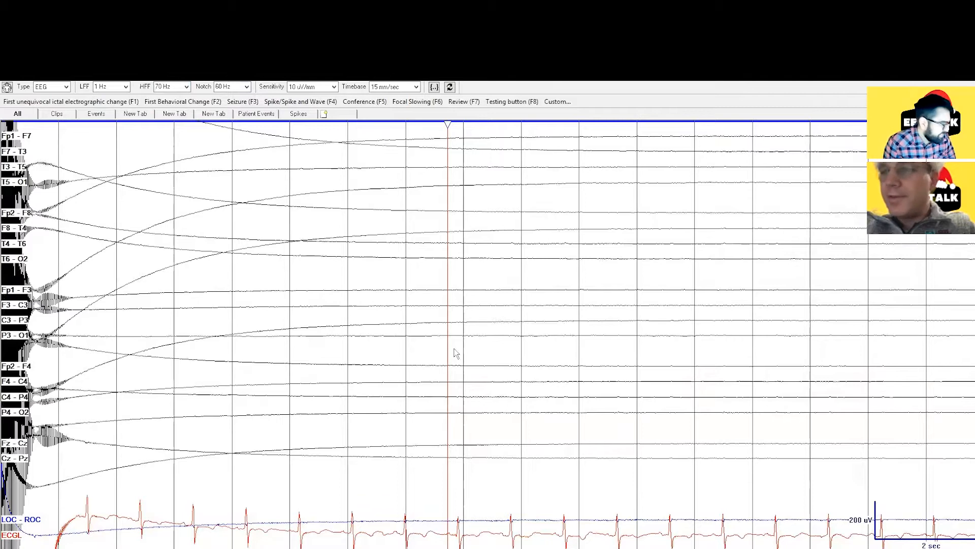
pyautogui.moveTo(396, 297)
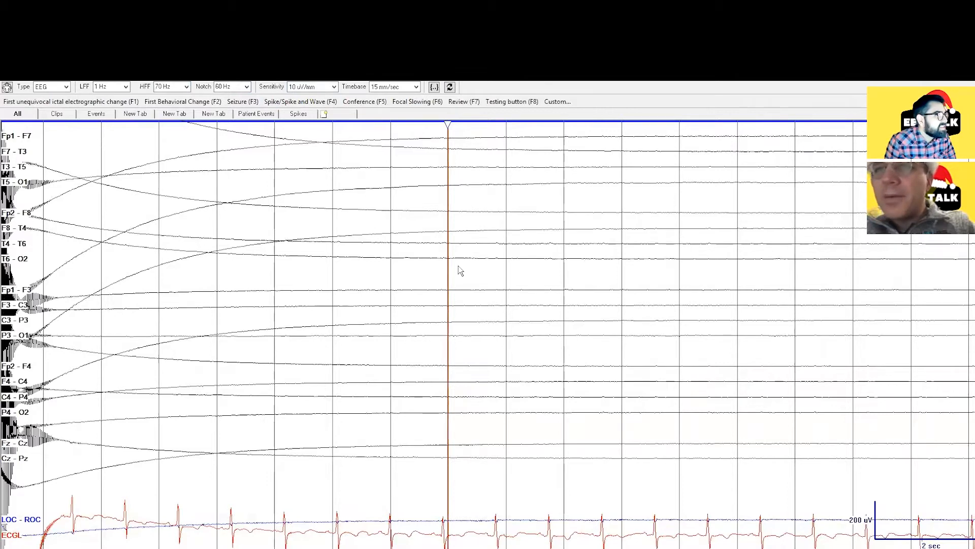
pyautogui.moveTo(515, 306)
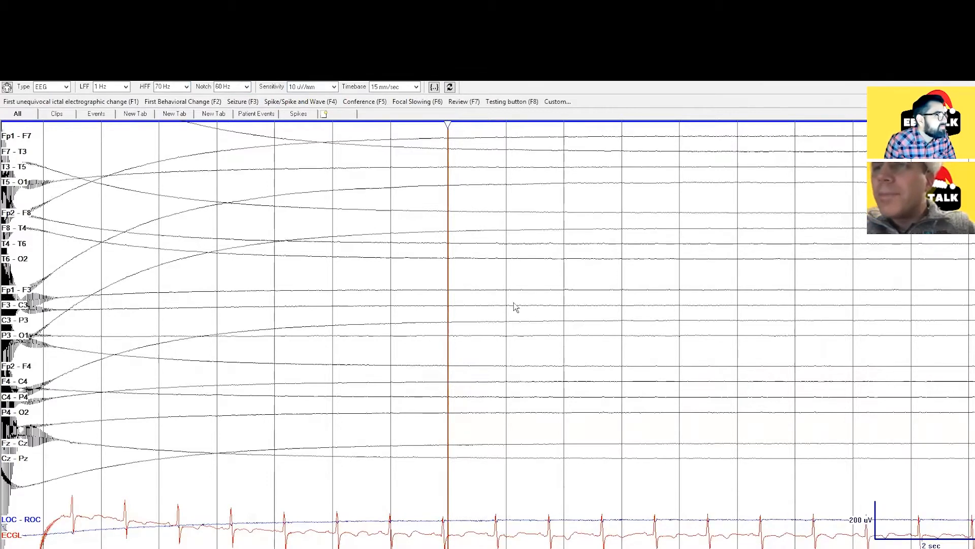
pyautogui.moveTo(333, 161)
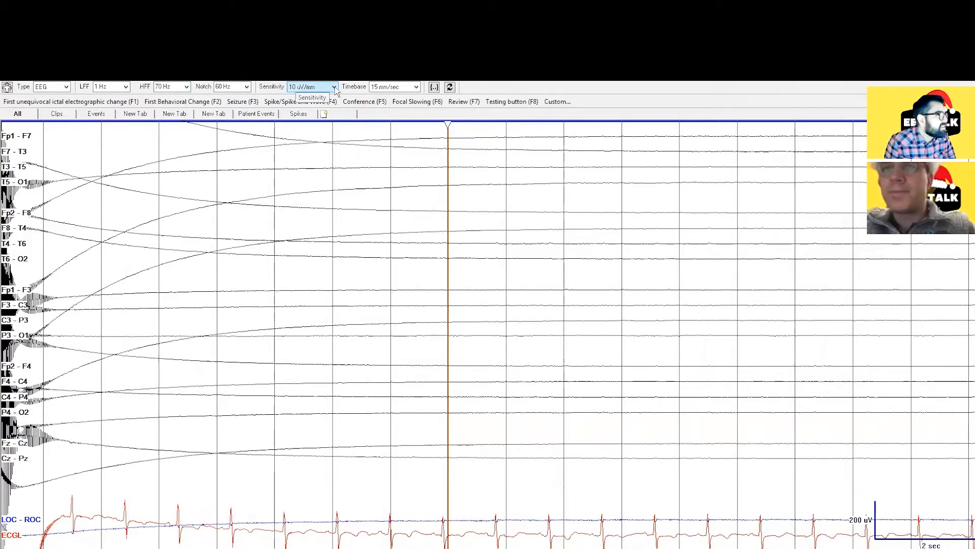
# Set the display sensitivity to 2 µV/mm from the sensitivity choices.
pyautogui.click(334, 86)
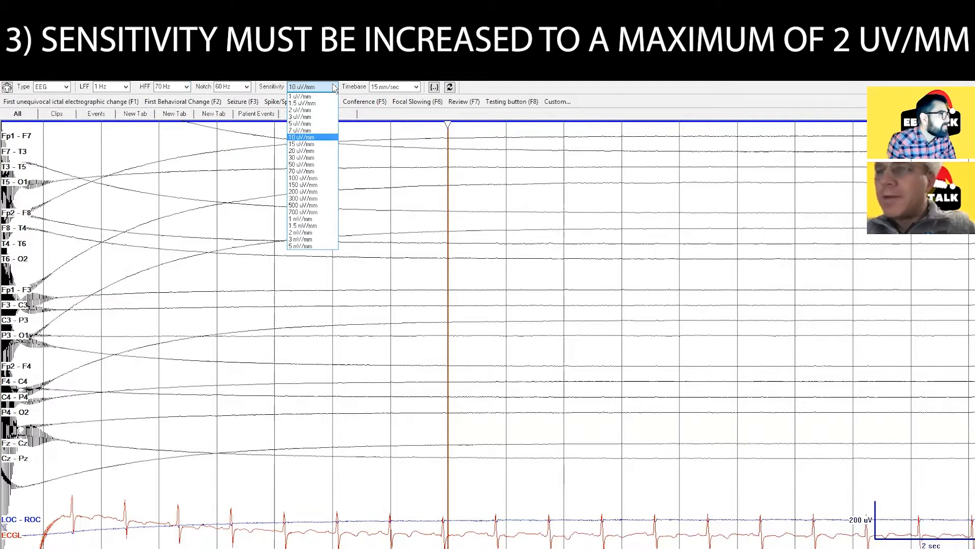
pyautogui.moveTo(301, 110)
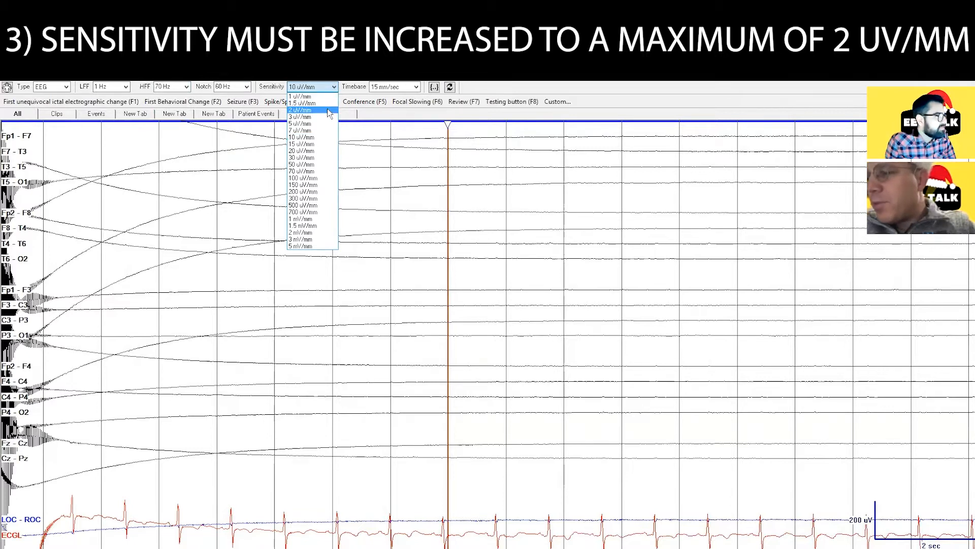
pyautogui.moveTo(300, 115)
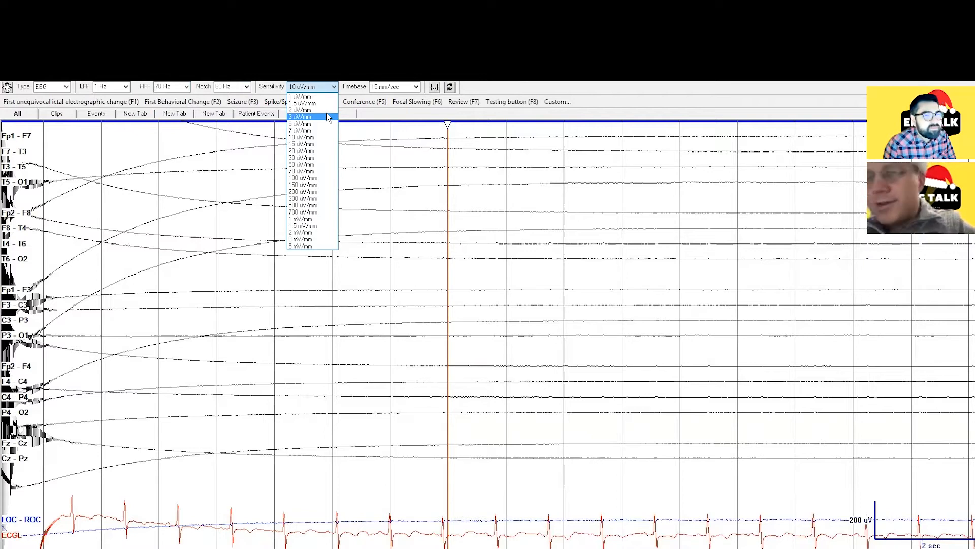
pyautogui.moveTo(311, 109)
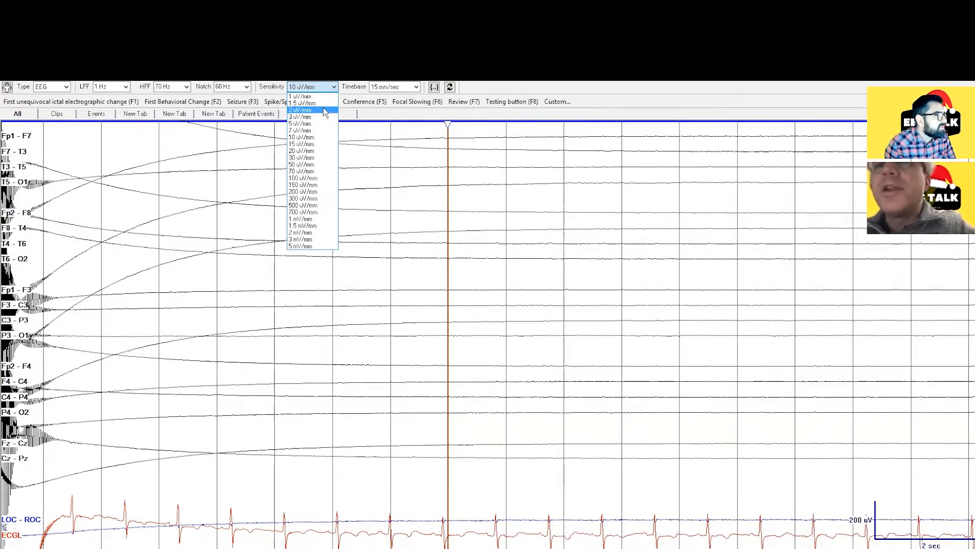
pyautogui.moveTo(312, 116)
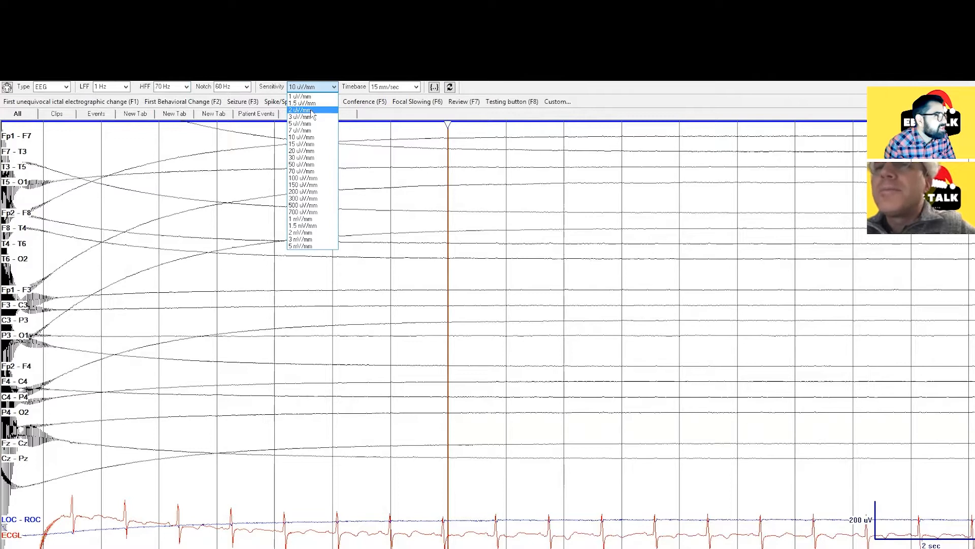
pyautogui.moveTo(312, 116)
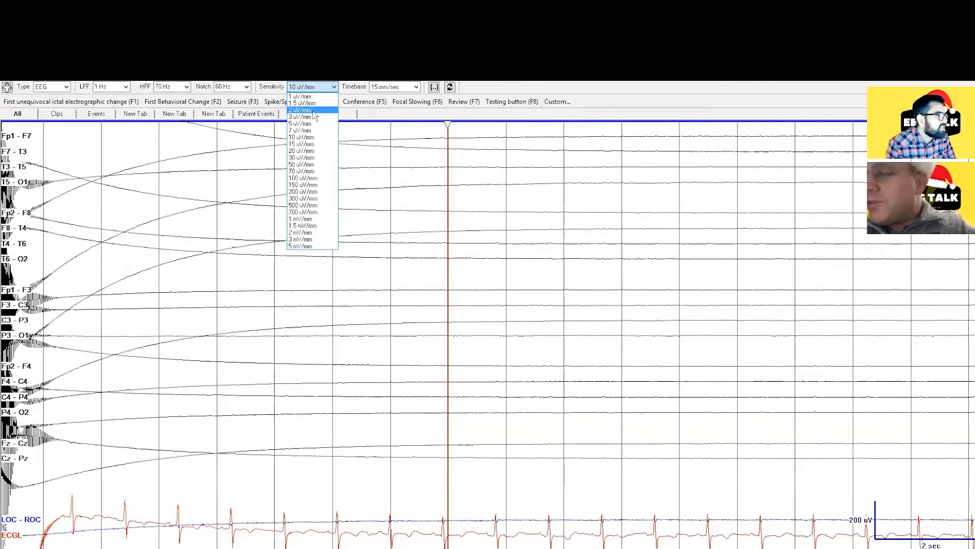
pyautogui.click(301, 110)
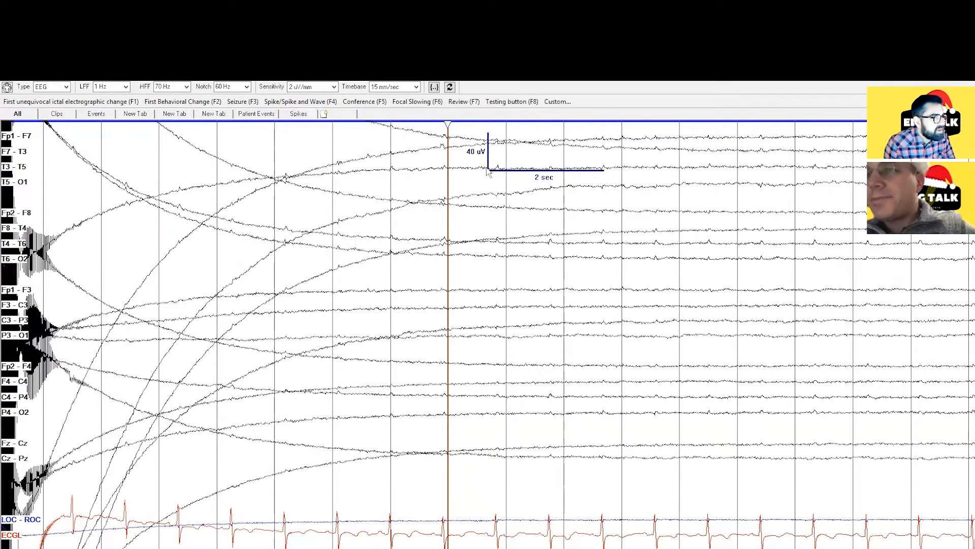
pyautogui.moveTo(488, 174)
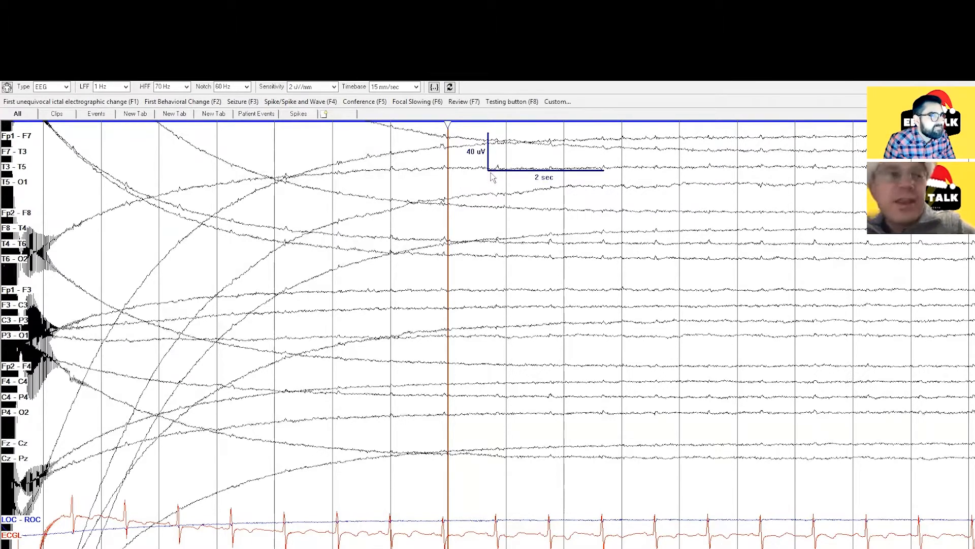
pyautogui.moveTo(500, 182)
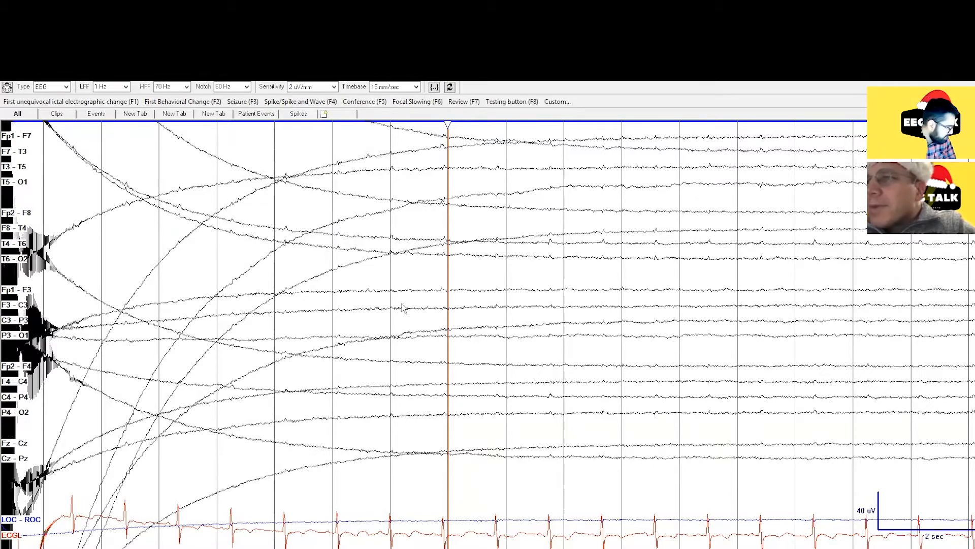
pyautogui.moveTo(389, 328)
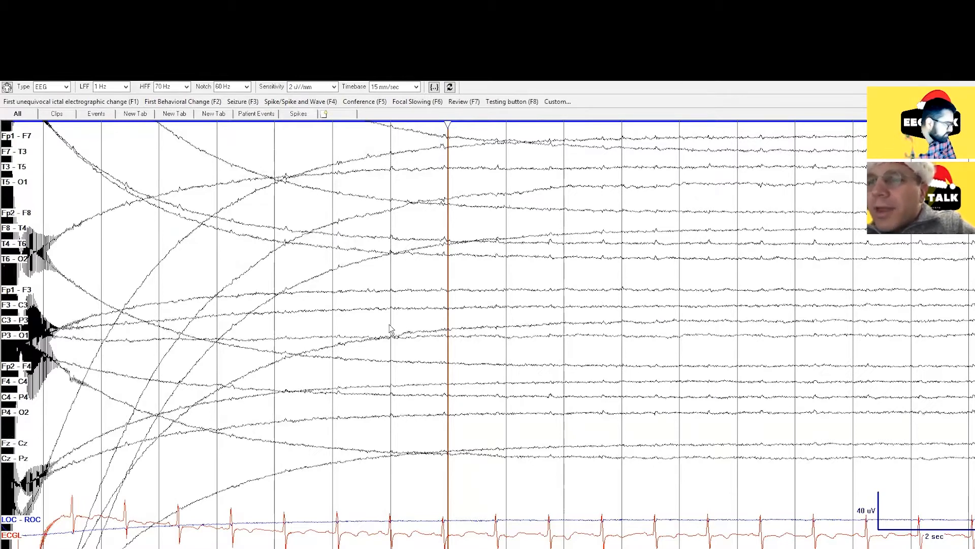
pyautogui.moveTo(366, 131)
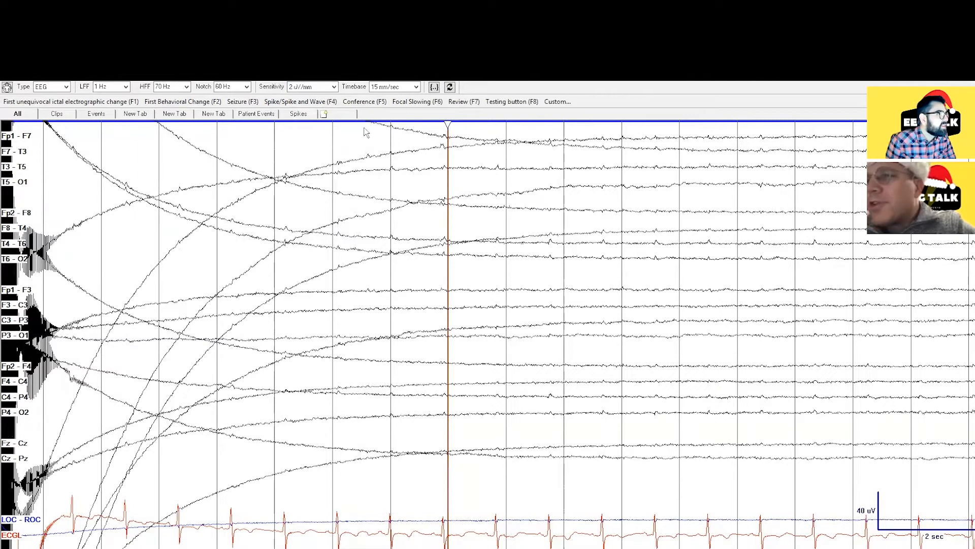
# Jump to a cleaner epoch showing continuous low-amplitude activity on all channels.
pyautogui.click(215, 131)
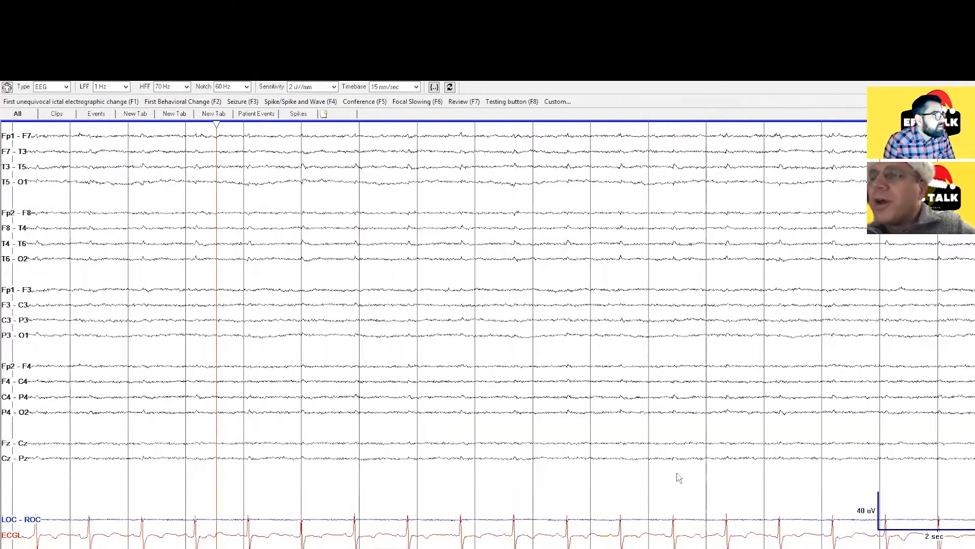
pyautogui.moveTo(424, 447)
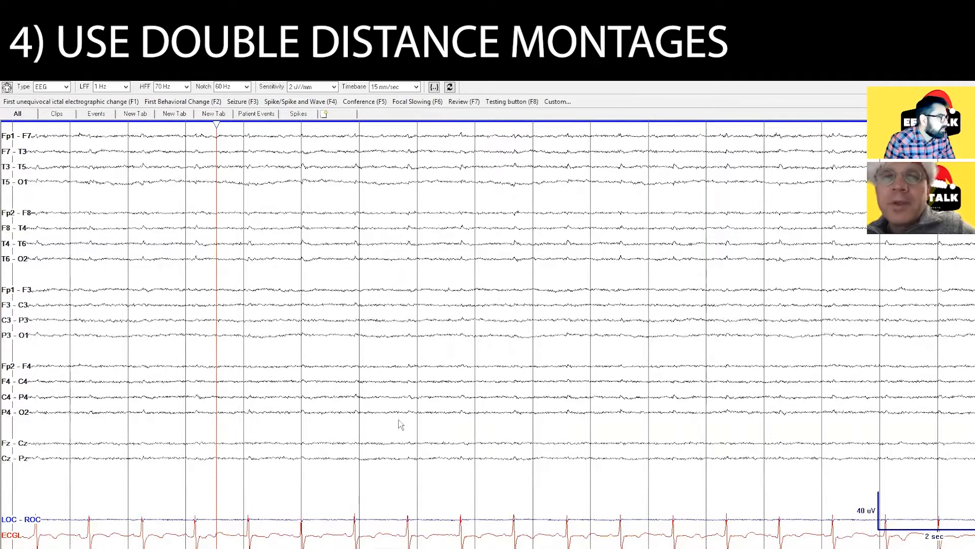
pyautogui.moveTo(326, 477)
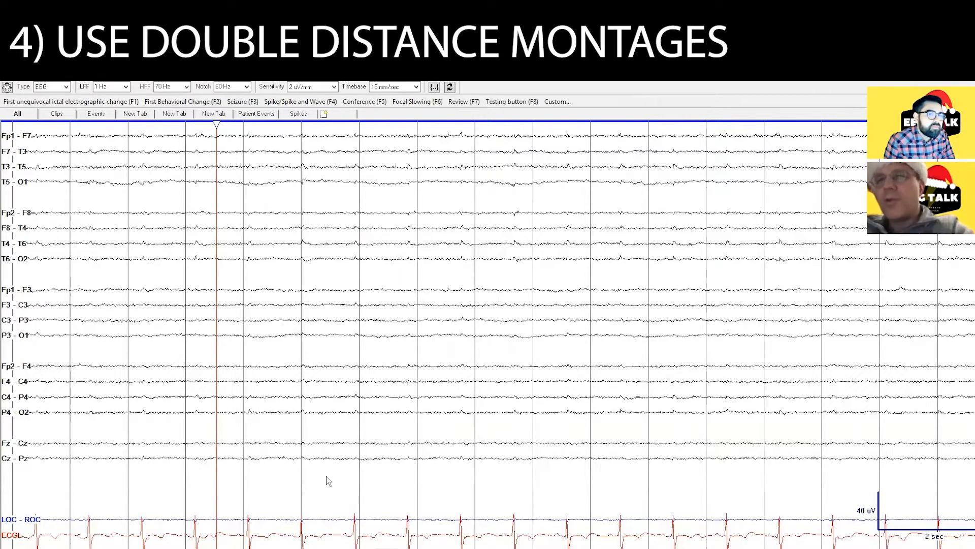
pyautogui.moveTo(367, 355)
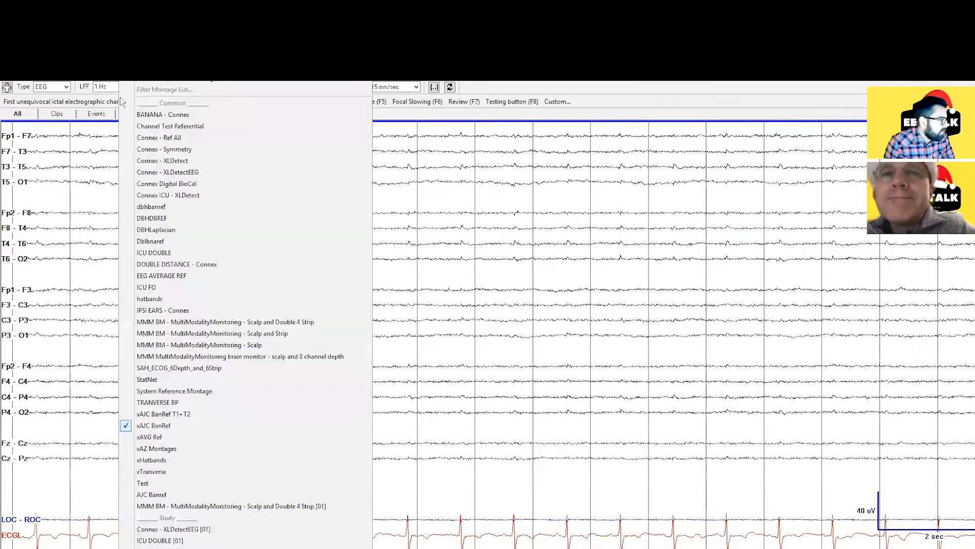
pyautogui.moveTo(222, 448)
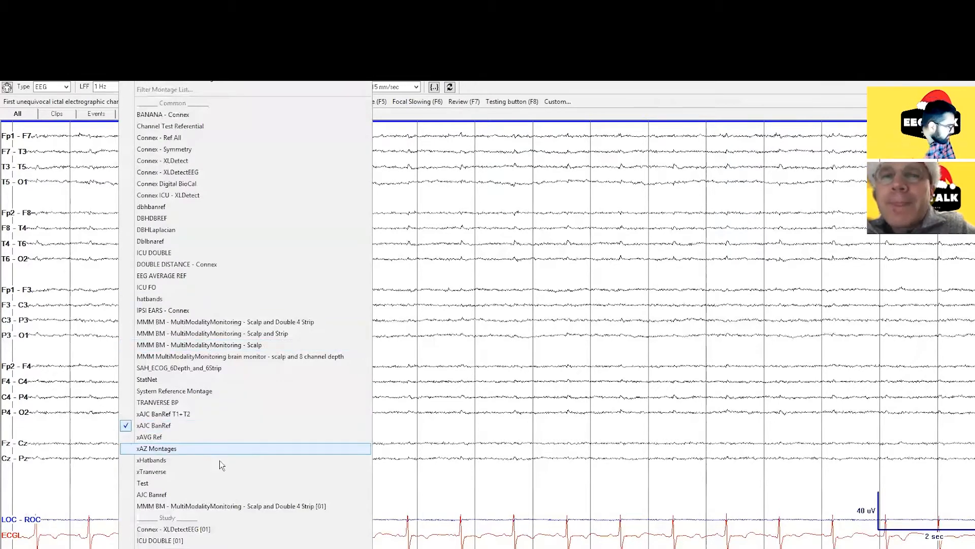
pyautogui.moveTo(187, 540)
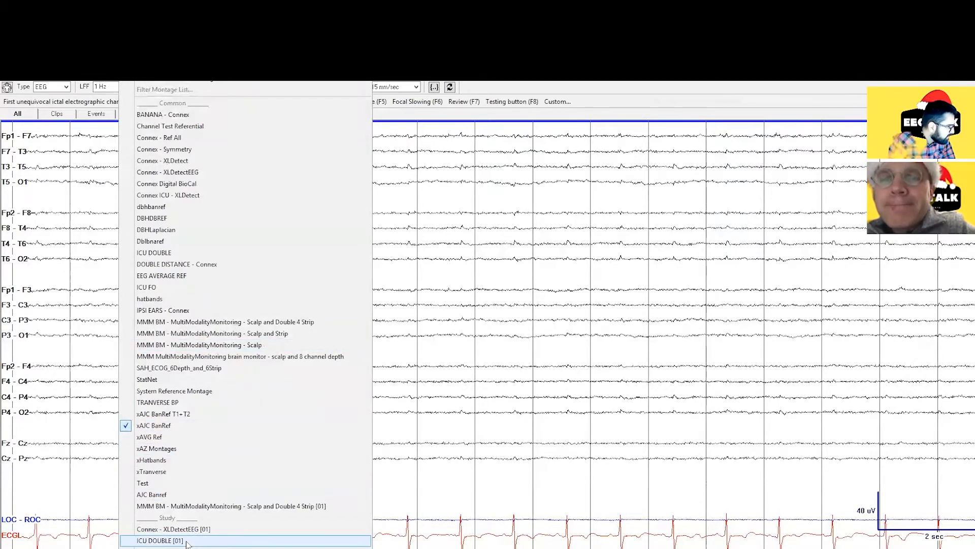
# Switch the montage to ICU DOUBLE [01] from the Study section.
pyautogui.click(159, 539)
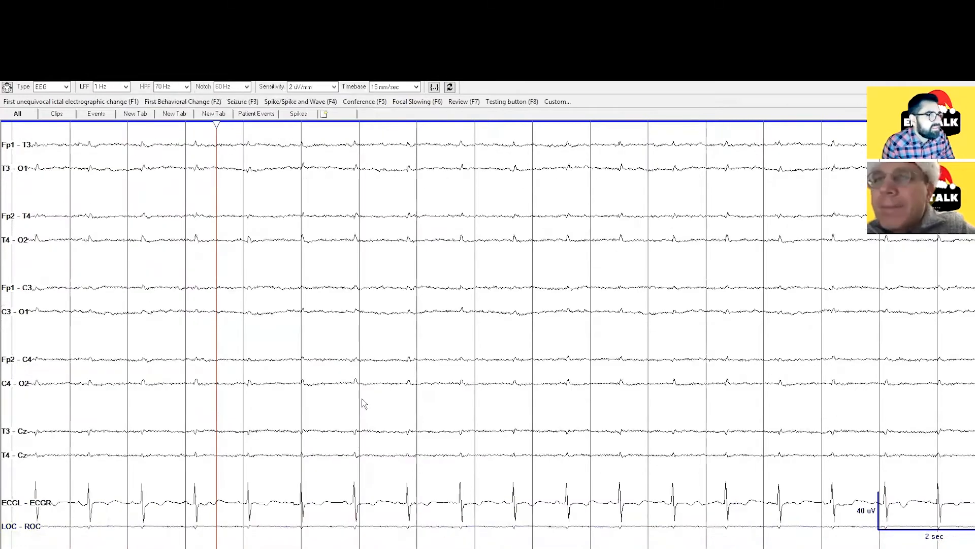
pyautogui.moveTo(479, 364)
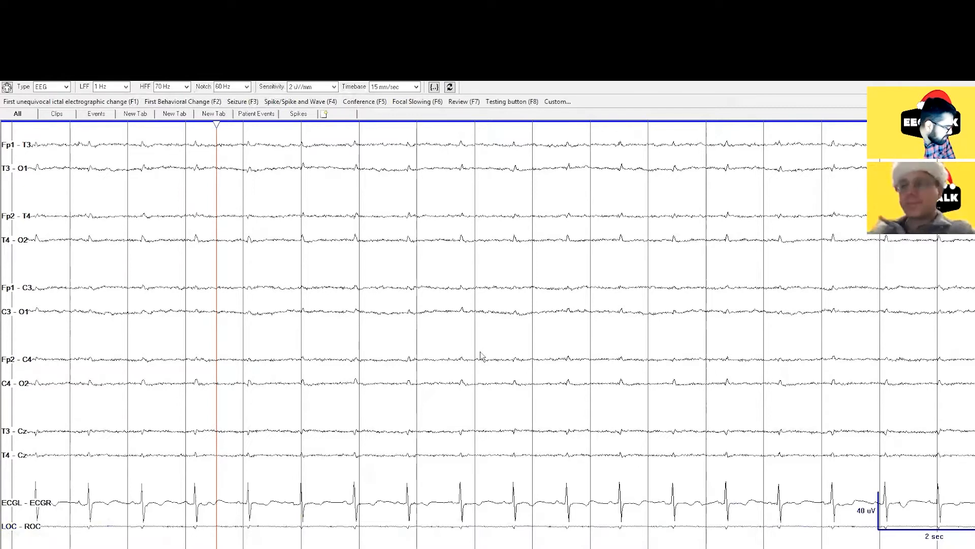
pyautogui.moveTo(387, 345)
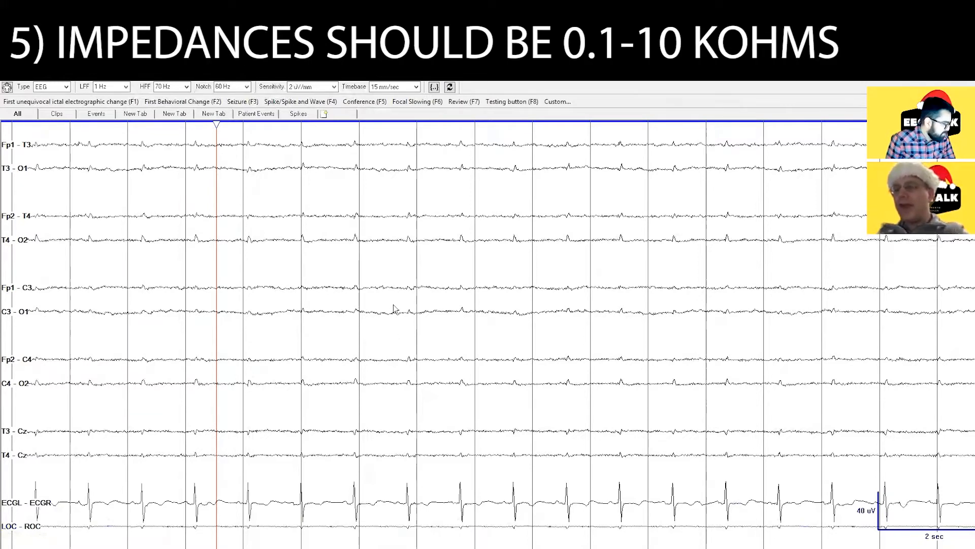
pyautogui.moveTo(493, 316)
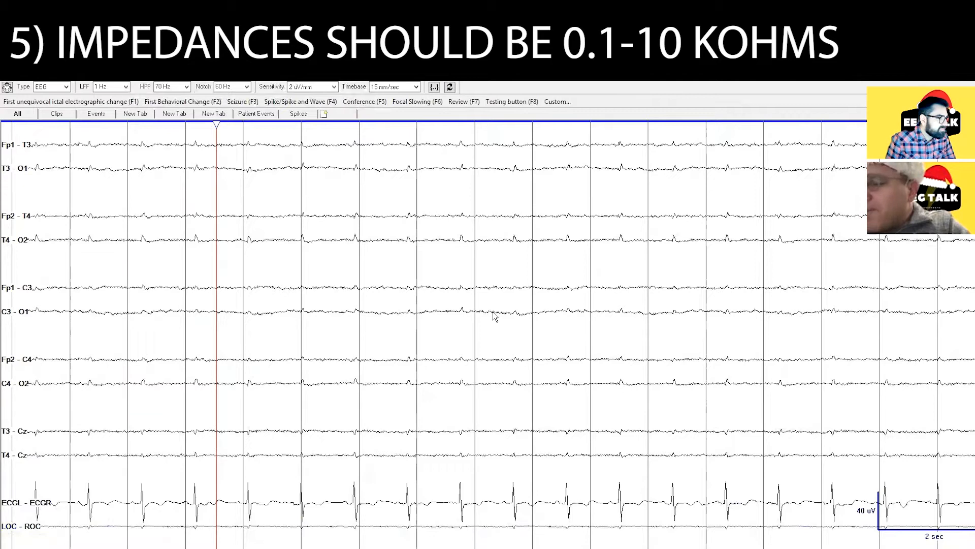
pyautogui.moveTo(445, 308)
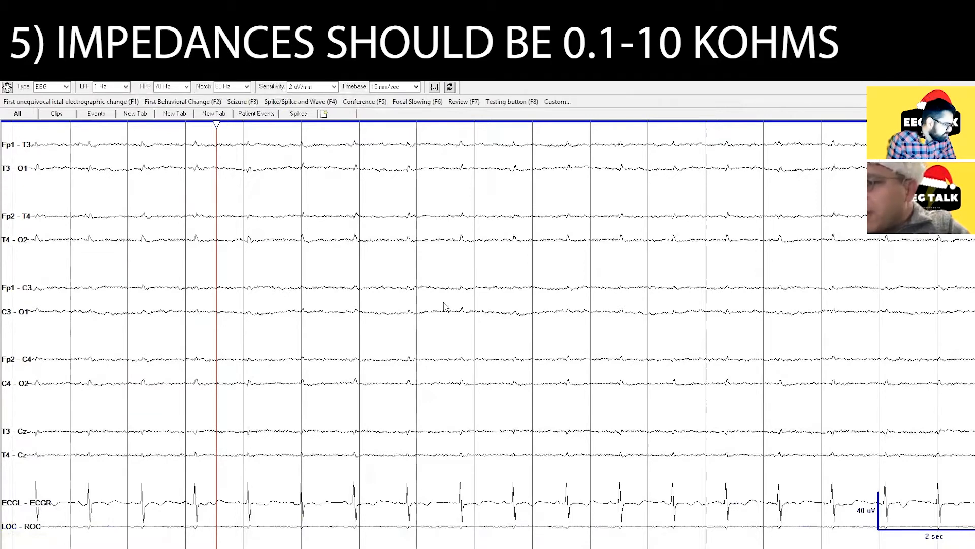
pyautogui.moveTo(628, 338)
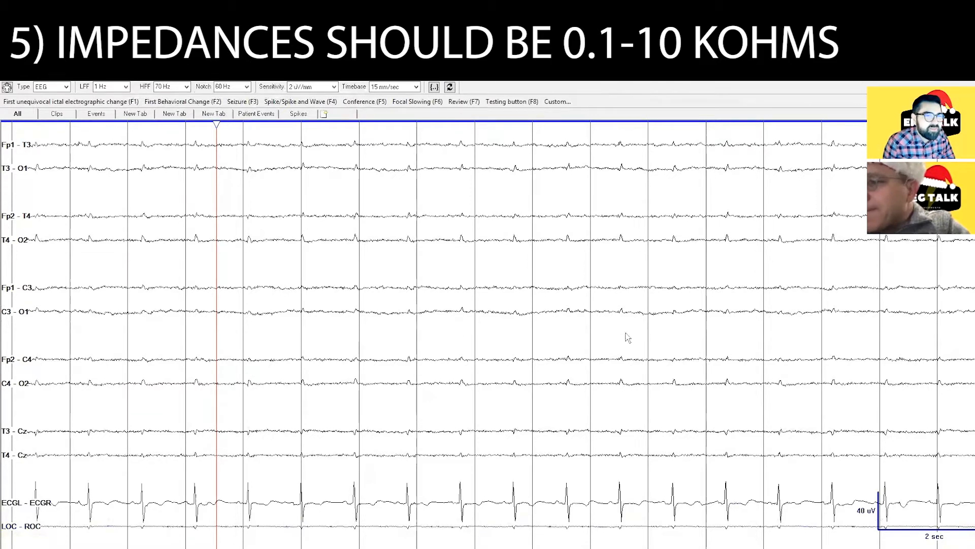
pyautogui.moveTo(436, 323)
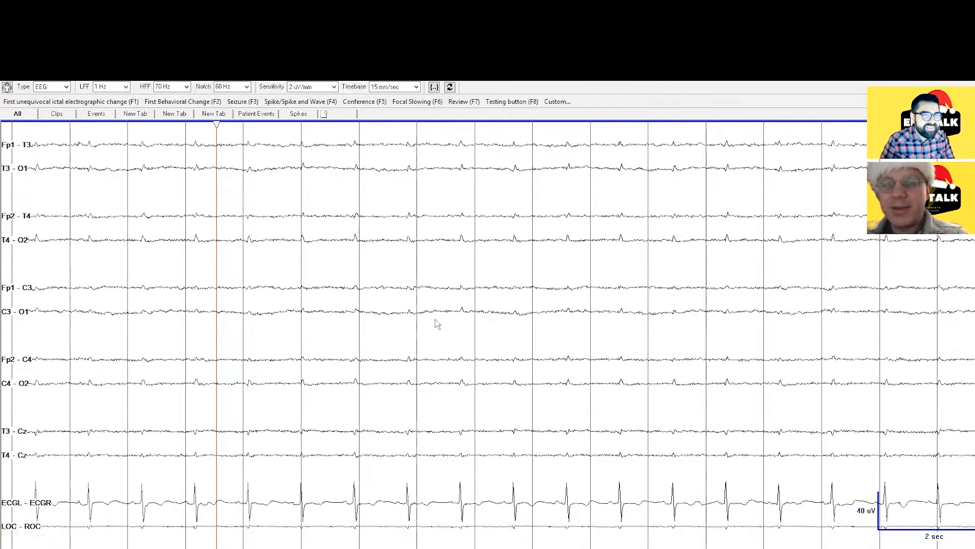
pyautogui.moveTo(567, 258)
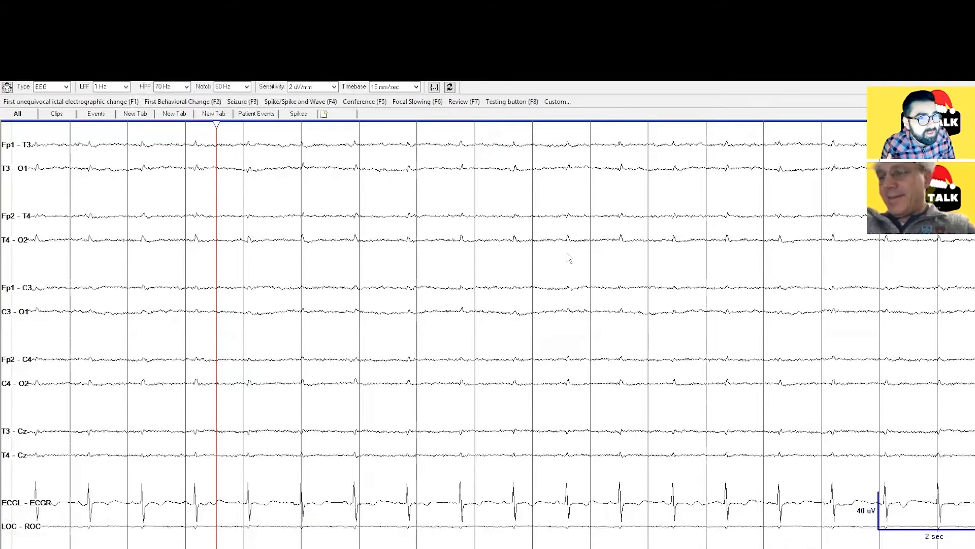
pyautogui.moveTo(362, 271)
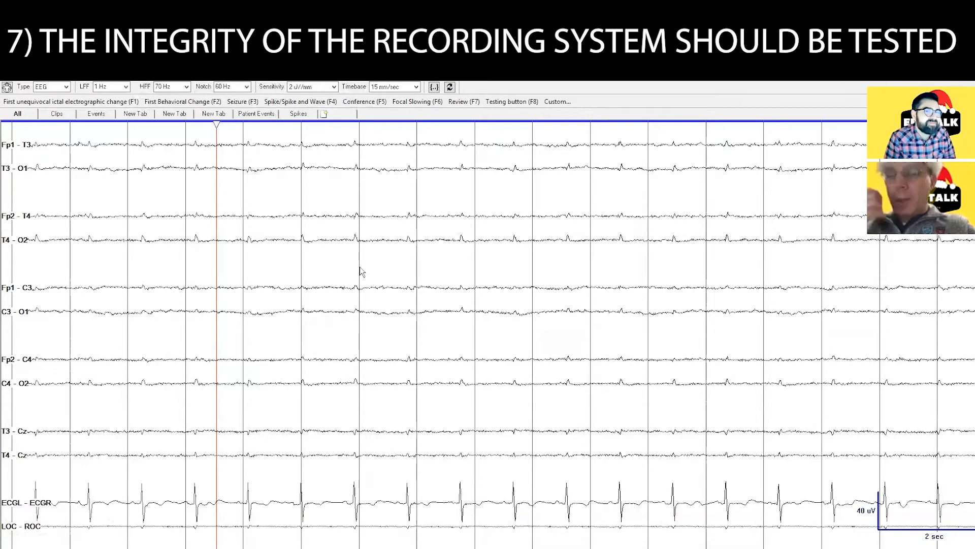
pyautogui.moveTo(482, 325)
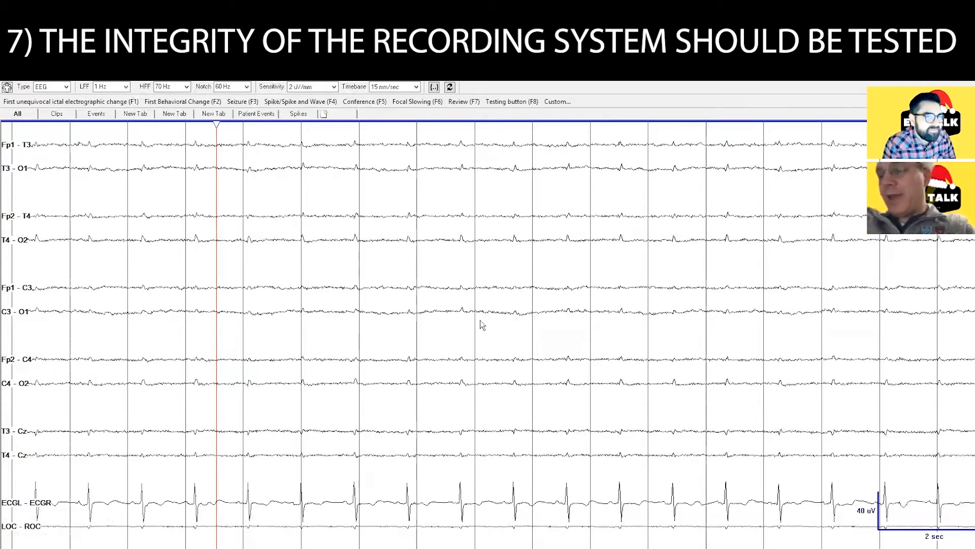
pyautogui.moveTo(714, 404)
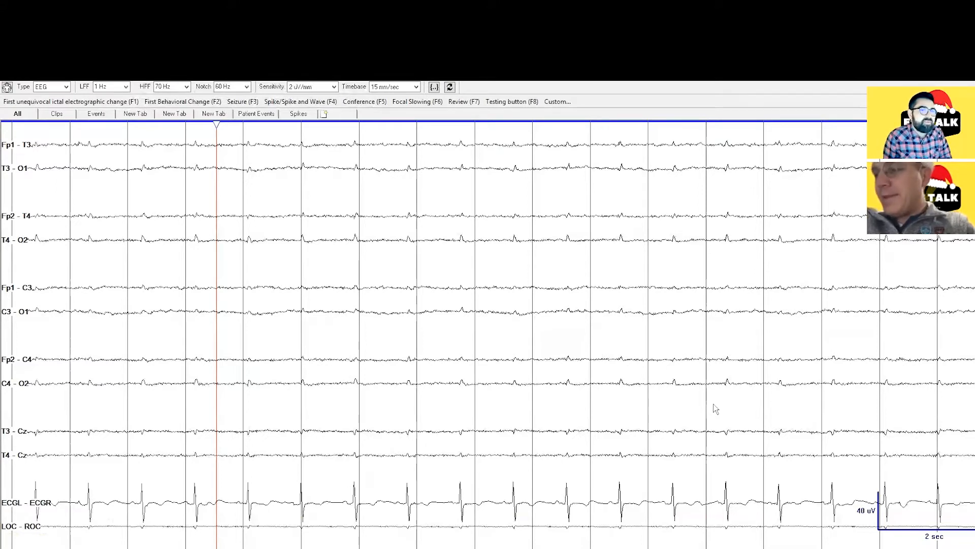
pyautogui.moveTo(698, 401)
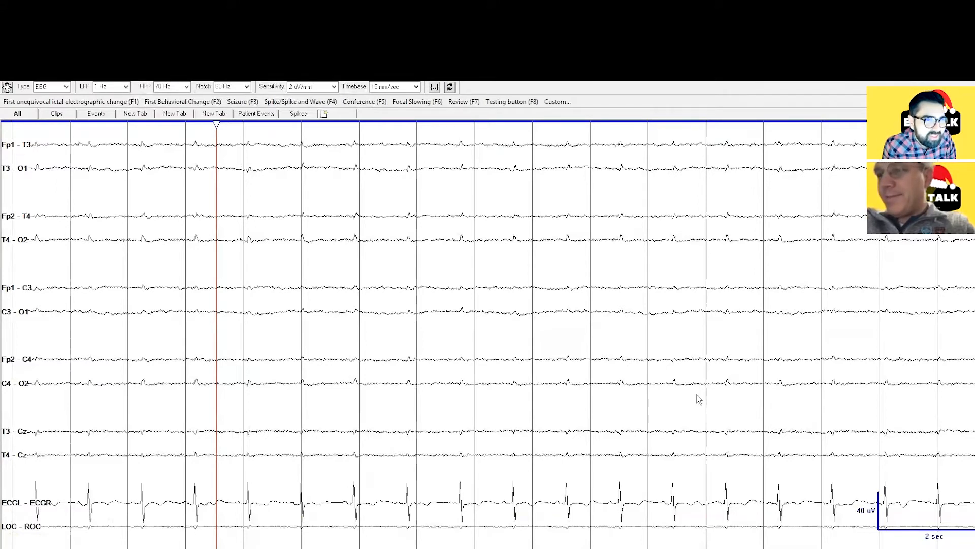
pyautogui.moveTo(662, 368)
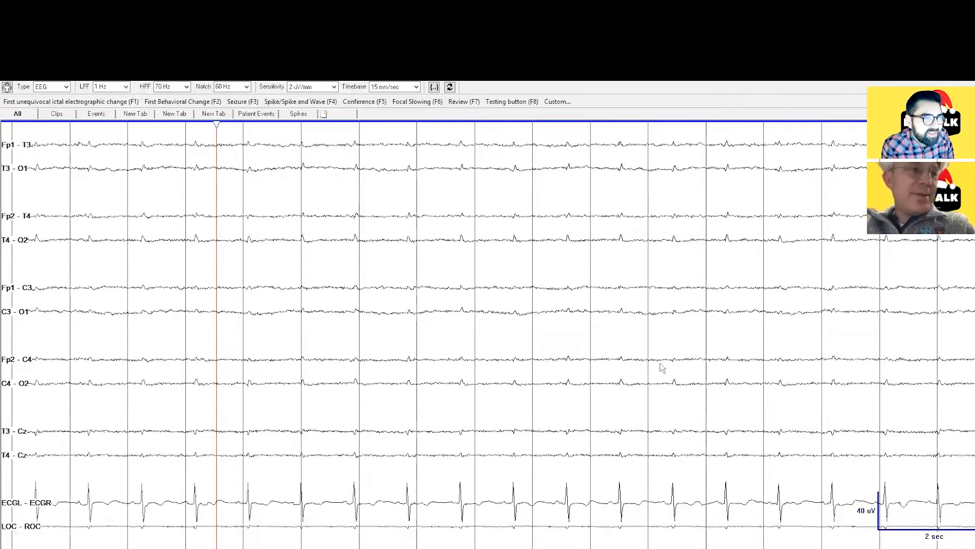
pyautogui.moveTo(627, 337)
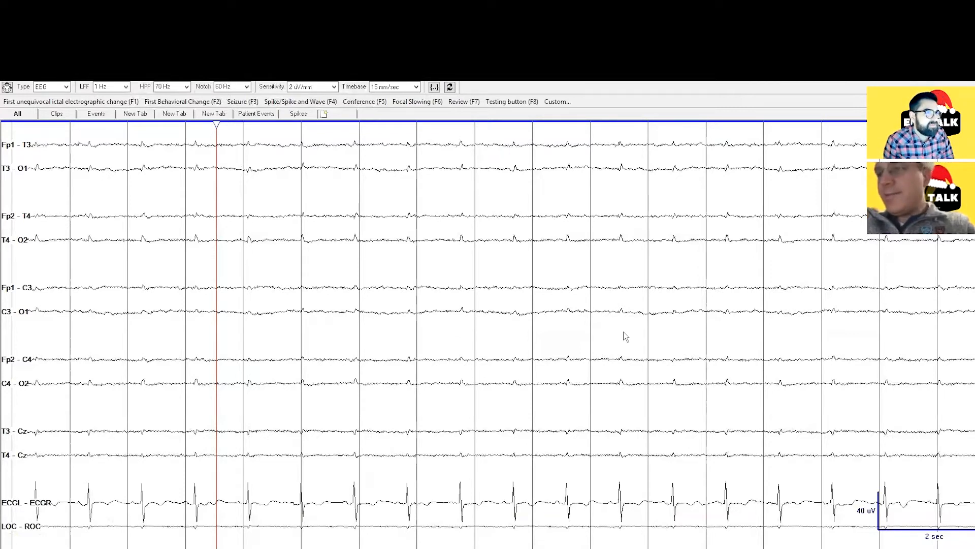
pyautogui.moveTo(608, 355)
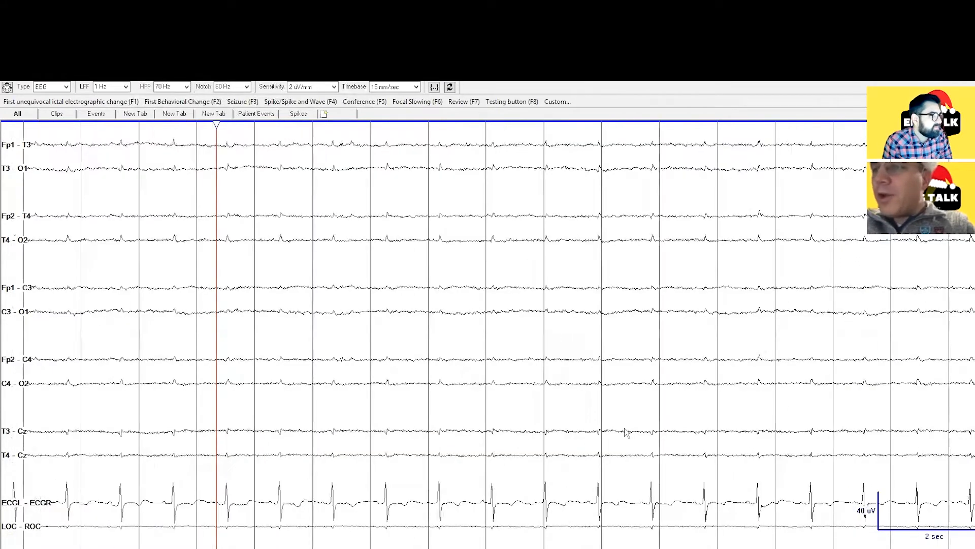
pyautogui.moveTo(621, 285)
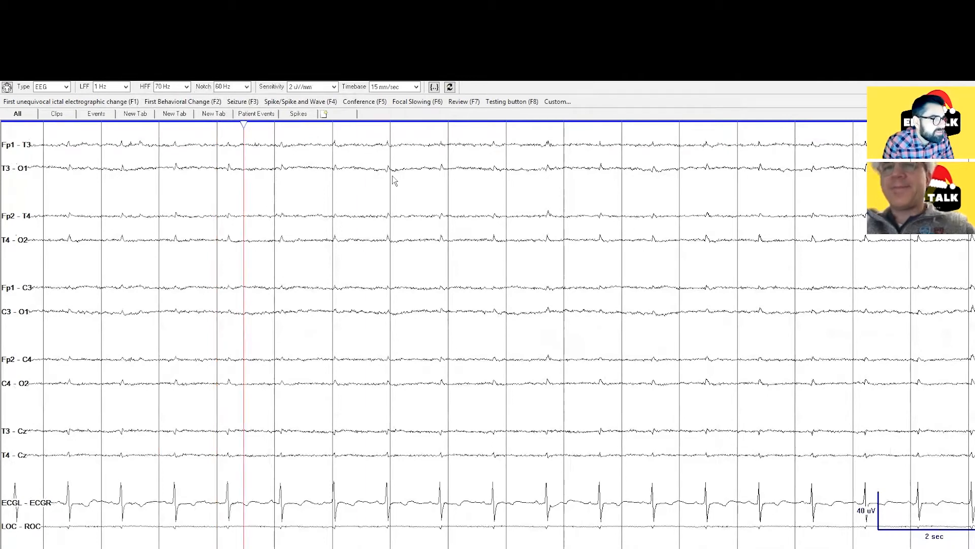
# Page forward to the next double-distance epoch of low-amplitude traces.
pyautogui.click(596, 240)
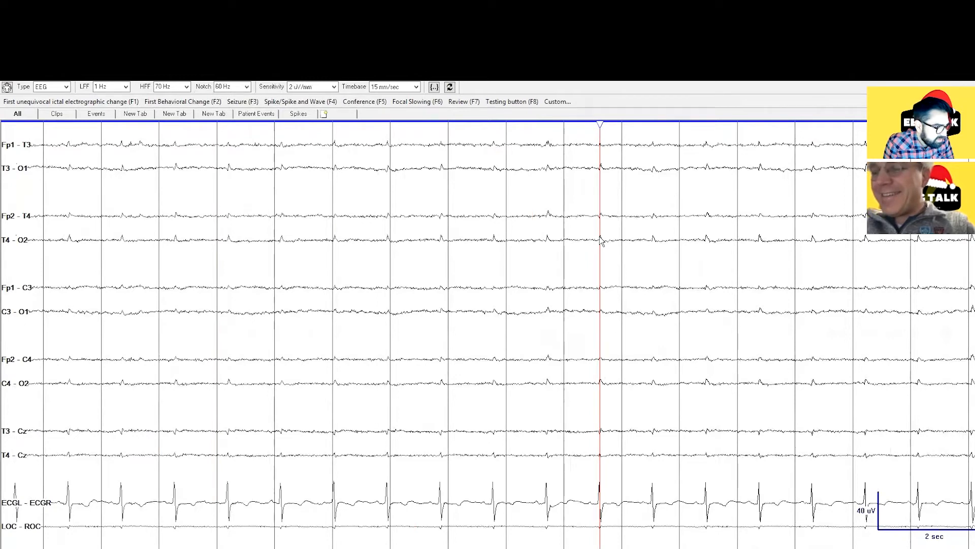
pyautogui.moveTo(581, 320)
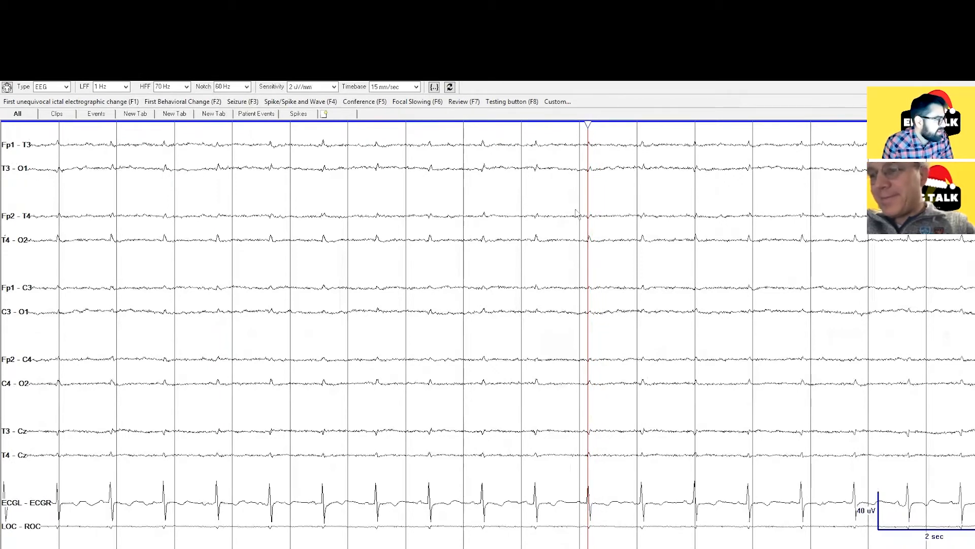
pyautogui.moveTo(609, 470)
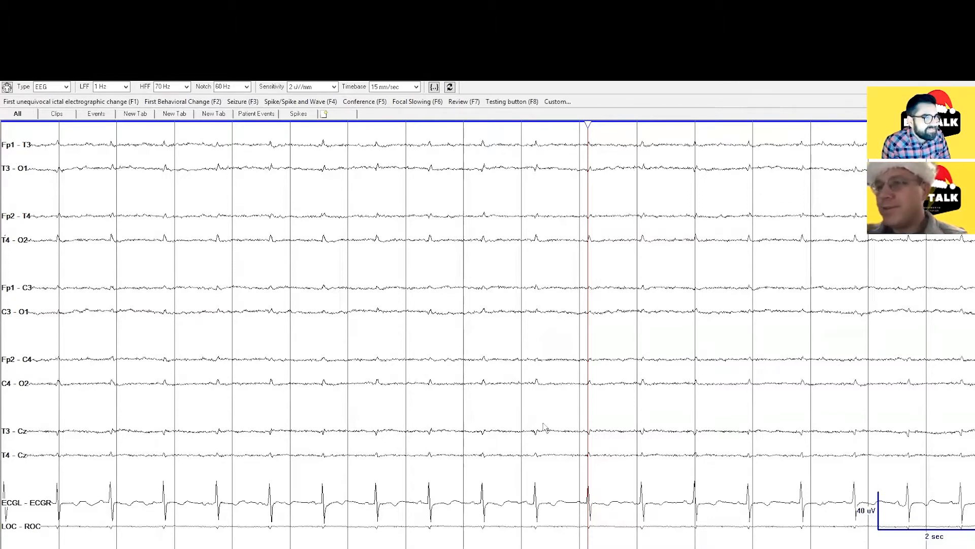
pyautogui.moveTo(550, 402)
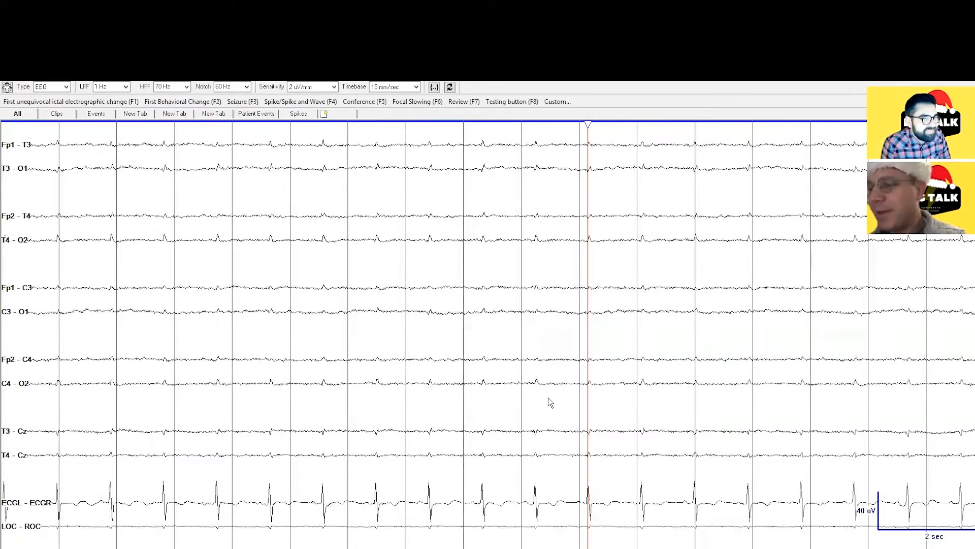
pyautogui.moveTo(553, 401)
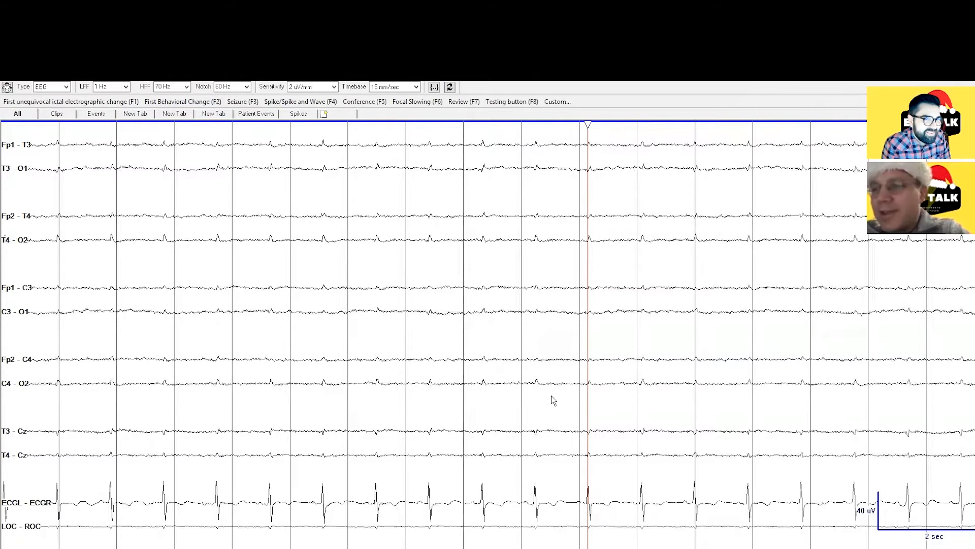
pyautogui.moveTo(578, 176)
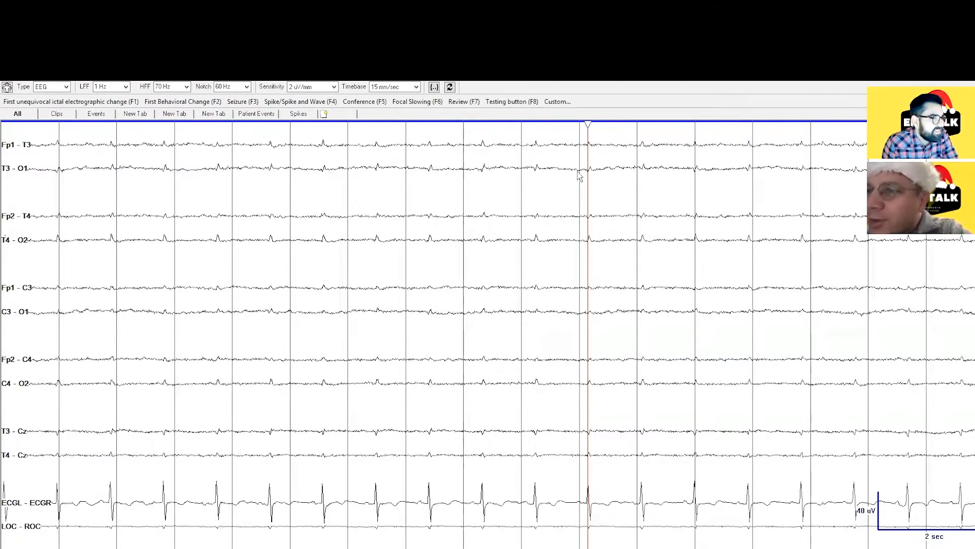
pyautogui.moveTo(588, 124)
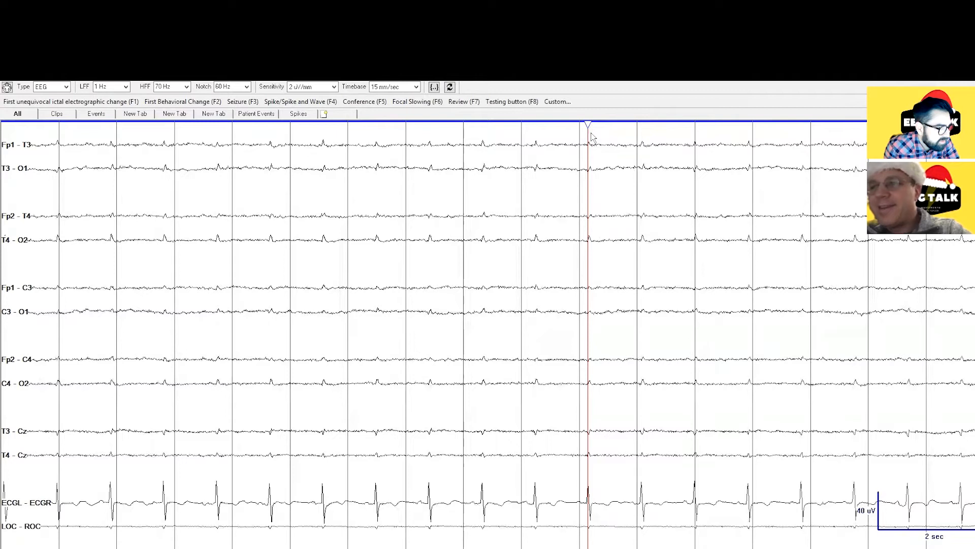
pyautogui.click(631, 155)
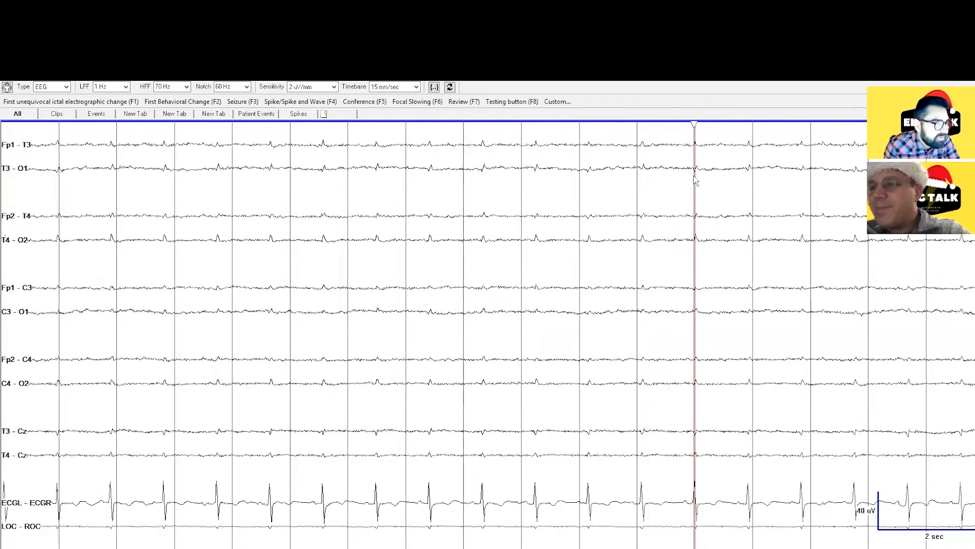
pyautogui.moveTo(650, 372)
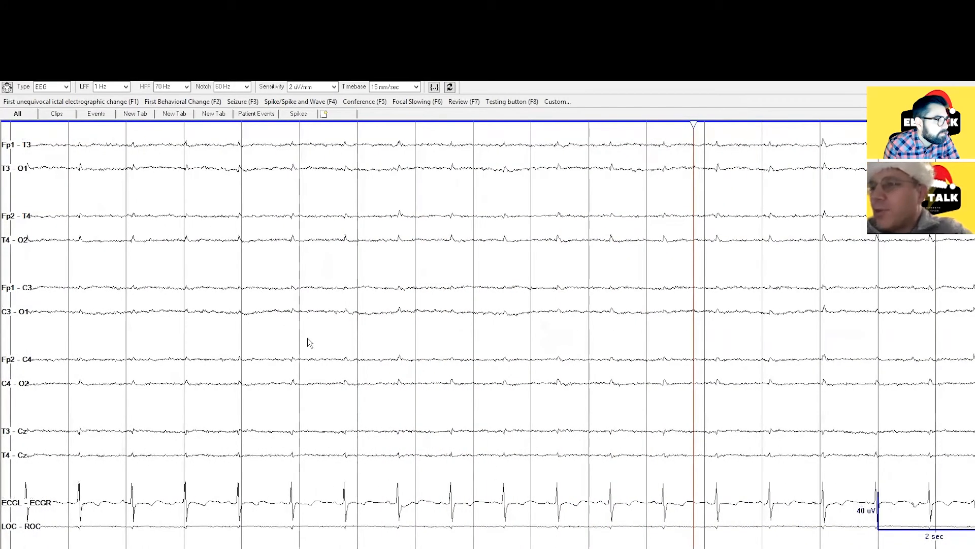
pyautogui.moveTo(639, 338)
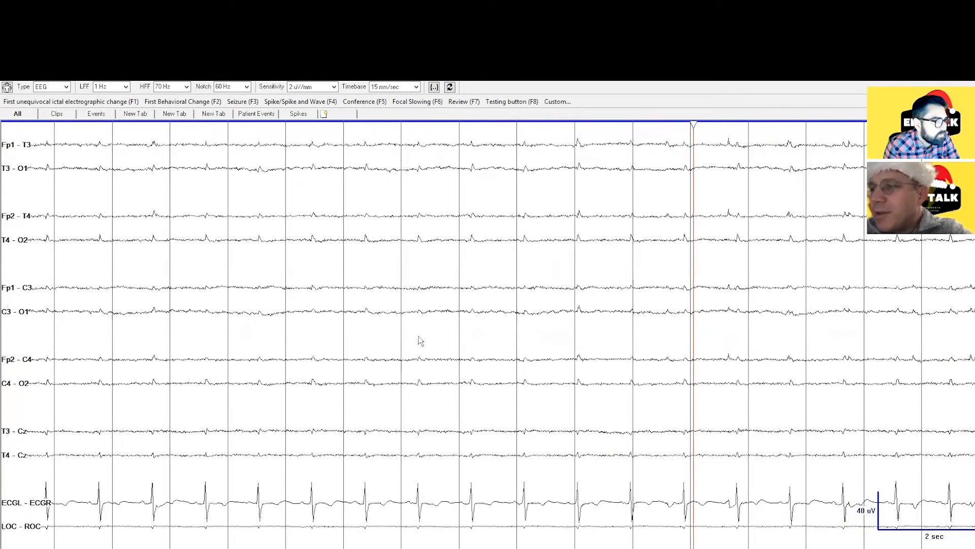
pyautogui.moveTo(694, 128)
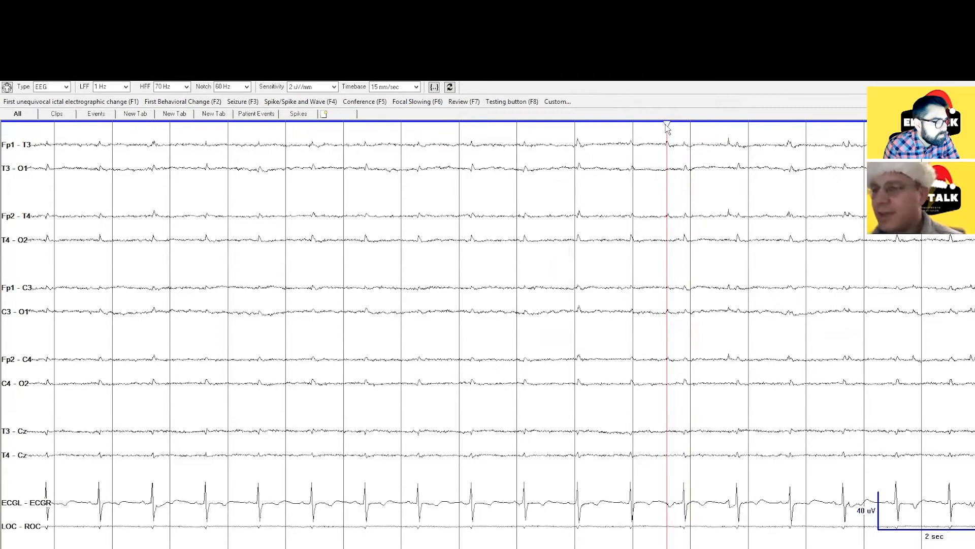
pyautogui.moveTo(680, 334)
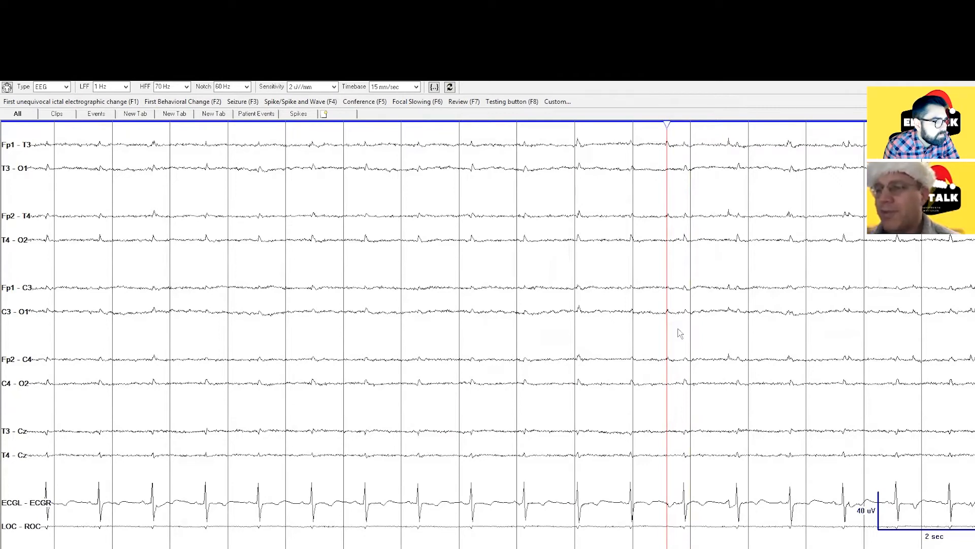
pyautogui.moveTo(671, 342)
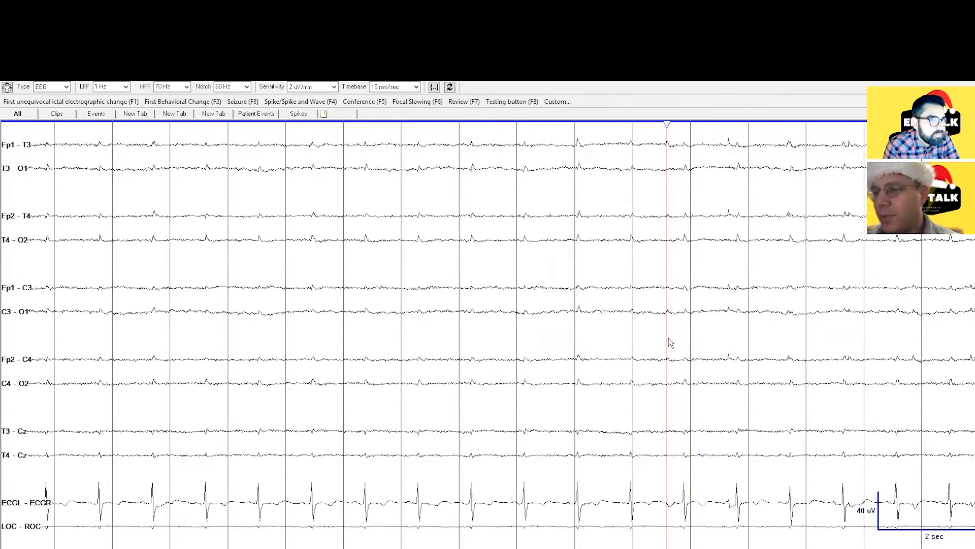
pyautogui.moveTo(625, 383)
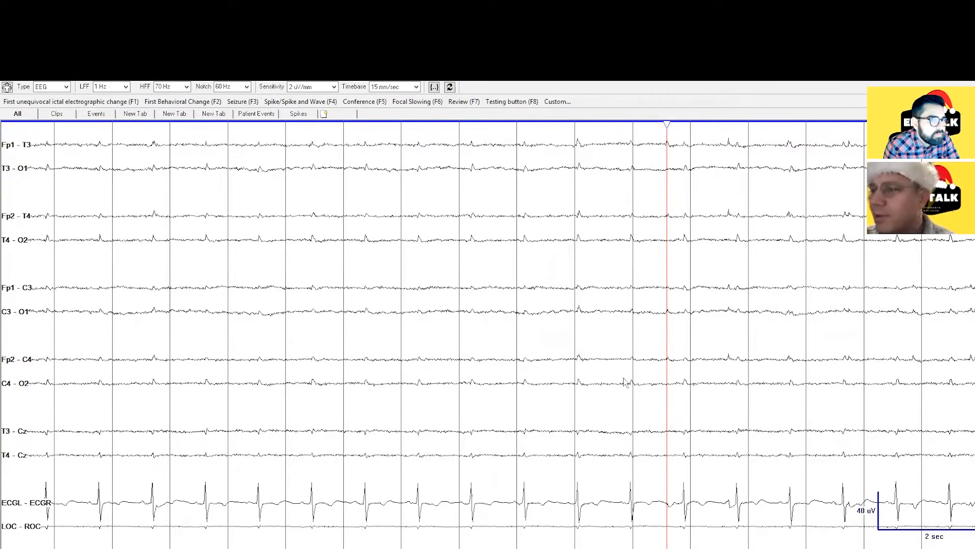
pyautogui.moveTo(649, 373)
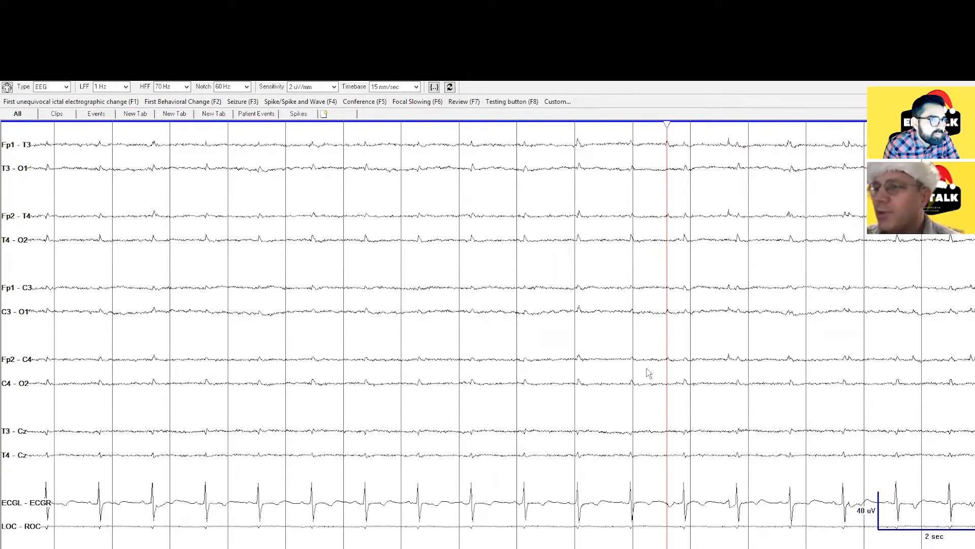
pyautogui.moveTo(634, 414)
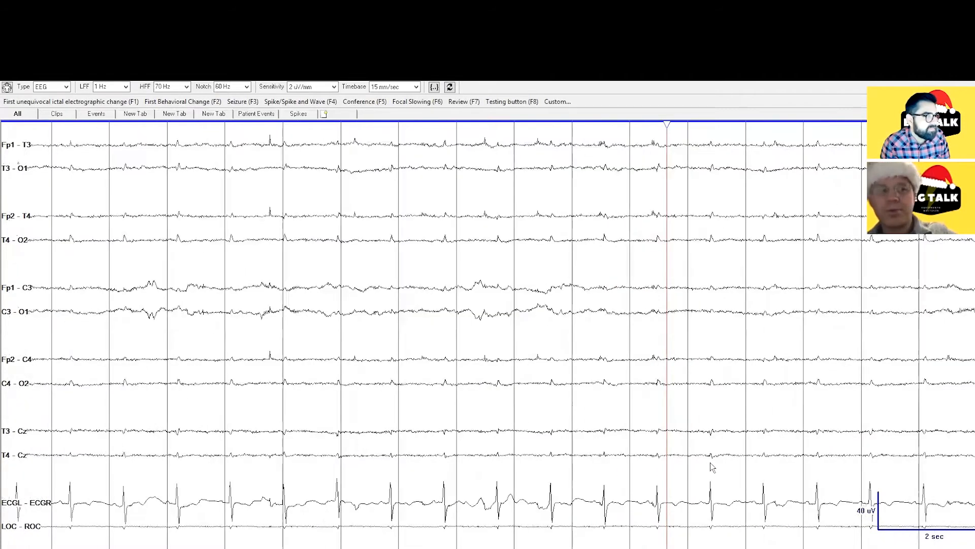
pyautogui.moveTo(695, 459)
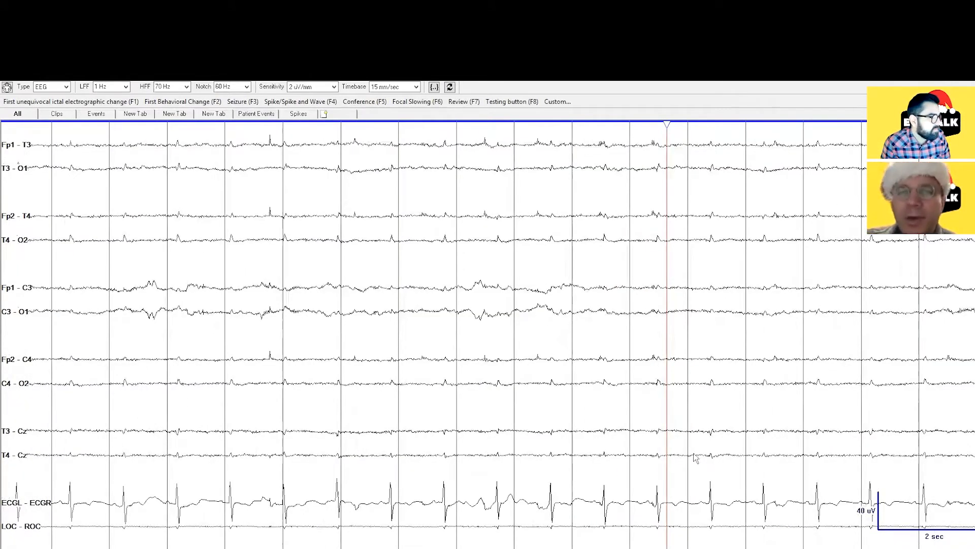
pyautogui.moveTo(711, 412)
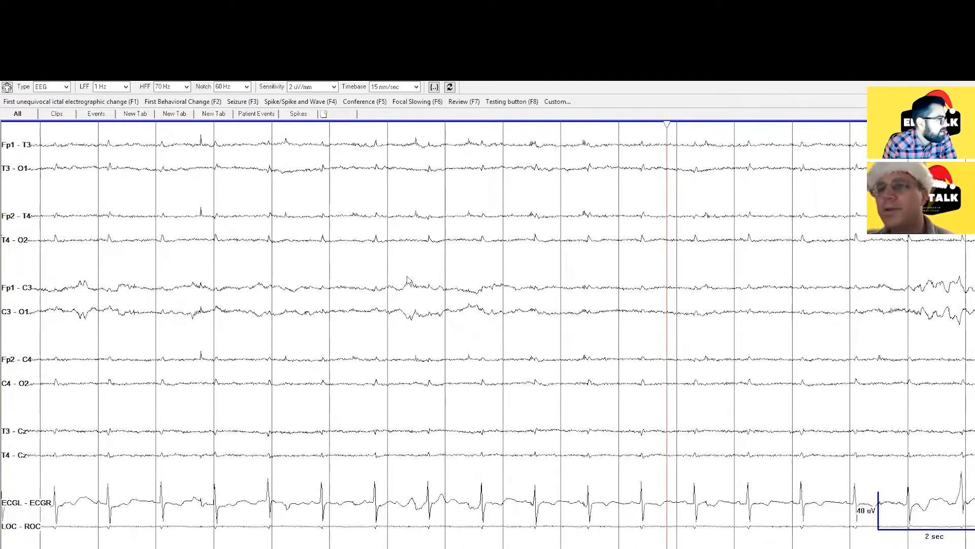
pyautogui.moveTo(459, 340)
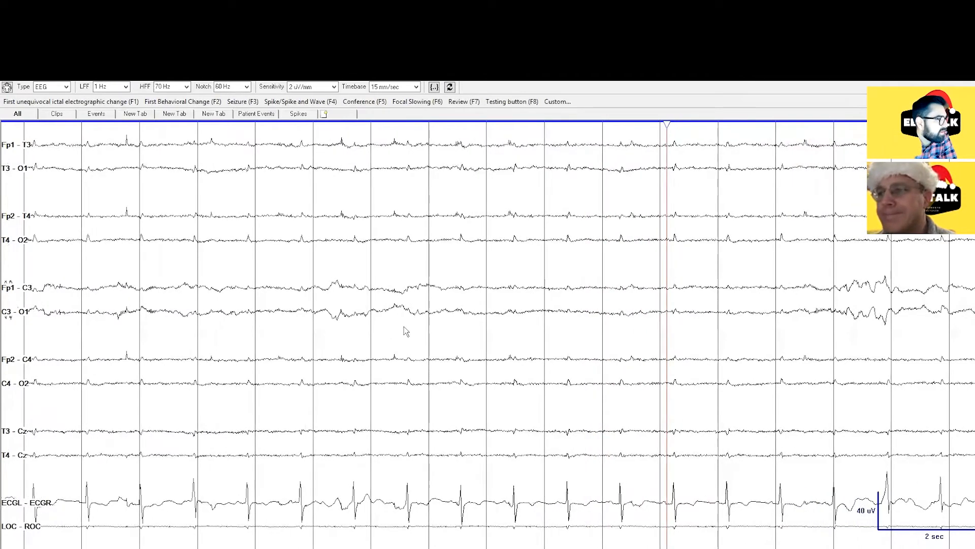
pyautogui.moveTo(334, 280)
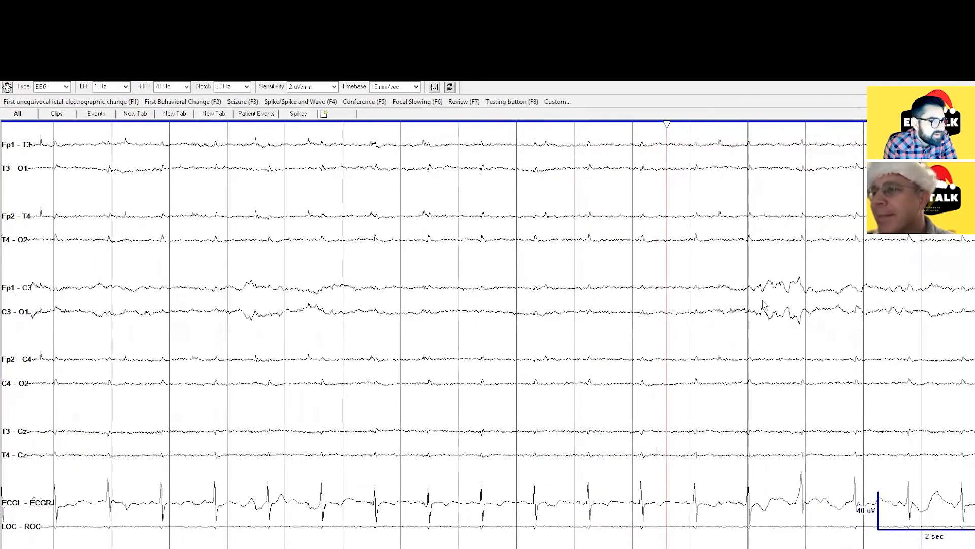
pyautogui.moveTo(329, 284)
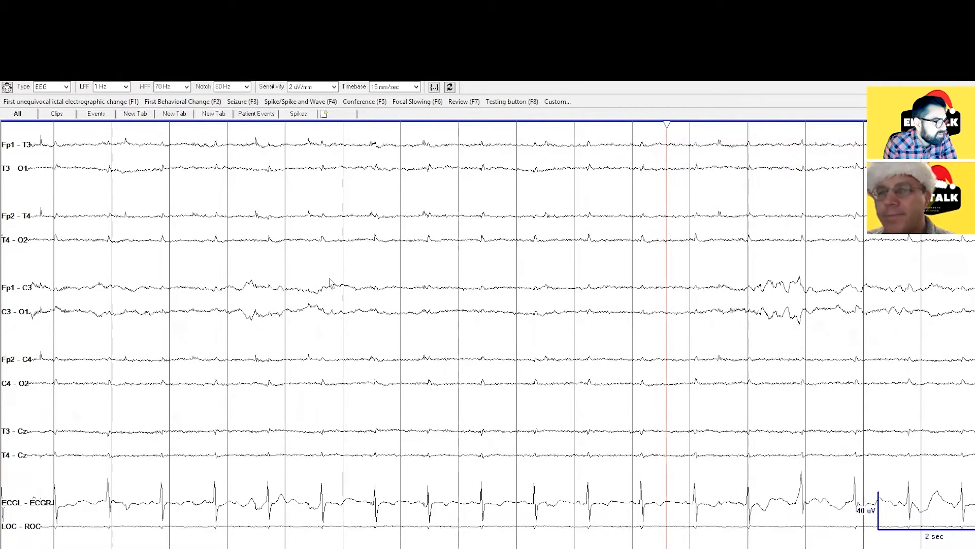
pyautogui.moveTo(783, 339)
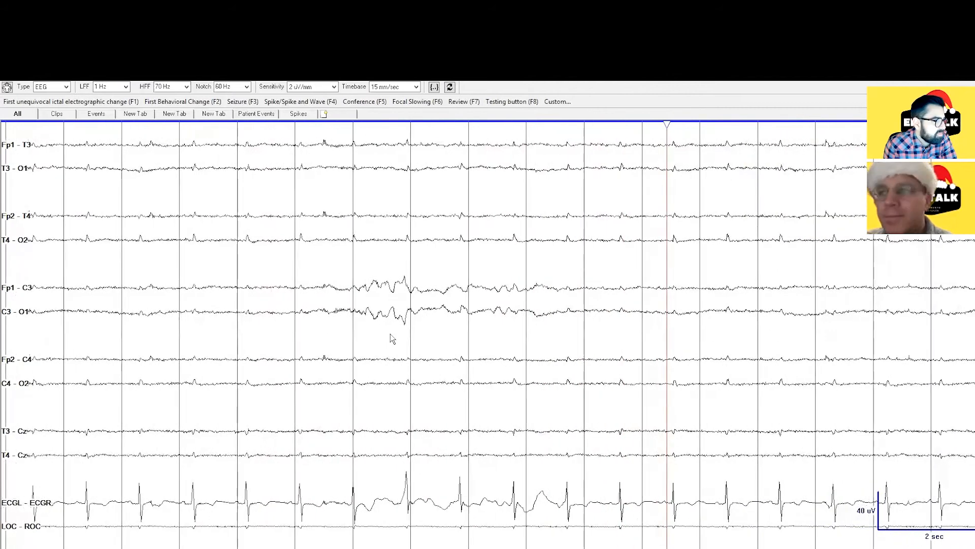
pyautogui.moveTo(492, 329)
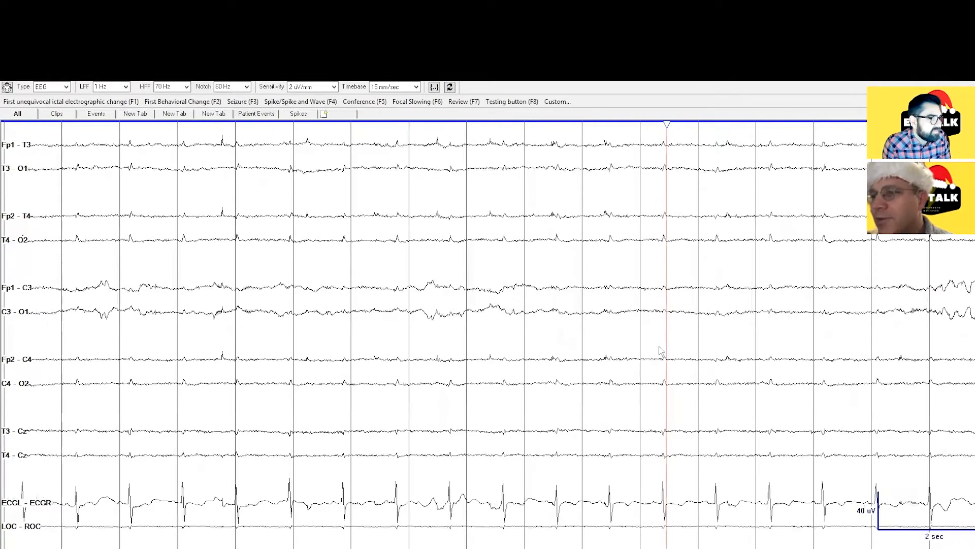
pyautogui.moveTo(537, 343)
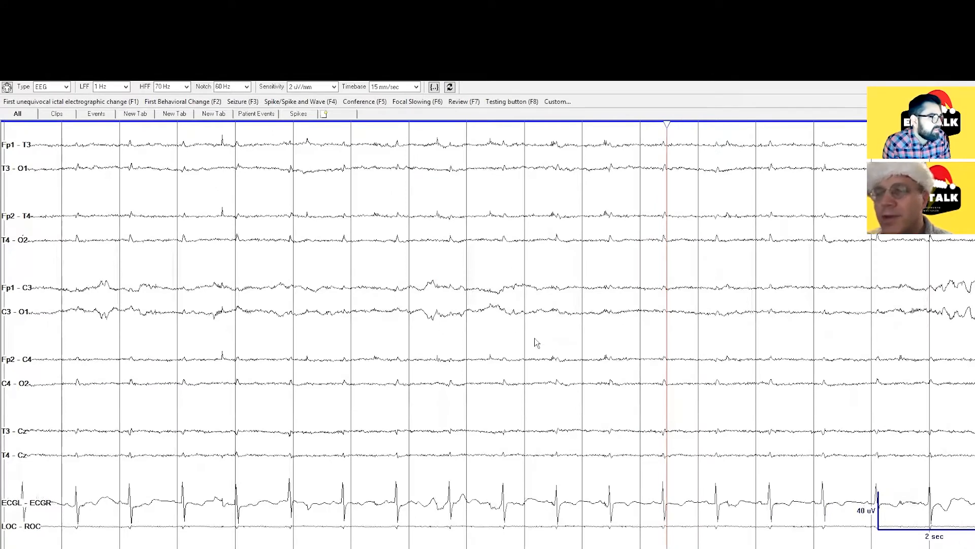
pyautogui.moveTo(115, 316)
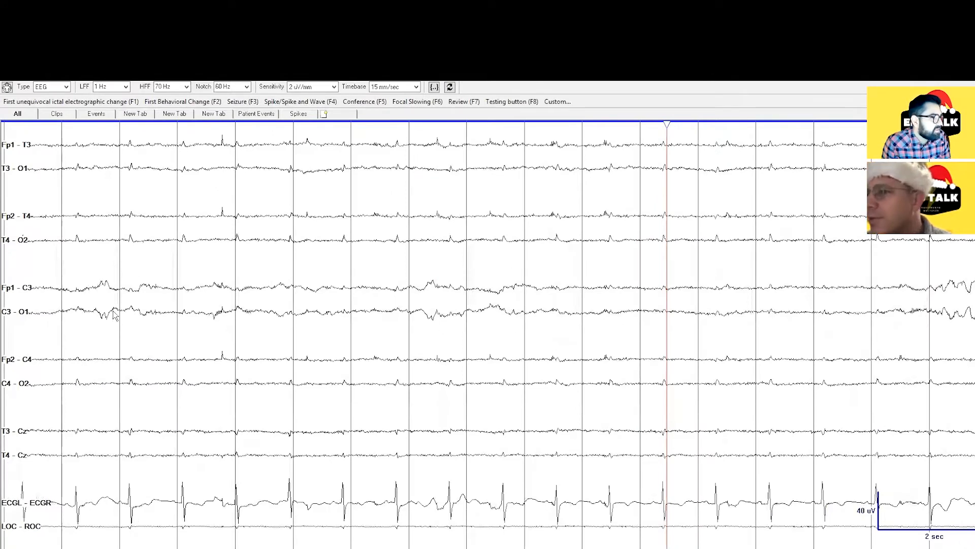
pyautogui.moveTo(525, 347)
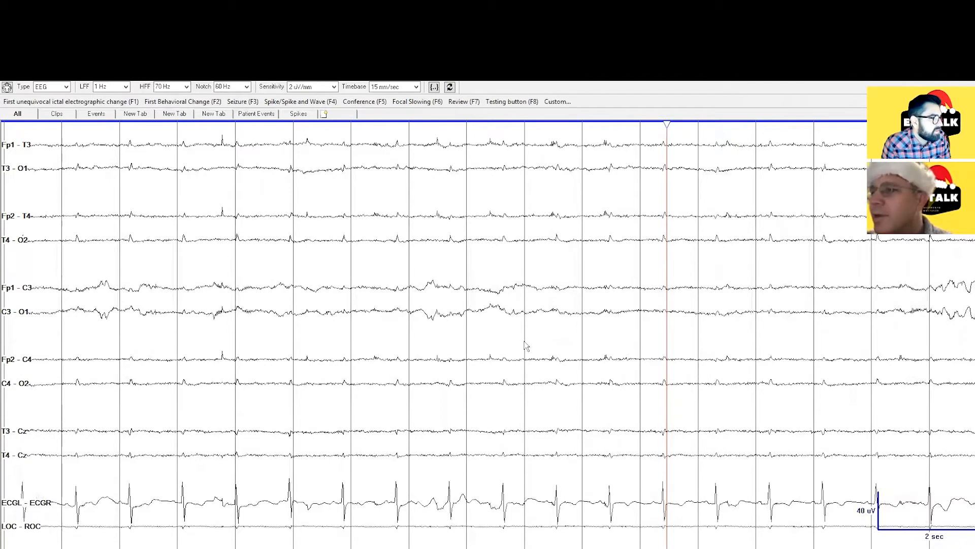
pyautogui.moveTo(723, 351)
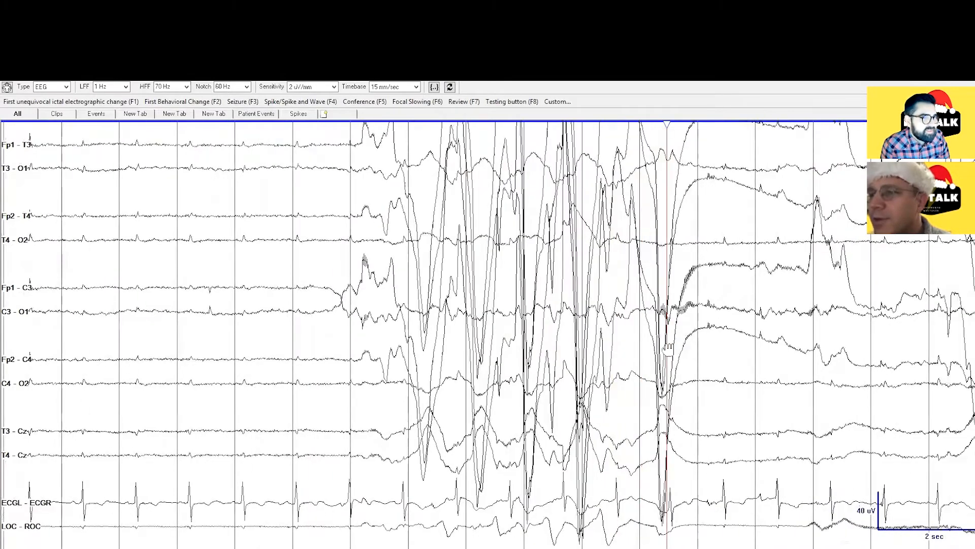
pyautogui.hscroll(-3)
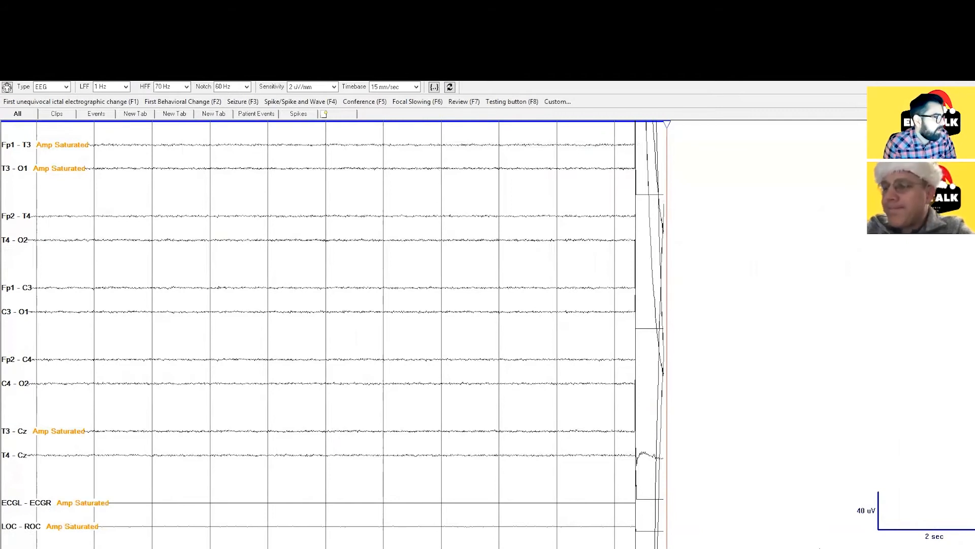
pyautogui.moveTo(833, 530)
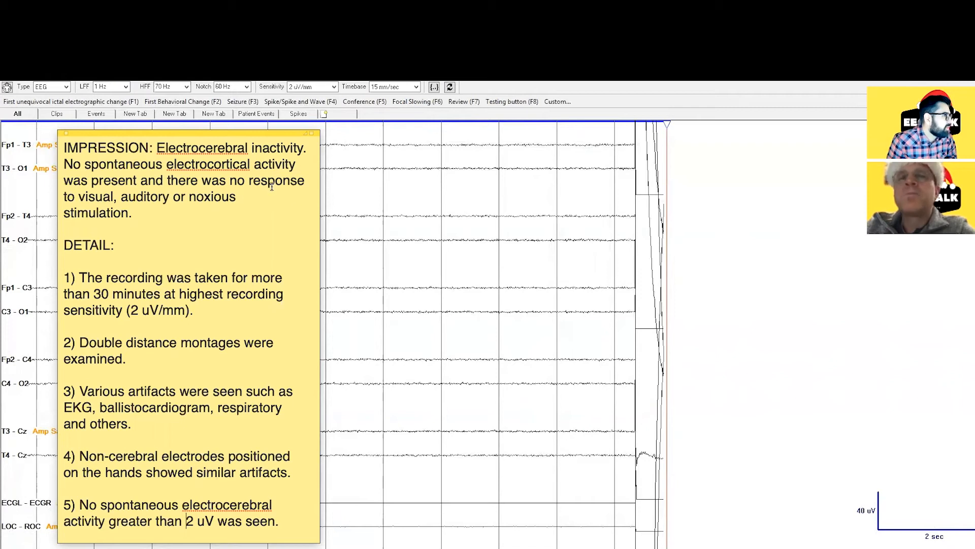
pyautogui.moveTo(147, 246)
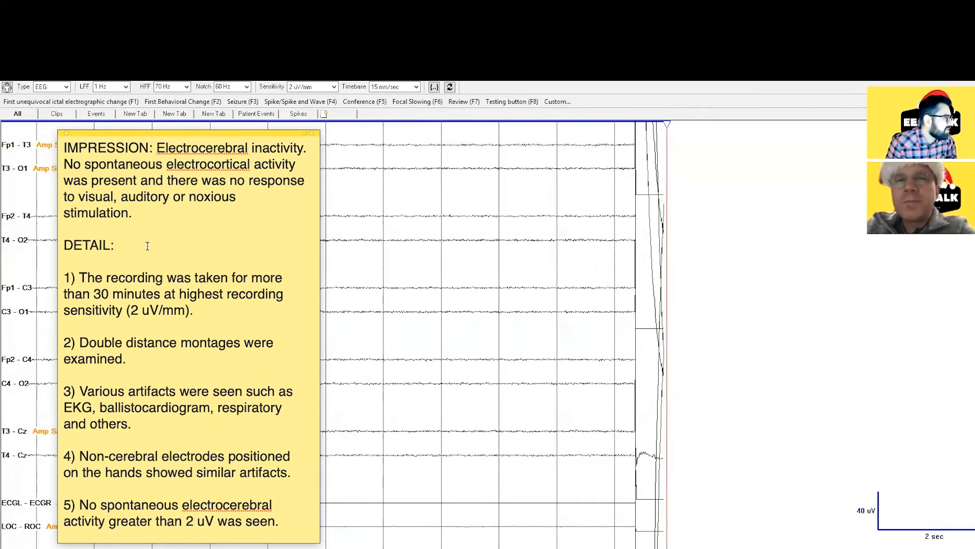
pyautogui.scroll(-3)
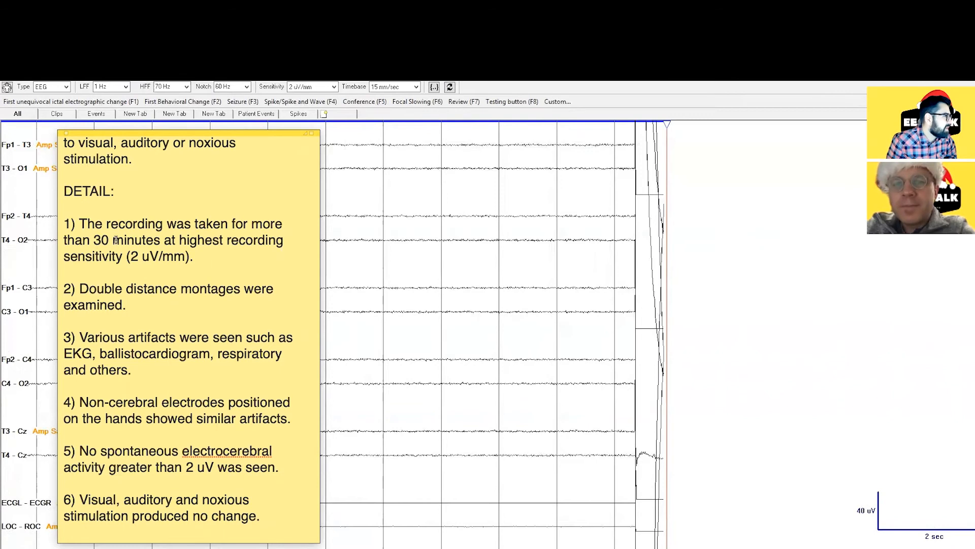
pyautogui.moveTo(165, 273)
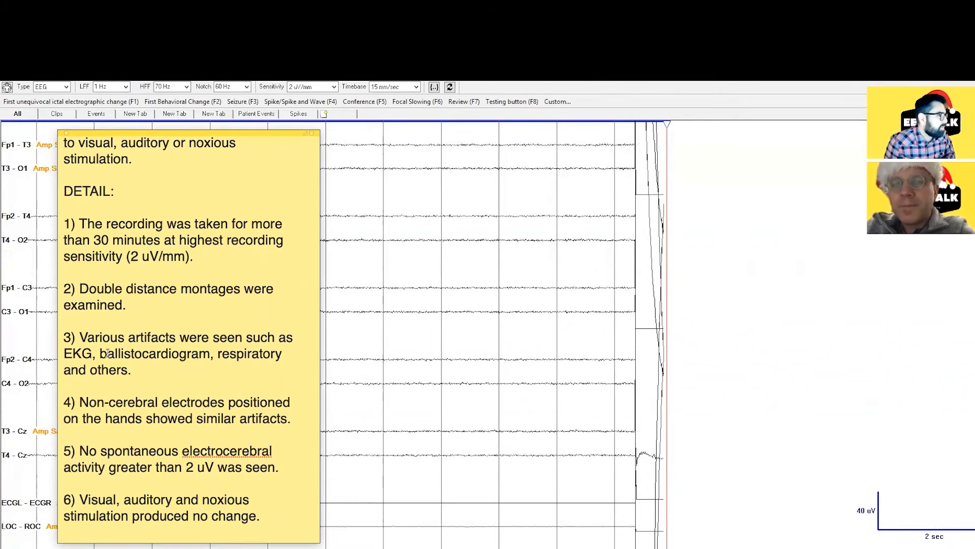
# Reword detail 3 to EKG artifacts and begin the '(needs to be confirmed with elf)' remark on detail 4.
pyautogui.doubleClick(134, 353)
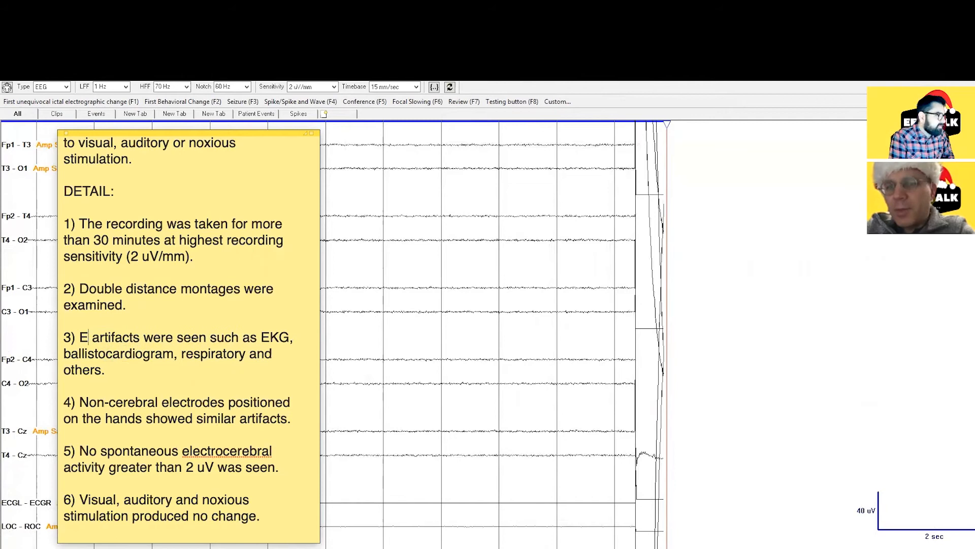
pyautogui.write('KG')
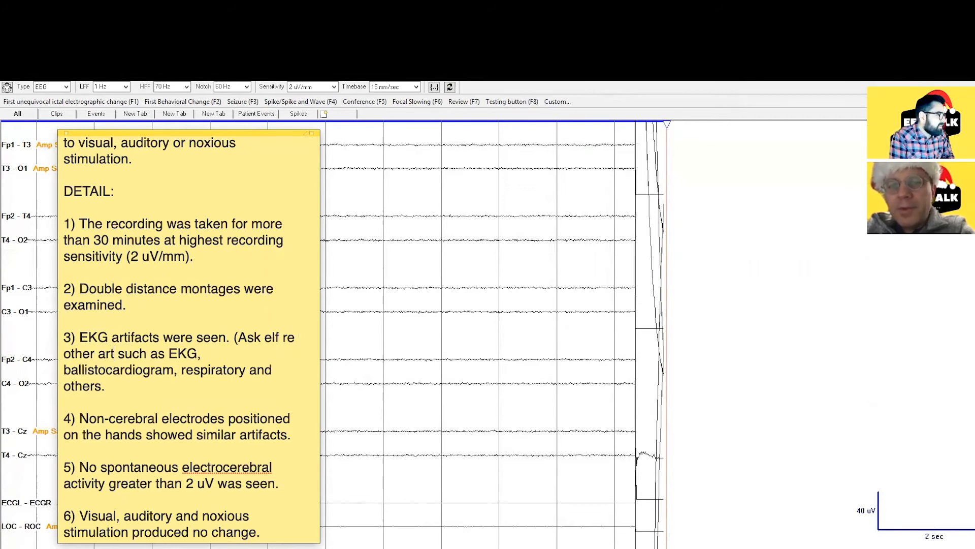
pyautogui.write('ifacts)')
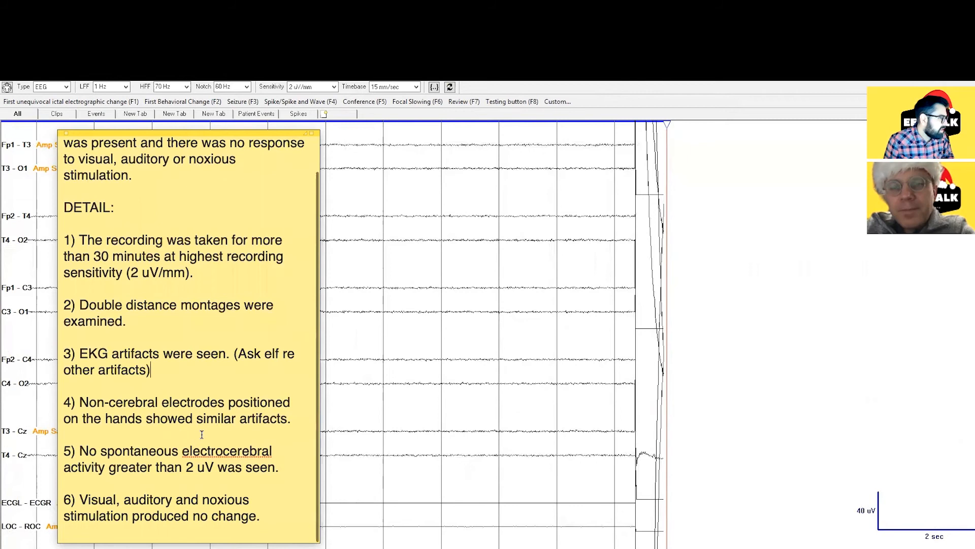
pyautogui.click(290, 418)
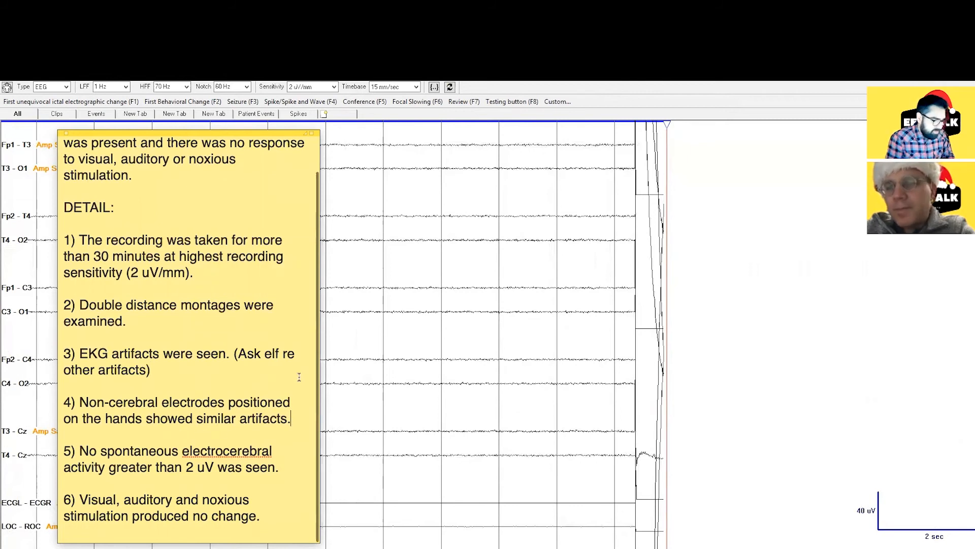
pyautogui.write('(needs to be confirmed with elf')
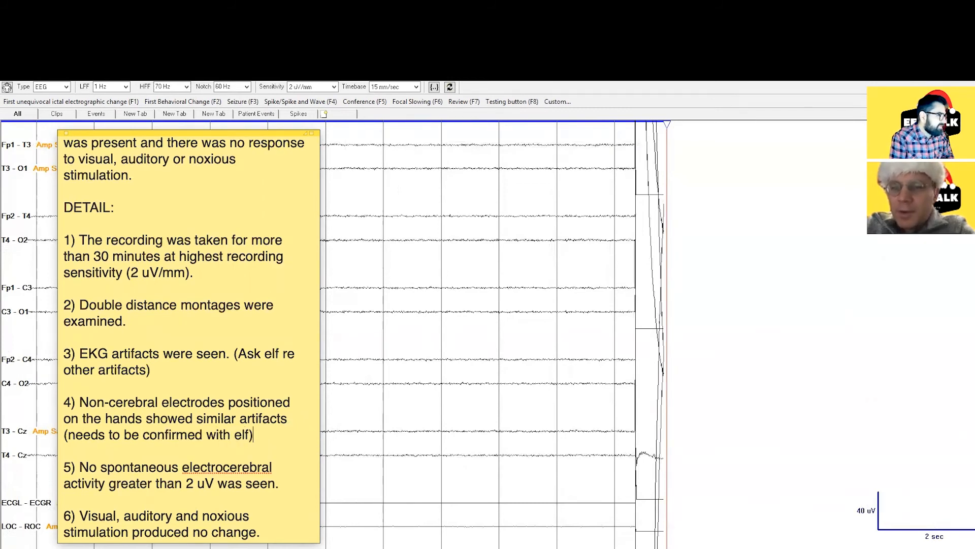
# Scroll through the note to review the impression and numbered details.
pyautogui.scroll(-3)
pyautogui.write('.')
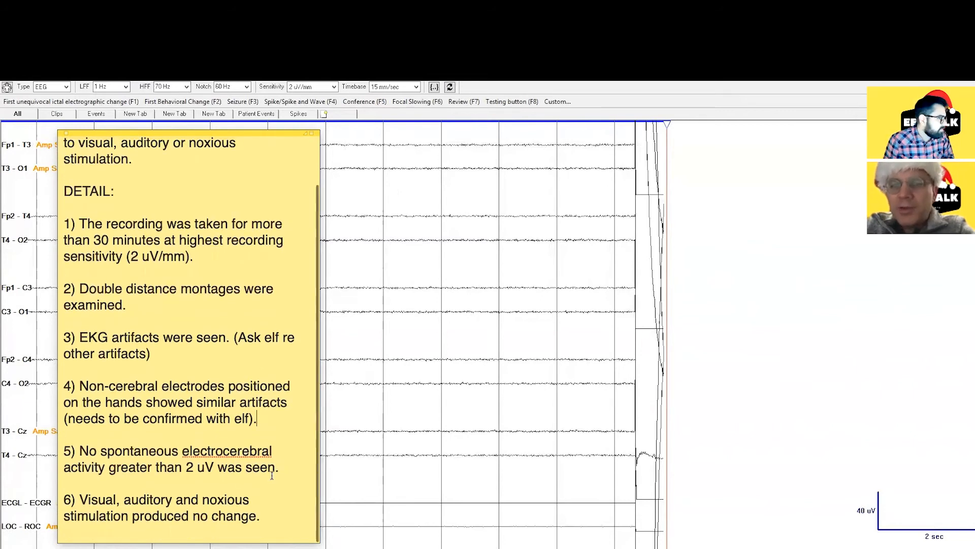
pyautogui.moveTo(268, 495)
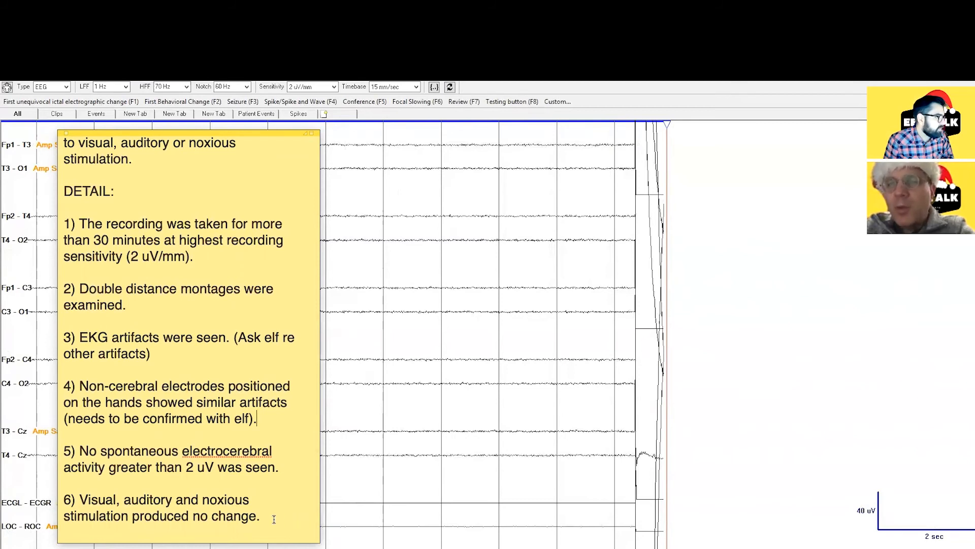
pyautogui.scroll(3)
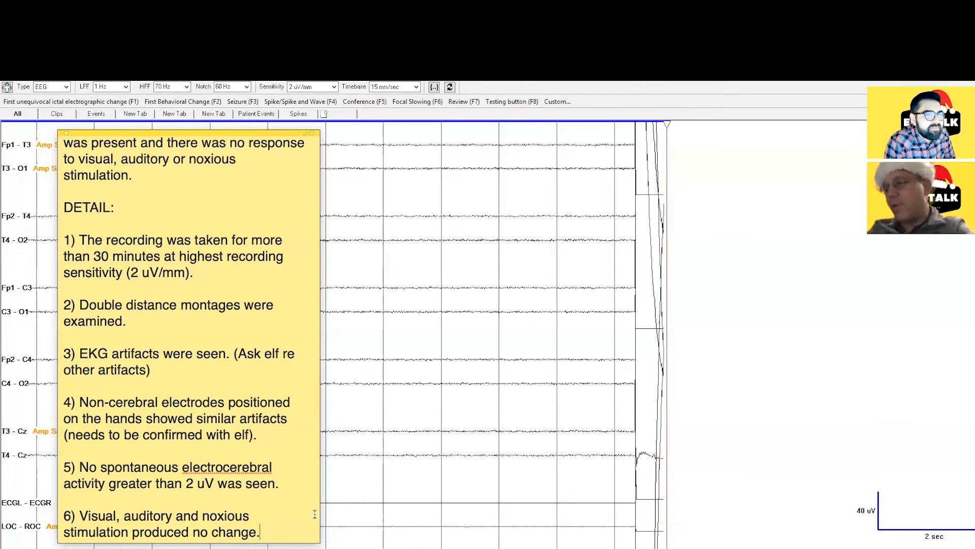
pyautogui.moveTo(421, 376)
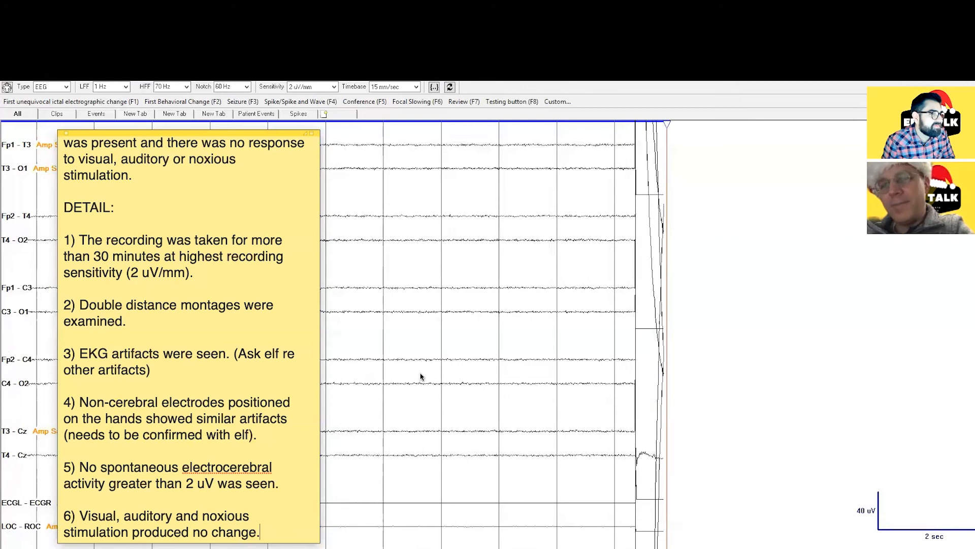
pyautogui.scroll(3)
pyautogui.write("THERE'S HOPE!")
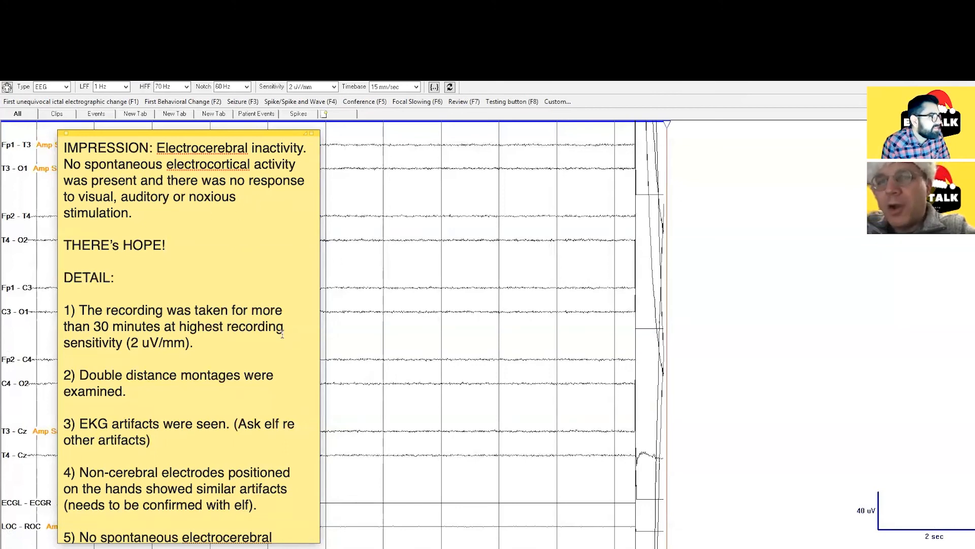
pyautogui.moveTo(273, 220)
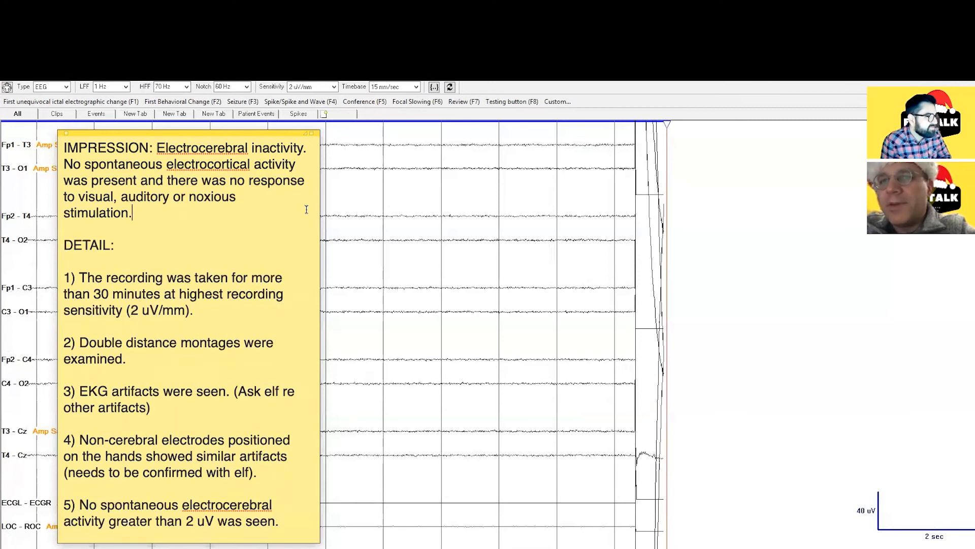
# Append that high barbiturate levels confounded interpretation and recommend repeating the EEG once undetectable.
pyautogui.write('The interp')
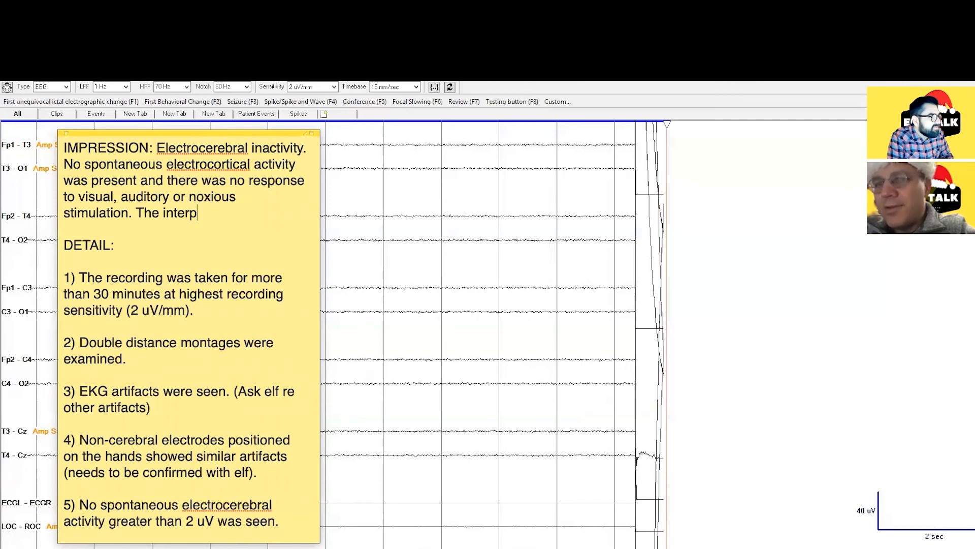
pyautogui.write('retation was confu')
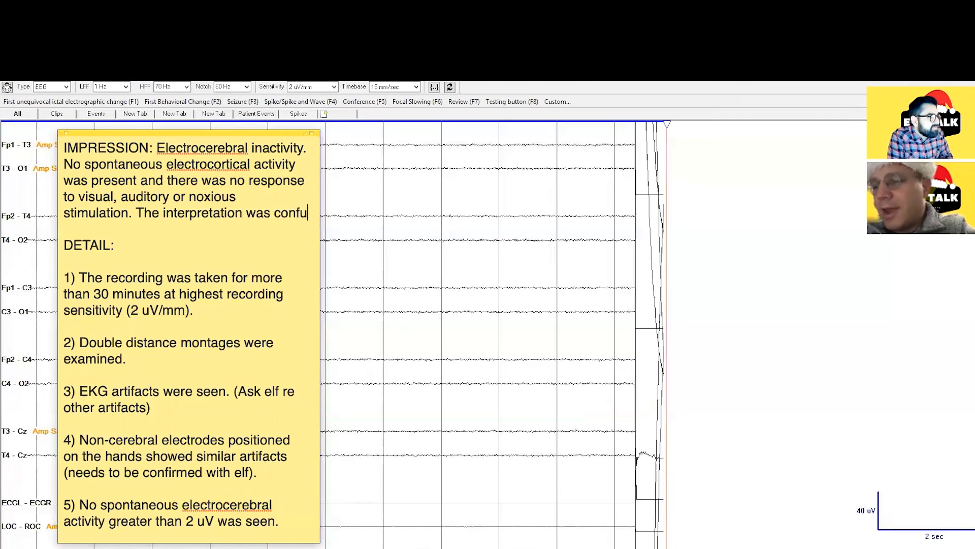
pyautogui.write('ounded by h')
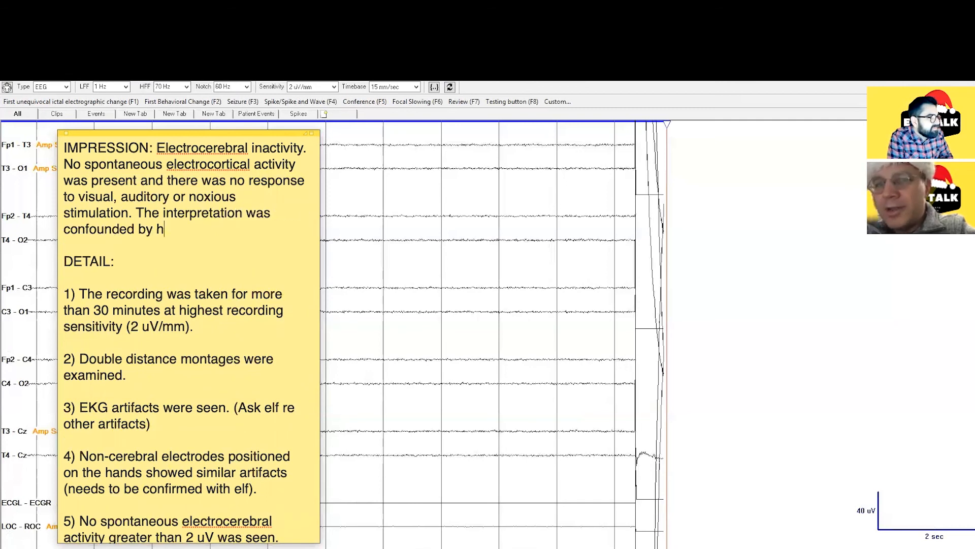
pyautogui.write('igh levels of barbiturates. We recommend repeating h')
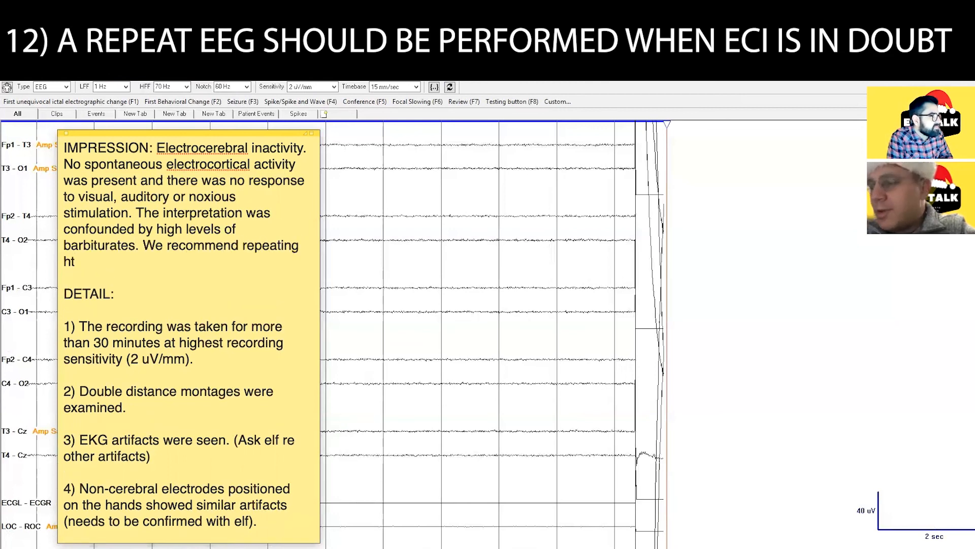
pyautogui.write('the EEG when bari')
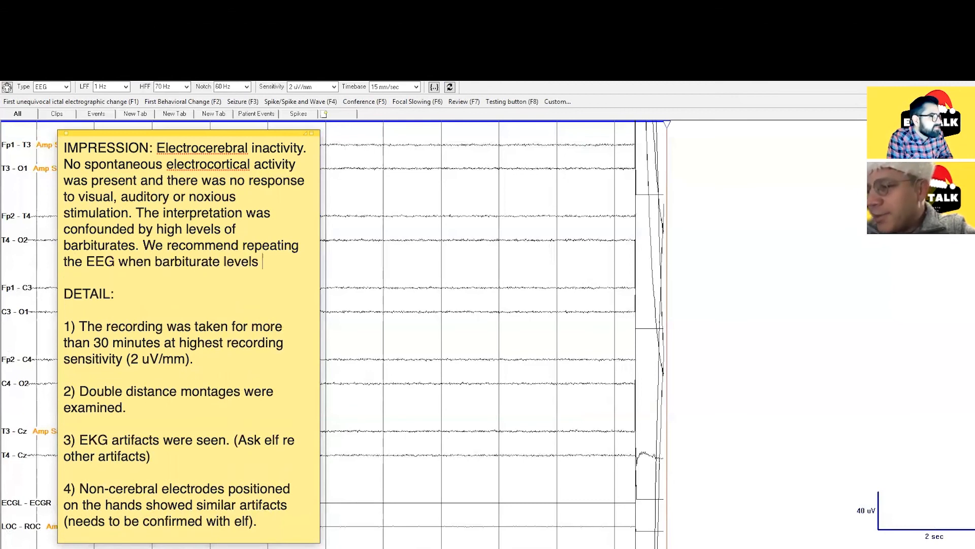
pyautogui.write('are with')
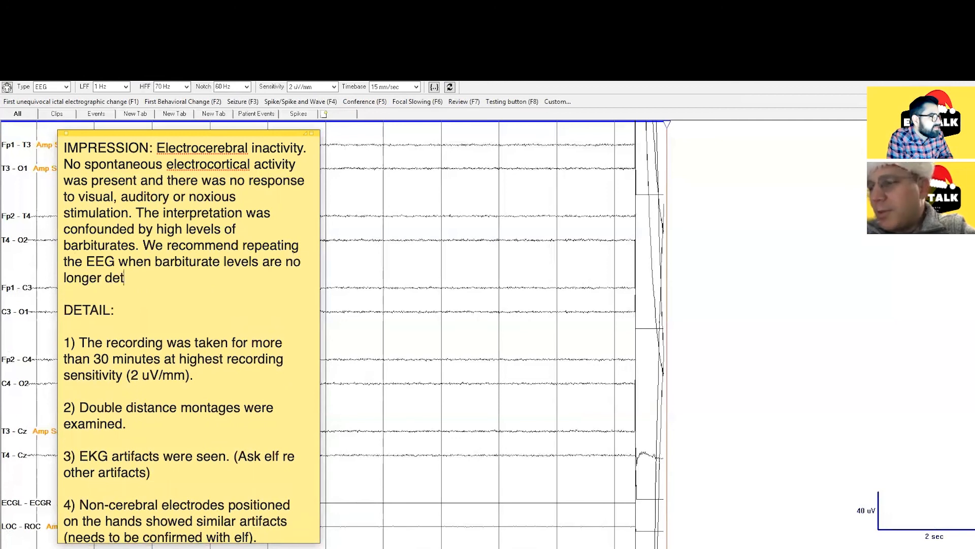
pyautogui.write('ected.')
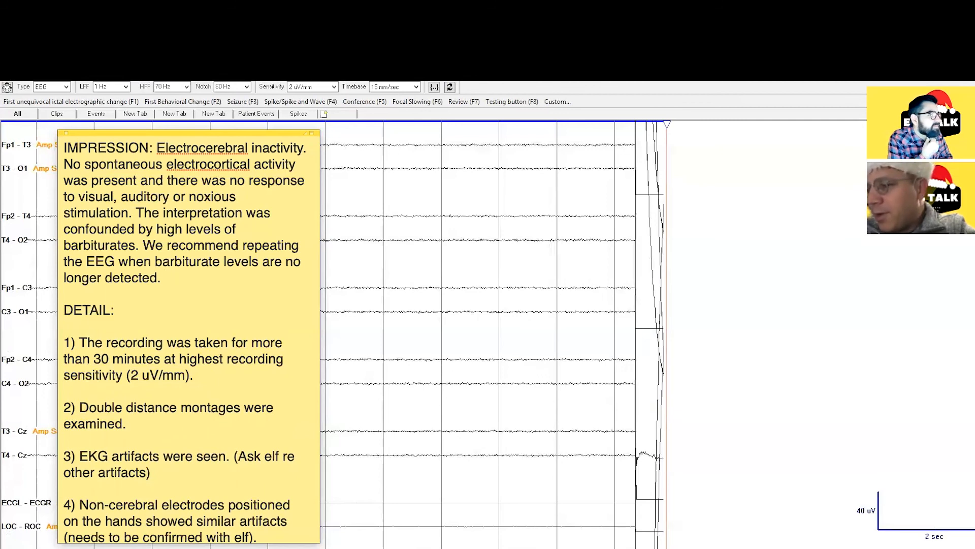
pyautogui.click(163, 278)
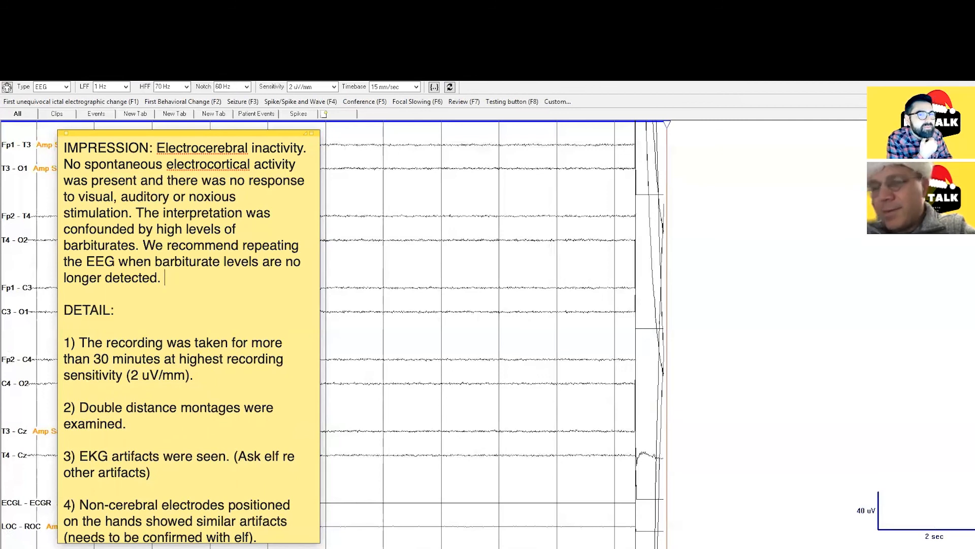